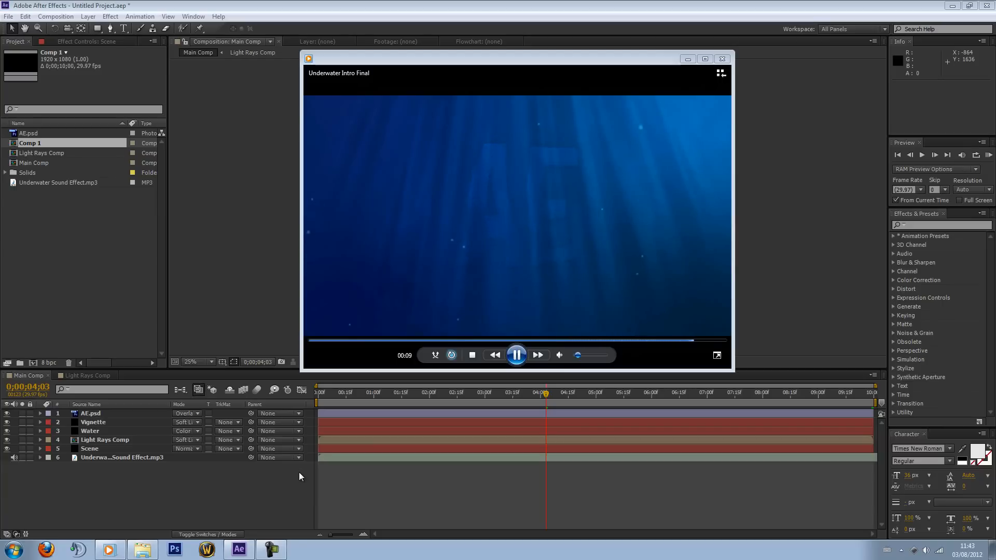
Play the finished intro video from the start, then pause it
{"action": "left_click", "coordinate": [517, 354]}
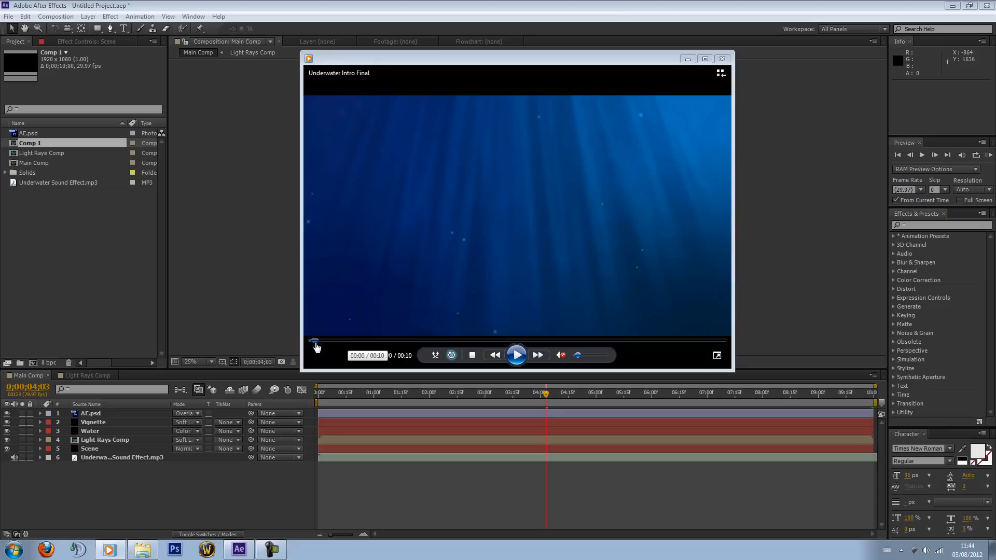
{"action": "left_click", "coordinate": [515, 355]}
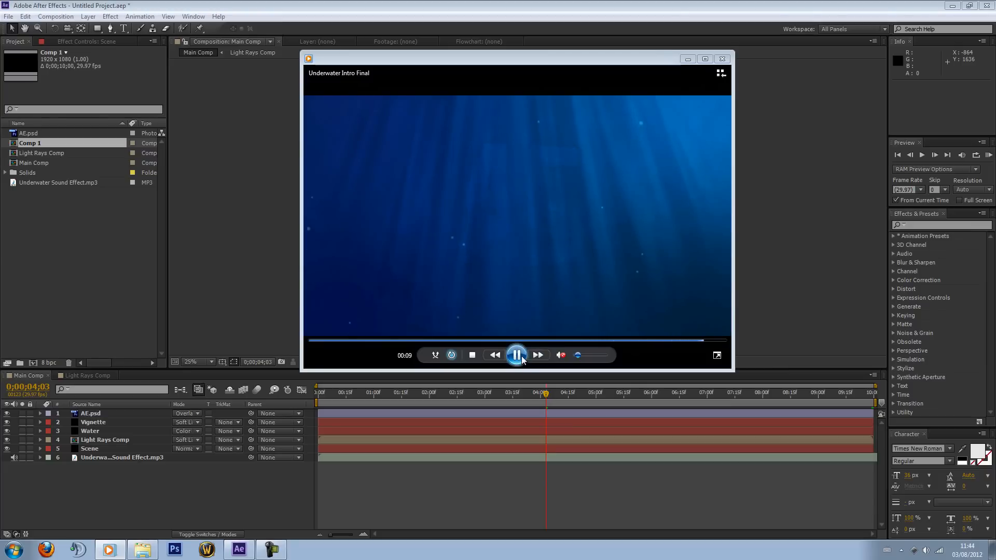
{"action": "left_click", "coordinate": [516, 355]}
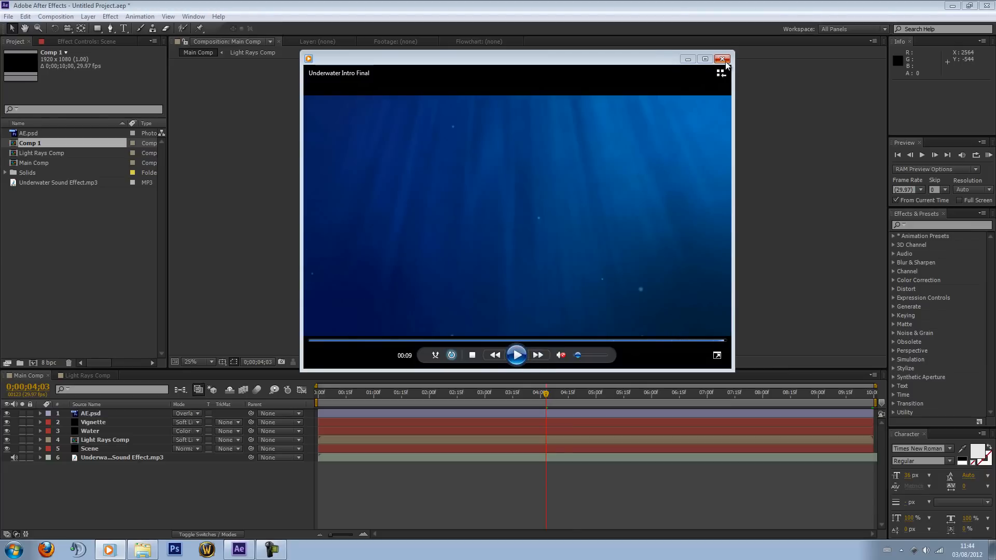
Close Media Player, zoom Main Comp to 50%, and preview three moments
{"action": "left_click", "coordinate": [723, 58]}
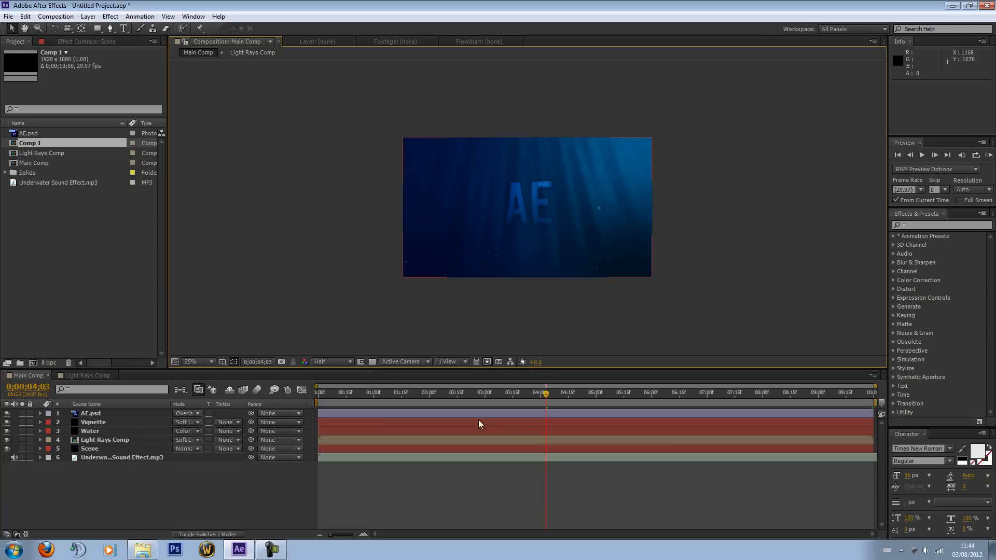
{"action": "left_click", "coordinate": [190, 361]}
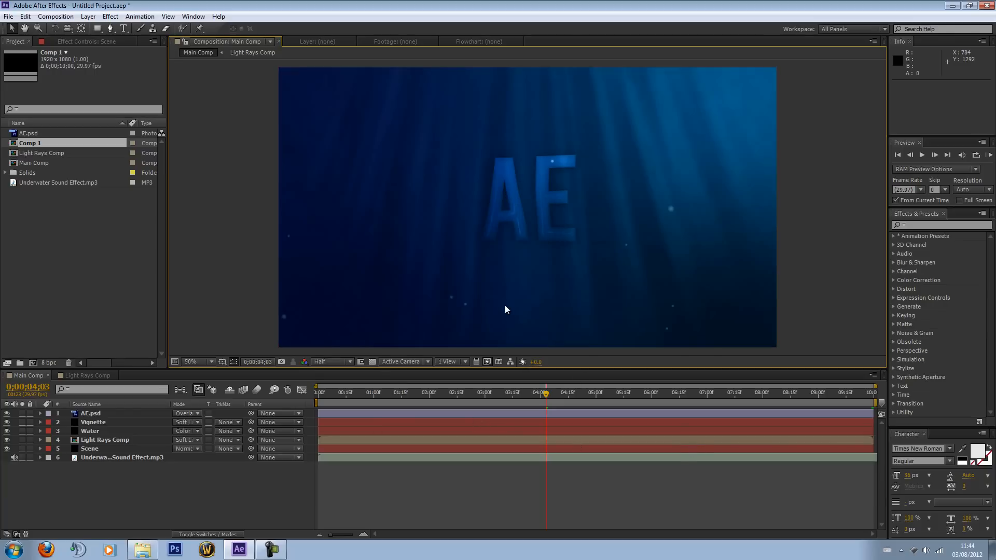
{"action": "left_click", "coordinate": [402, 393]}
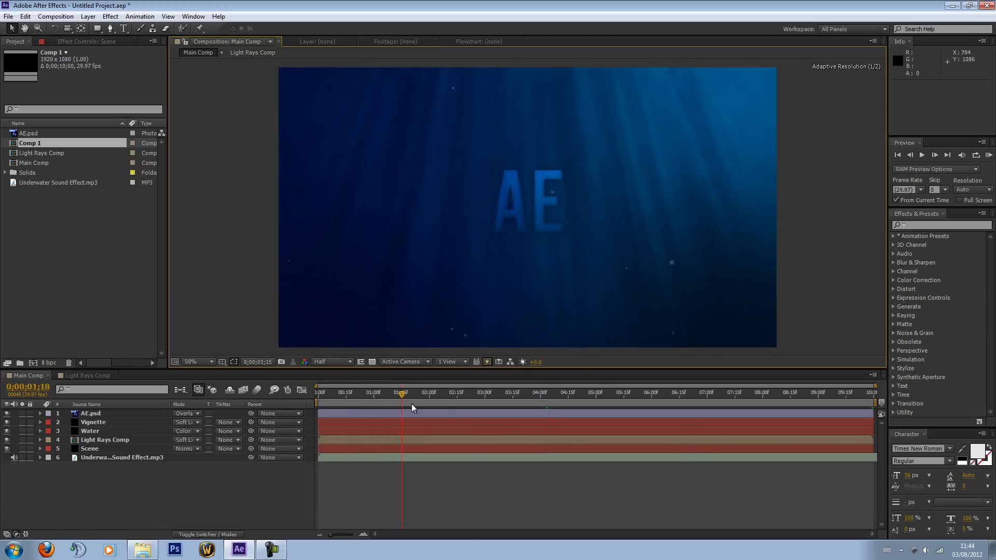
{"action": "left_click", "coordinate": [705, 393]}
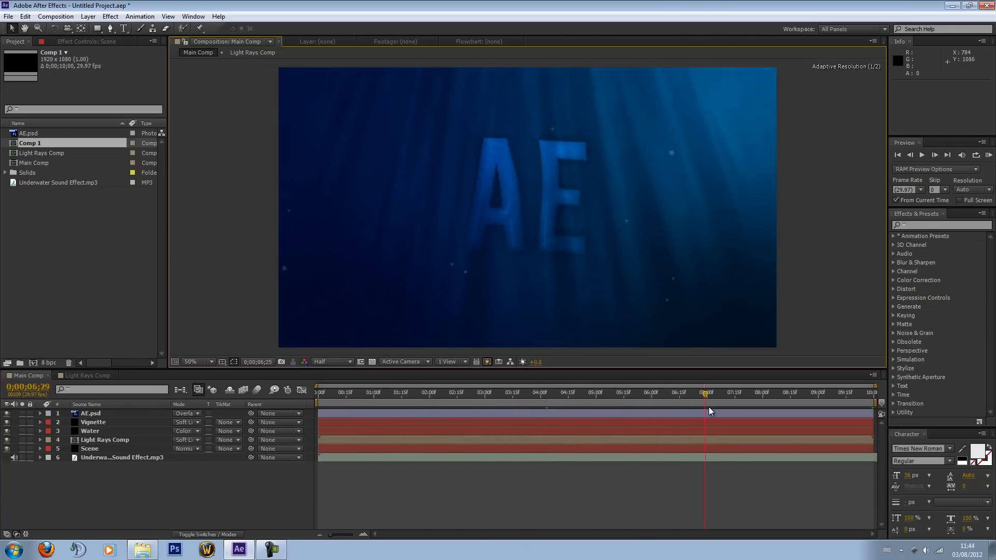
{"action": "left_click", "coordinate": [608, 392]}
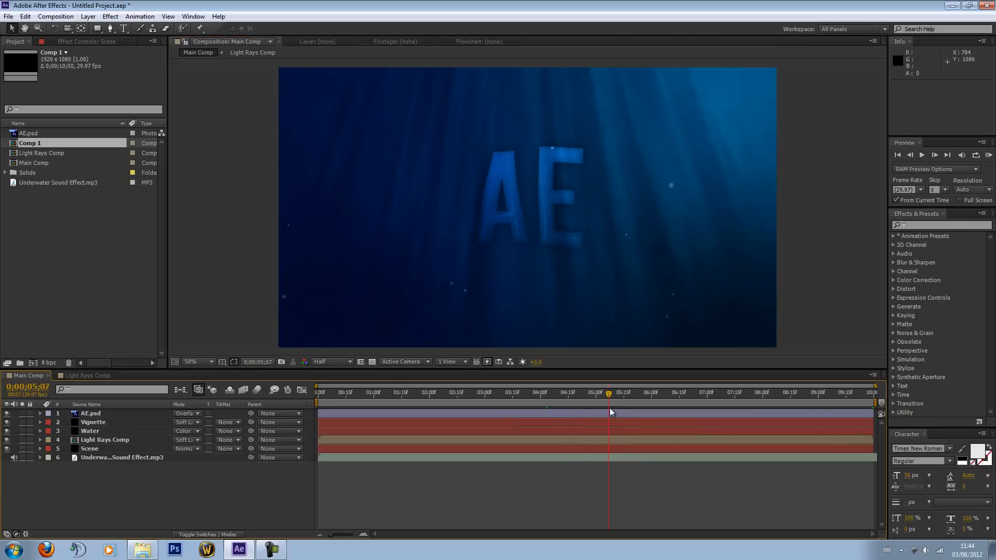
Create 'Tutorial Comp' using HDTV 1080 29.97 fps at Full resolution
{"action": "left_click", "coordinate": [55, 16]}
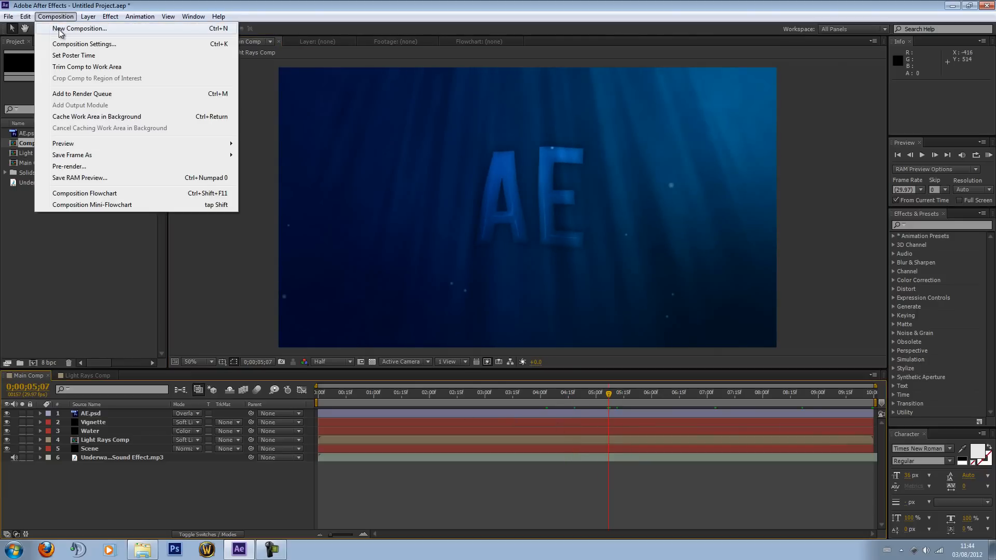
{"action": "left_click", "coordinate": [80, 28]}
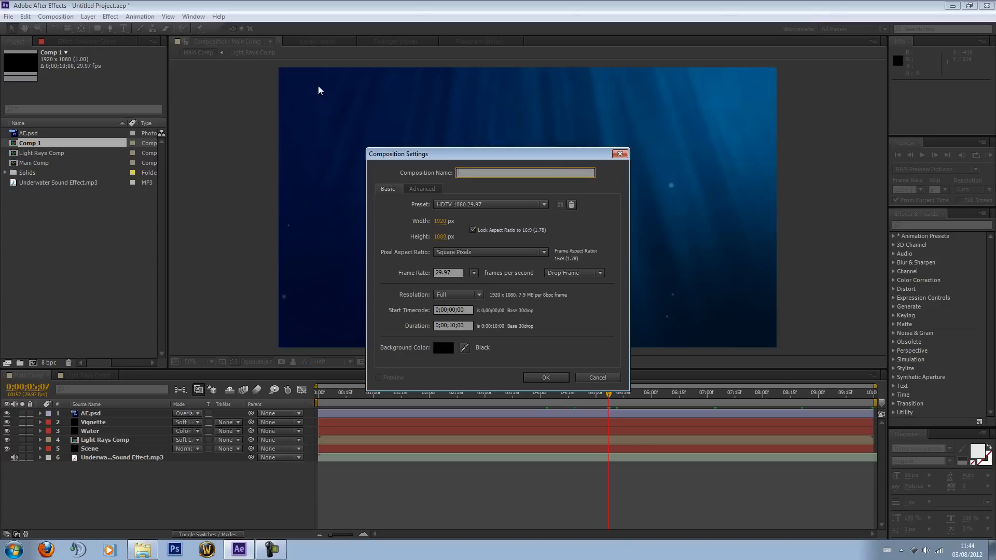
{"action": "type", "text": "Tutorial Cokm"}
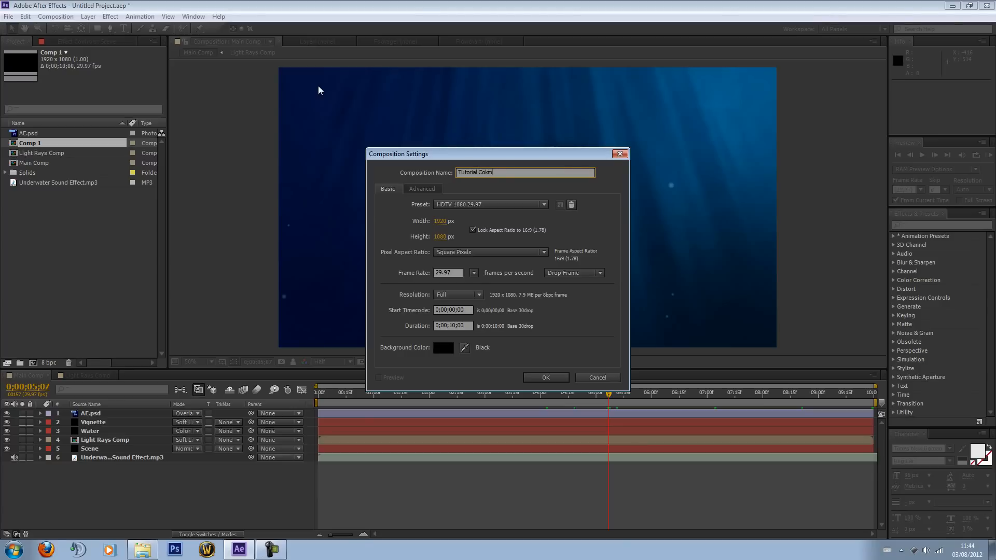
{"action": "key", "text": "BackSpace"}
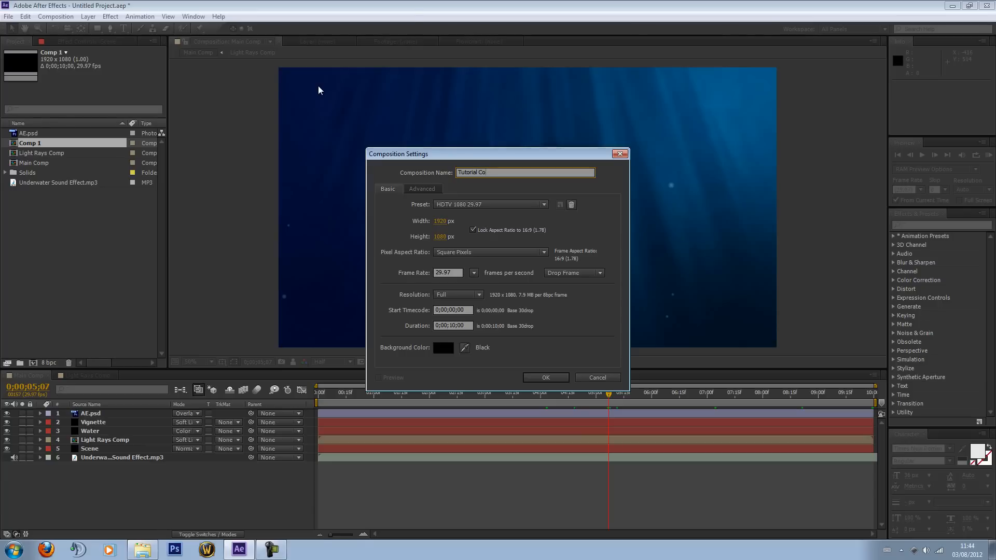
{"action": "type", "text": "mp"}
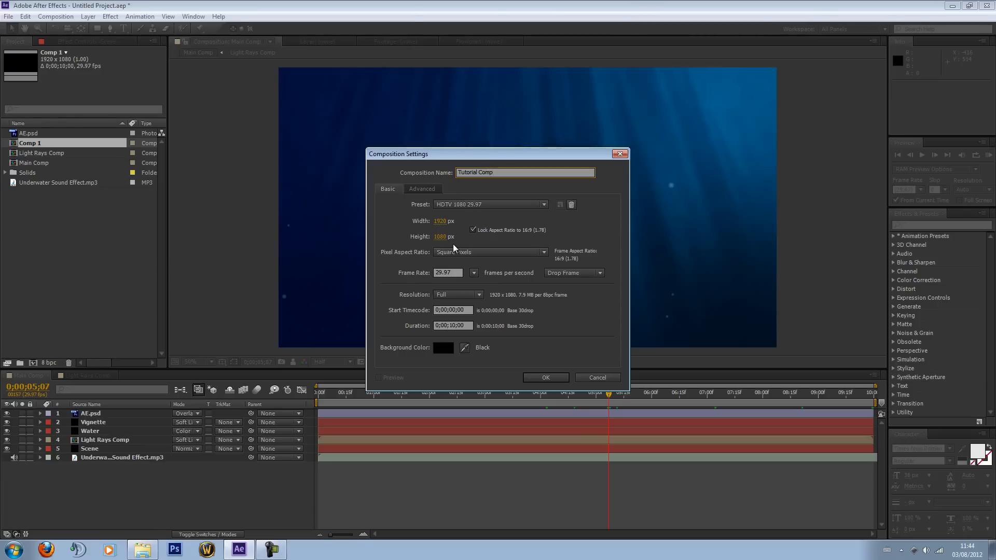
{"action": "mouse_move", "coordinate": [462, 272]}
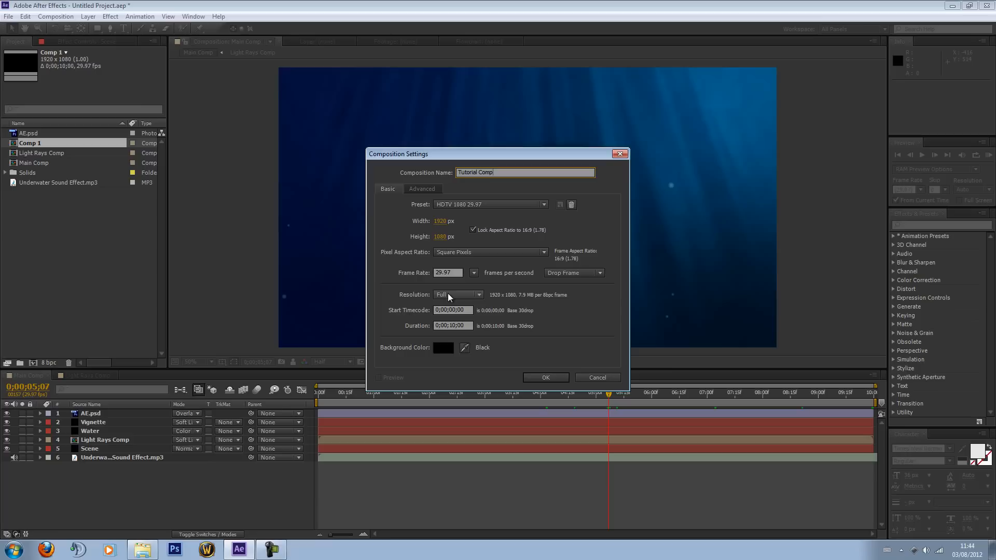
{"action": "left_click", "coordinate": [459, 294]}
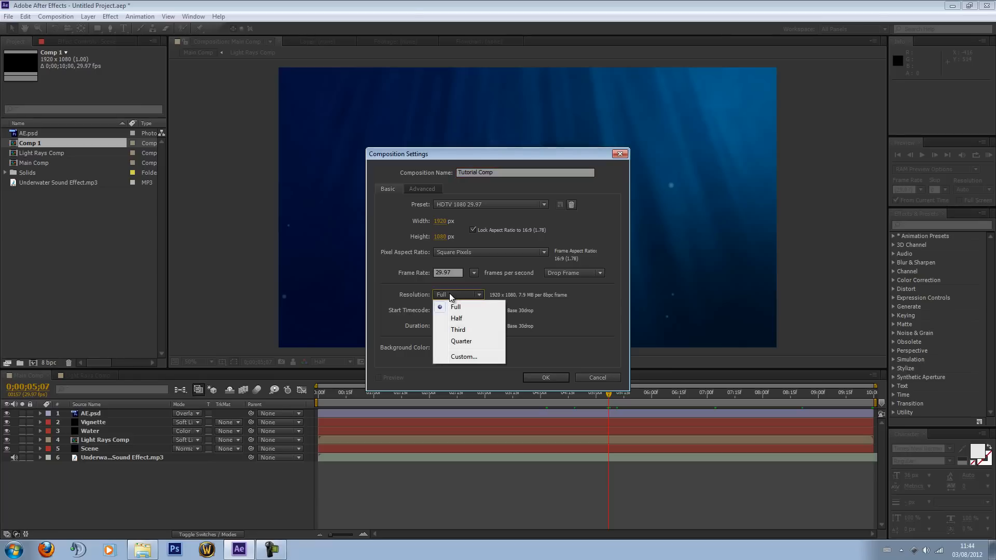
{"action": "left_click", "coordinate": [455, 306]}
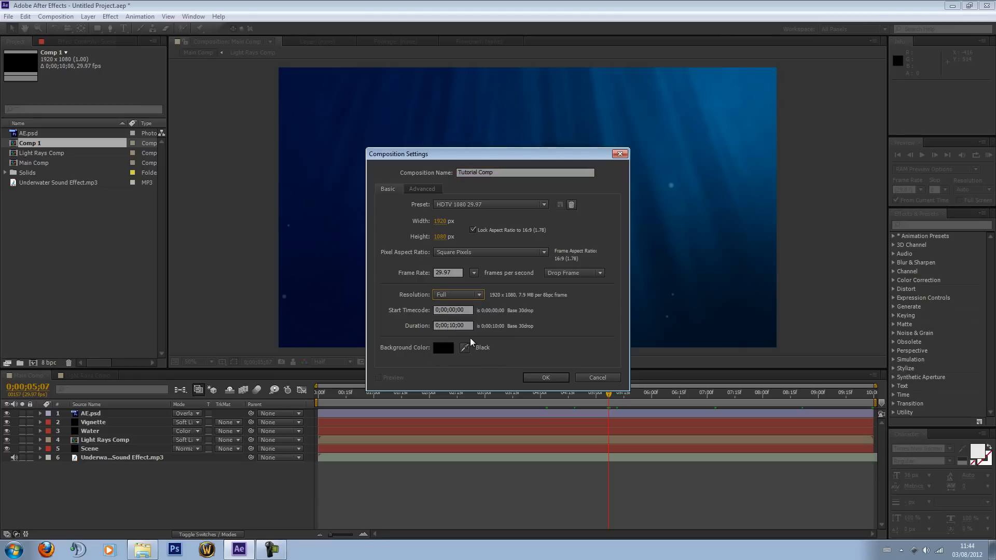
{"action": "mouse_move", "coordinate": [514, 382]}
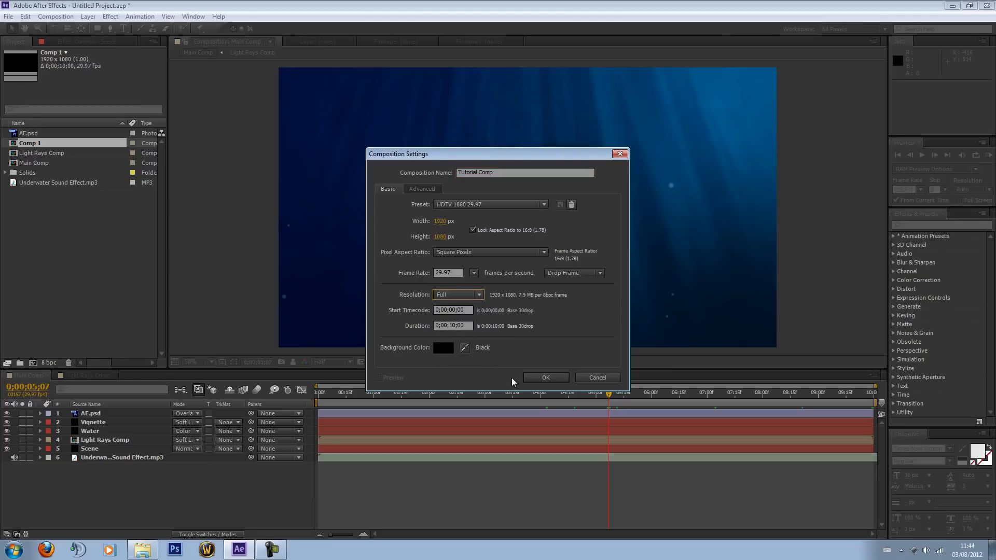
{"action": "mouse_move", "coordinate": [499, 299]}
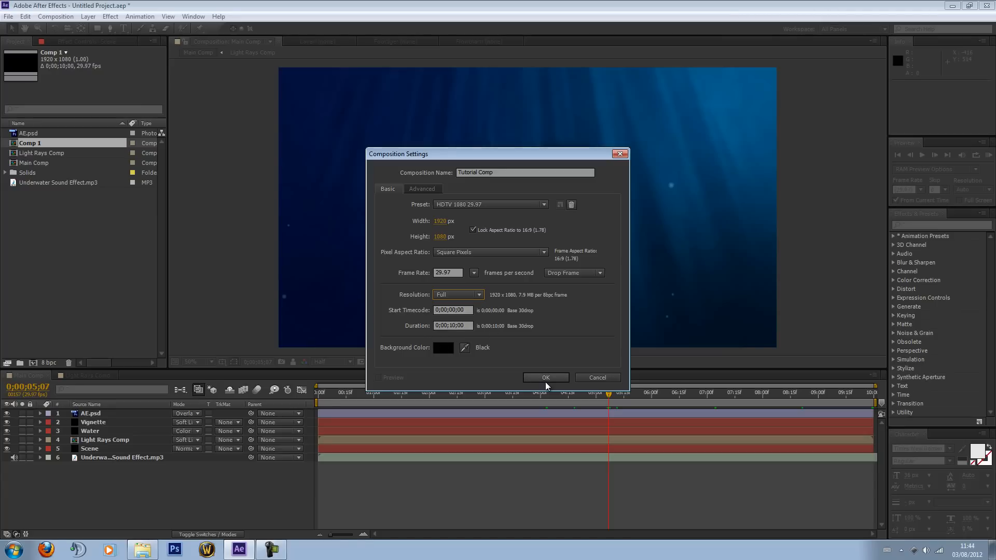
{"action": "left_click", "coordinate": [545, 377]}
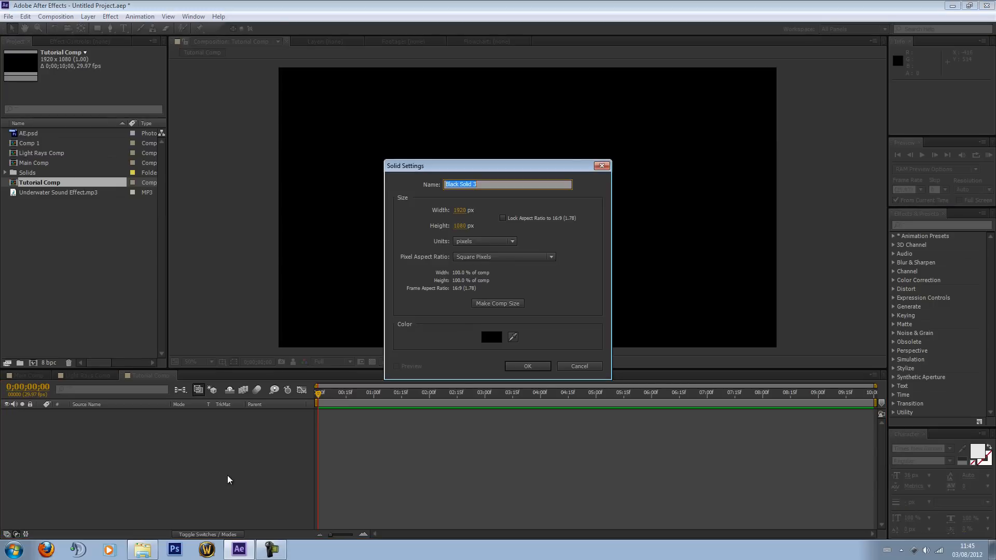
Name the new comp-size black solid 'Scene' and create it
{"action": "key", "text": "Delete"}
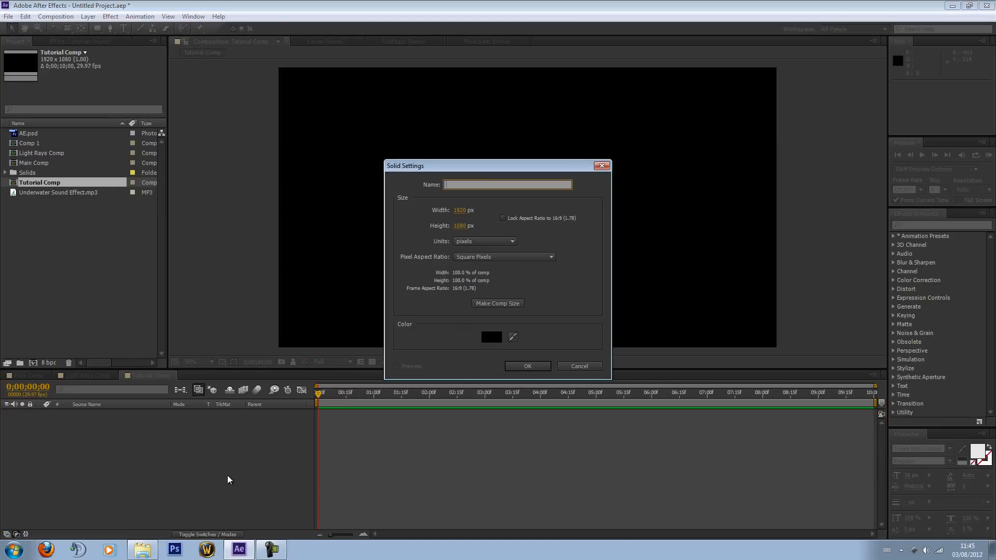
{"action": "type", "text": "Scene"}
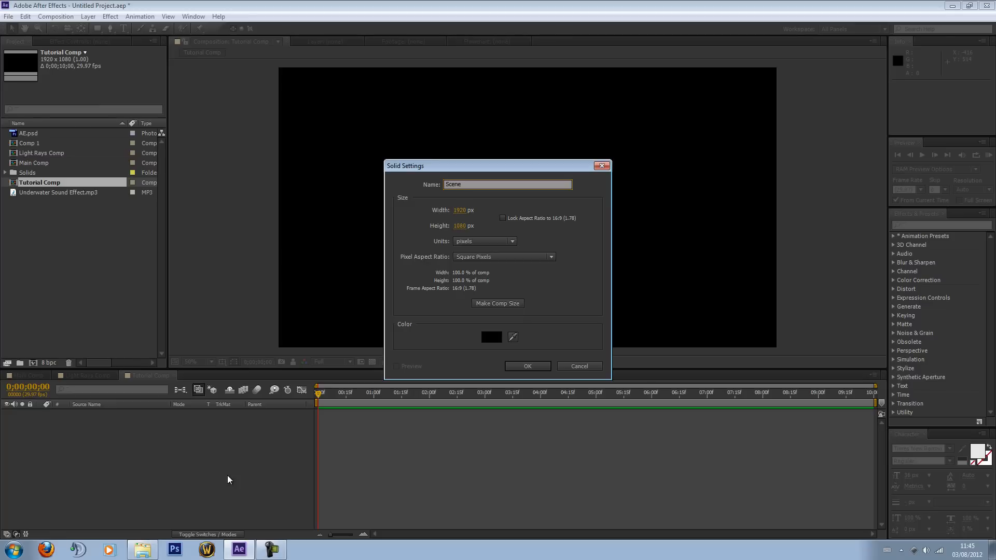
{"action": "left_click", "coordinate": [526, 366]}
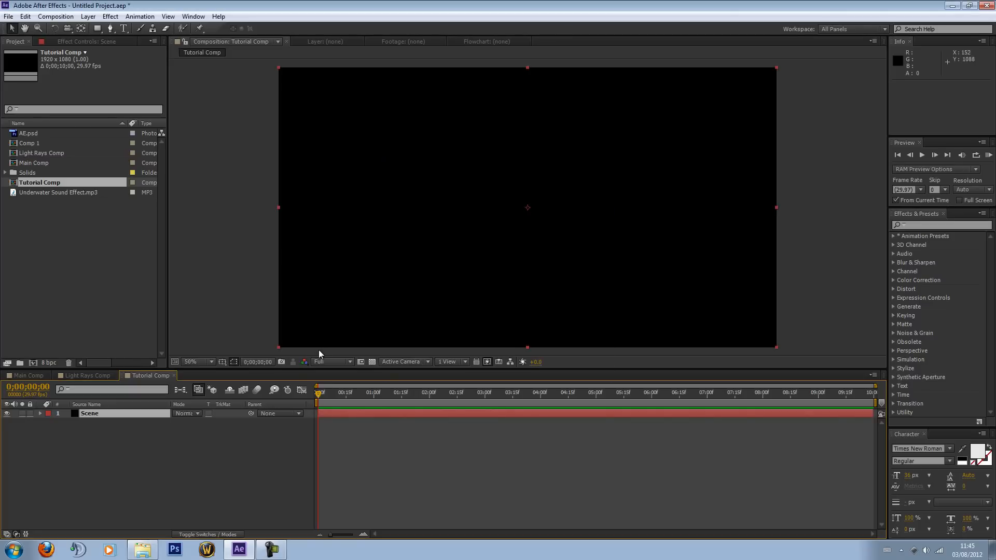
{"action": "mouse_move", "coordinate": [320, 351]}
{"action": "type", "text": "4"}
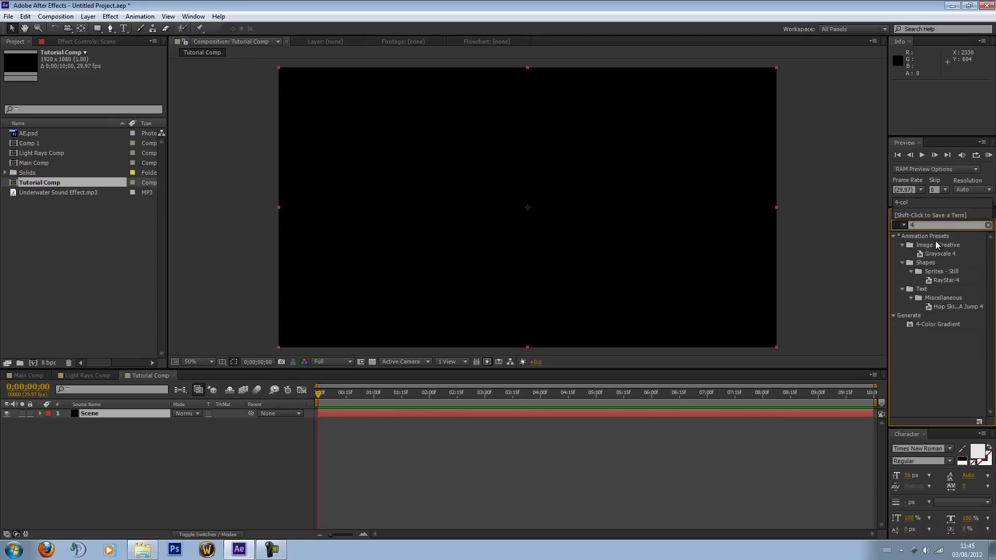
Search '4-colo' and apply 4-Color Gradient to the Scene layer
{"action": "type", "text": "-colo"}
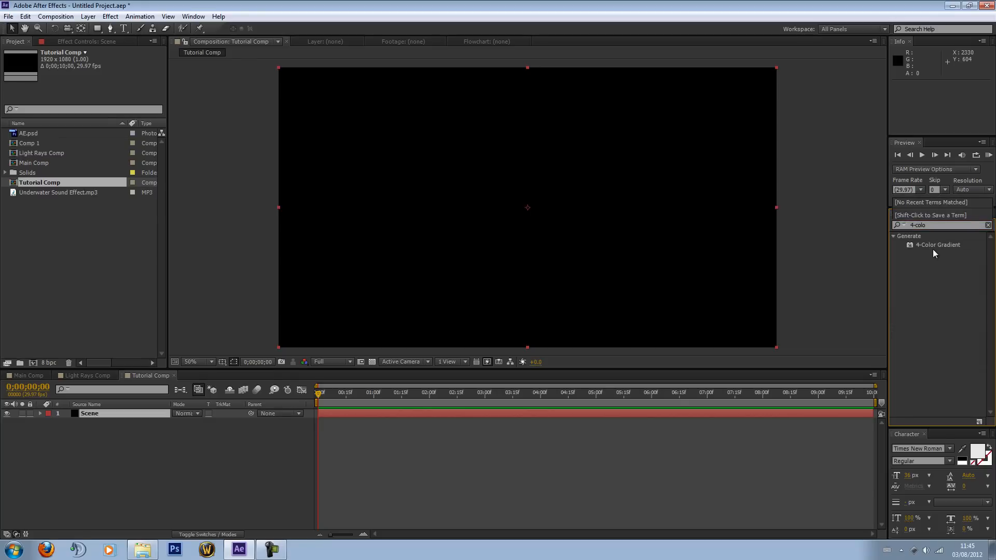
{"action": "double_click", "coordinate": [939, 244]}
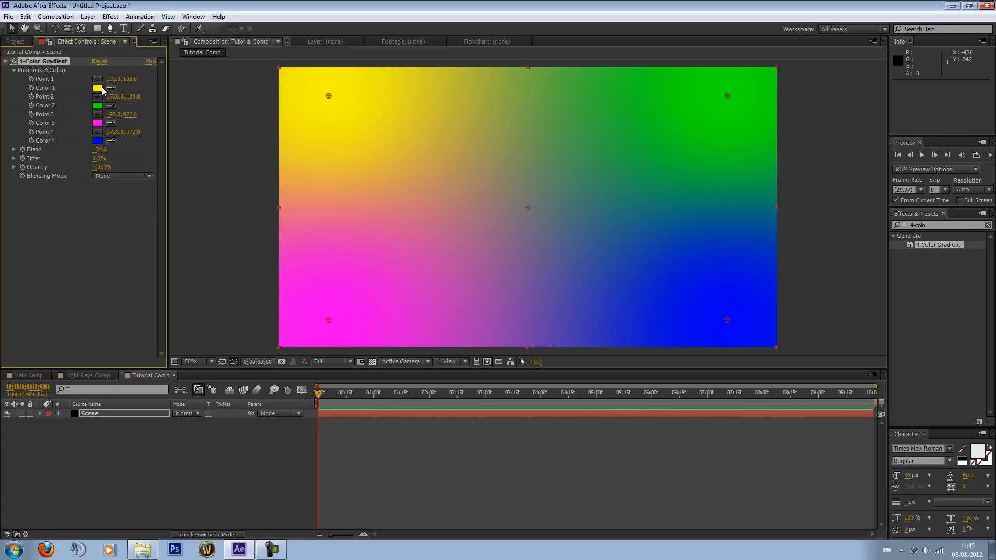
Set the 4-Color Gradient's Color 1 to dark navy 0C1A4B
{"action": "left_click", "coordinate": [97, 88]}
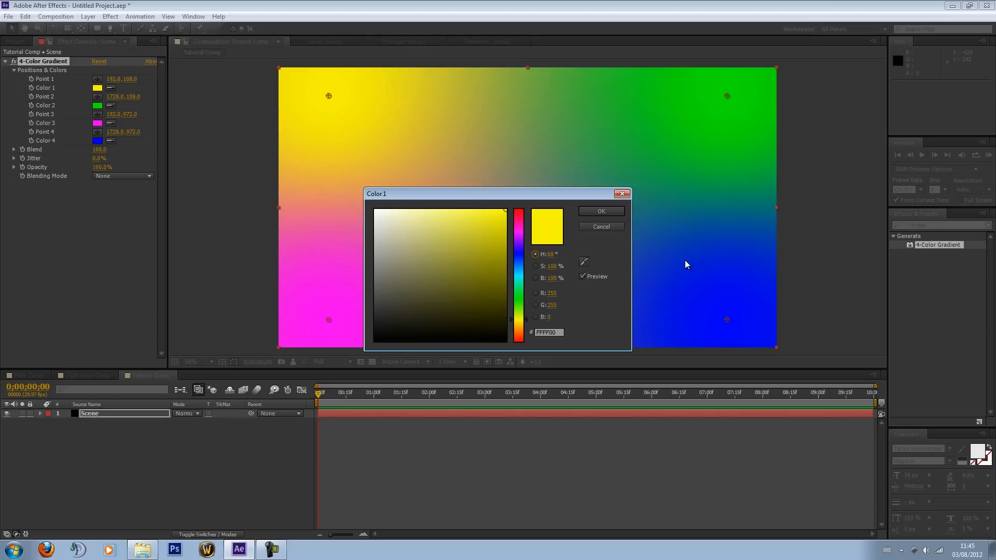
{"action": "mouse_move", "coordinate": [527, 285]}
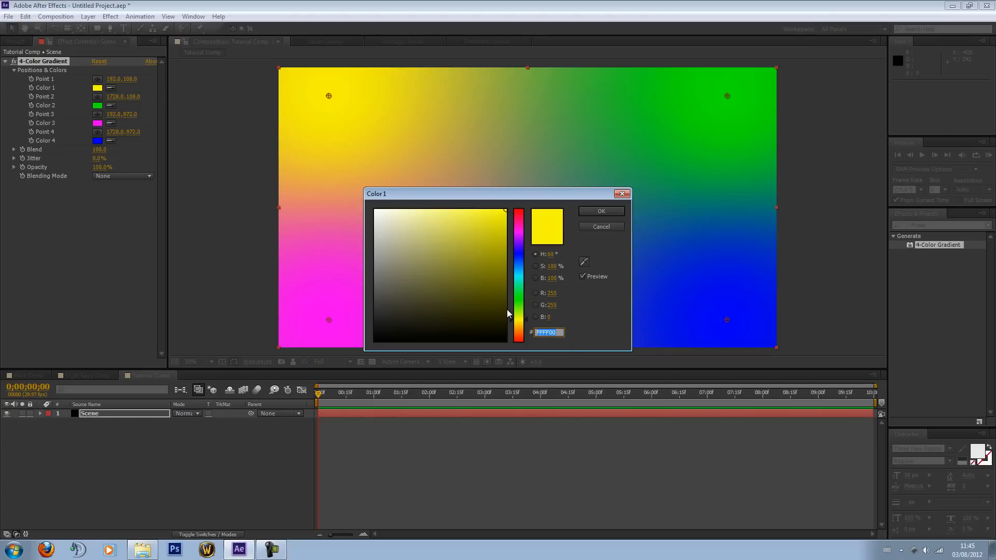
{"action": "left_click", "coordinate": [548, 331]}
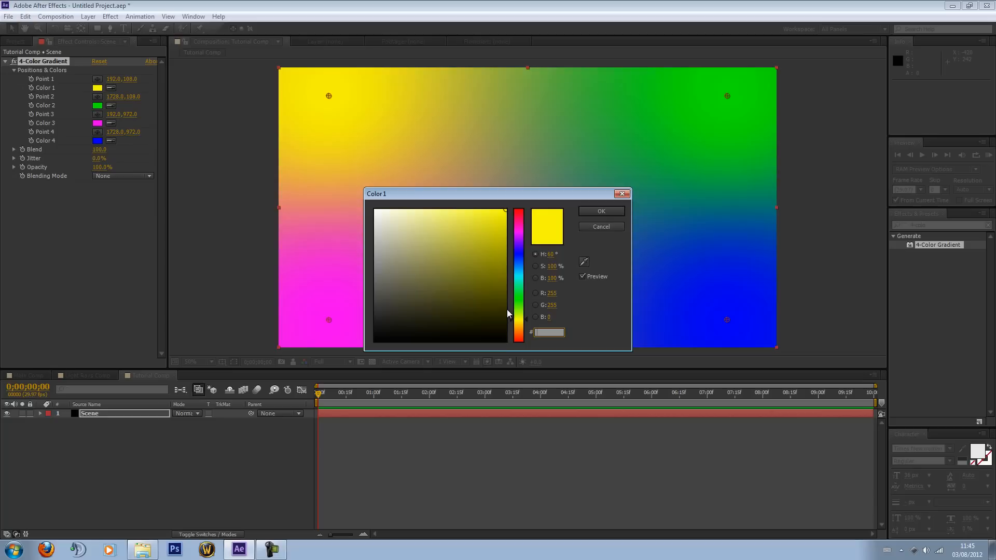
{"action": "left_click", "coordinate": [519, 255]}
{"action": "type", "text": "0C1A"}
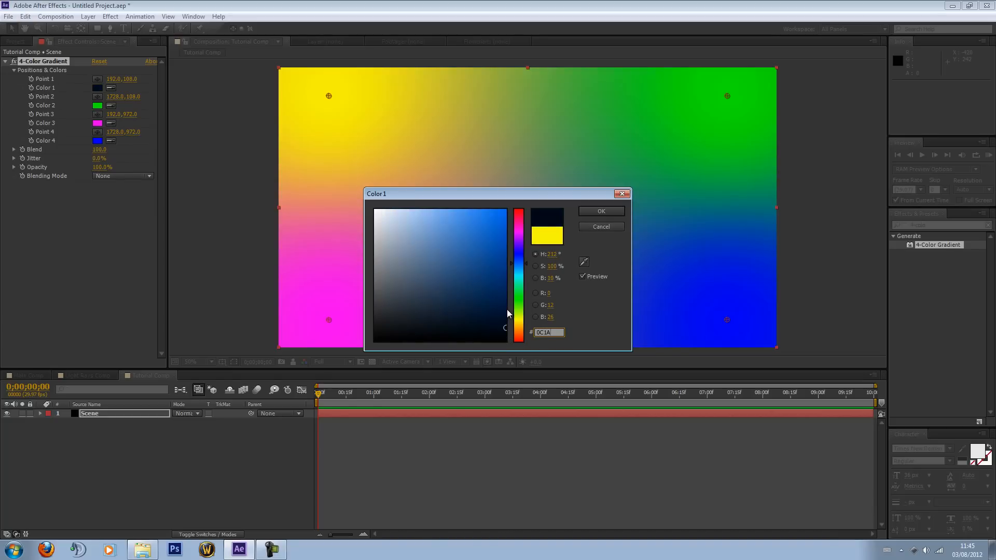
{"action": "left_click", "coordinate": [484, 304]}
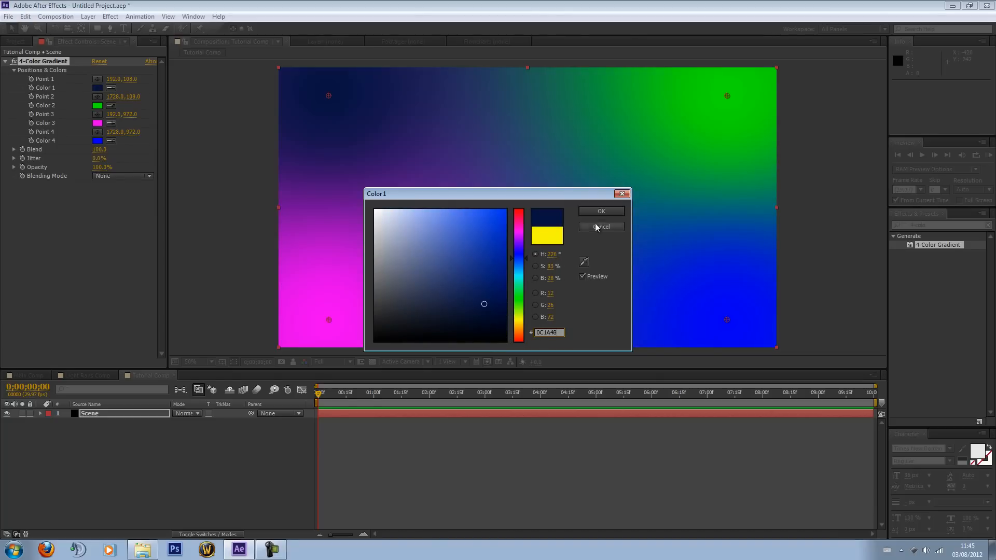
{"action": "left_click", "coordinate": [600, 227]}
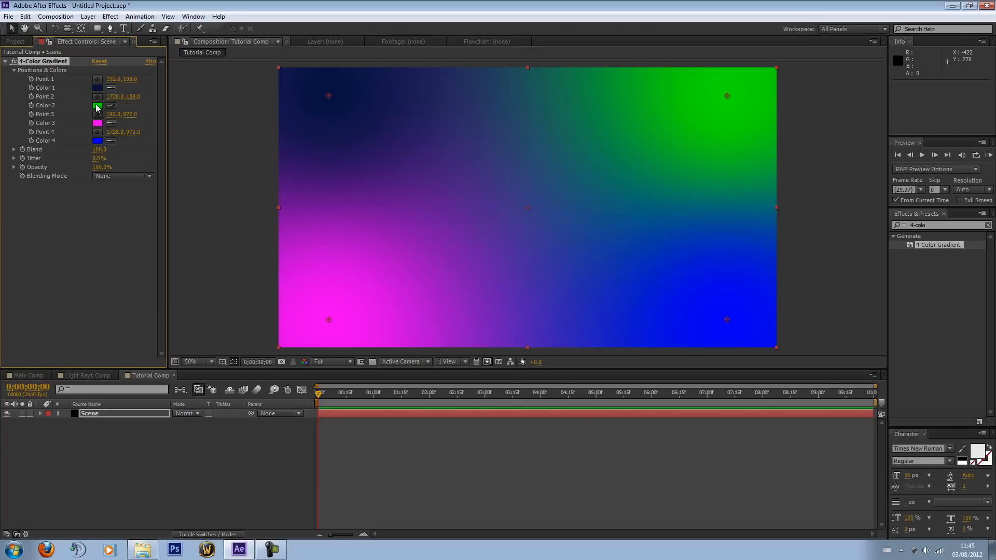
Set gradient Colors 2, 3 and 4 to 106794, 010C35 and 041423
{"action": "left_click", "coordinate": [97, 105]}
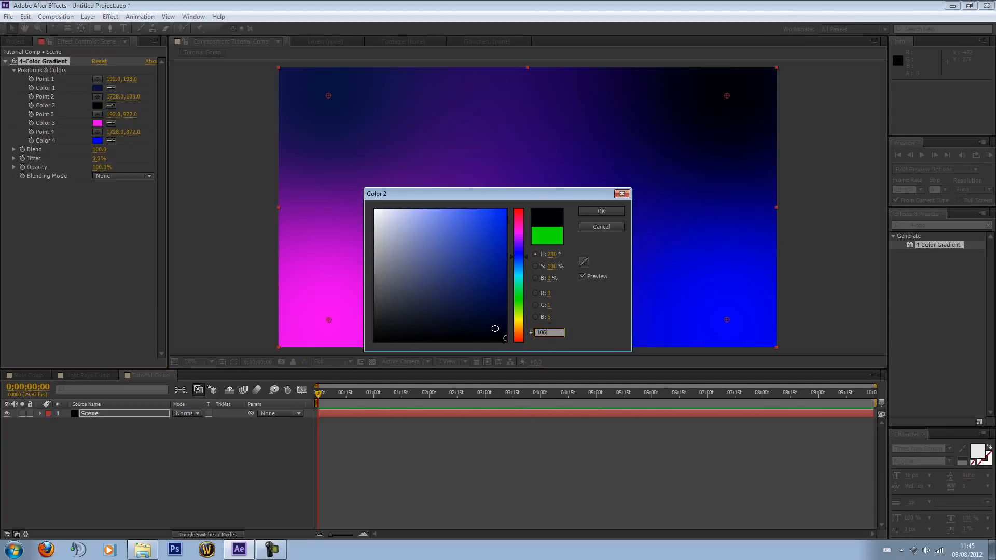
{"action": "left_click", "coordinate": [491, 265]}
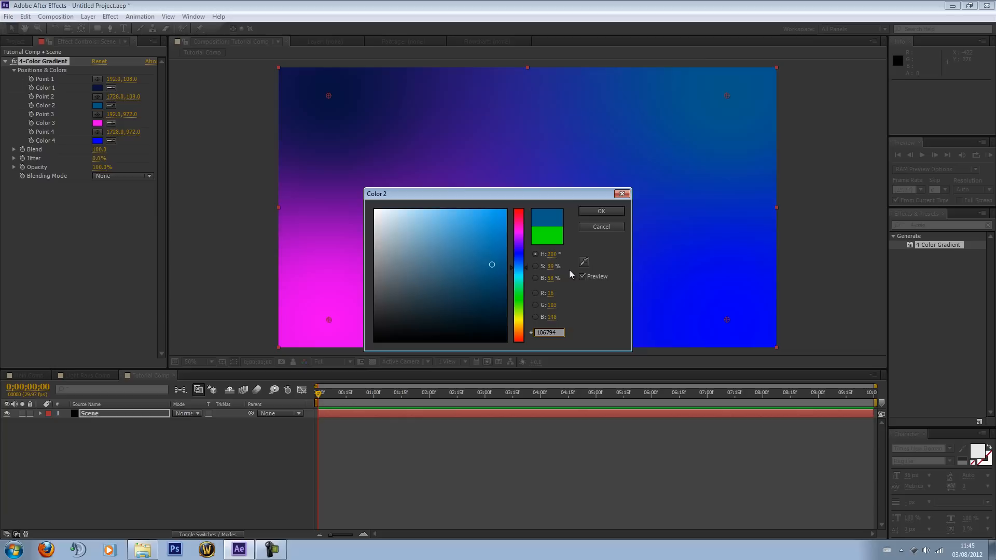
{"action": "left_click", "coordinate": [97, 123]}
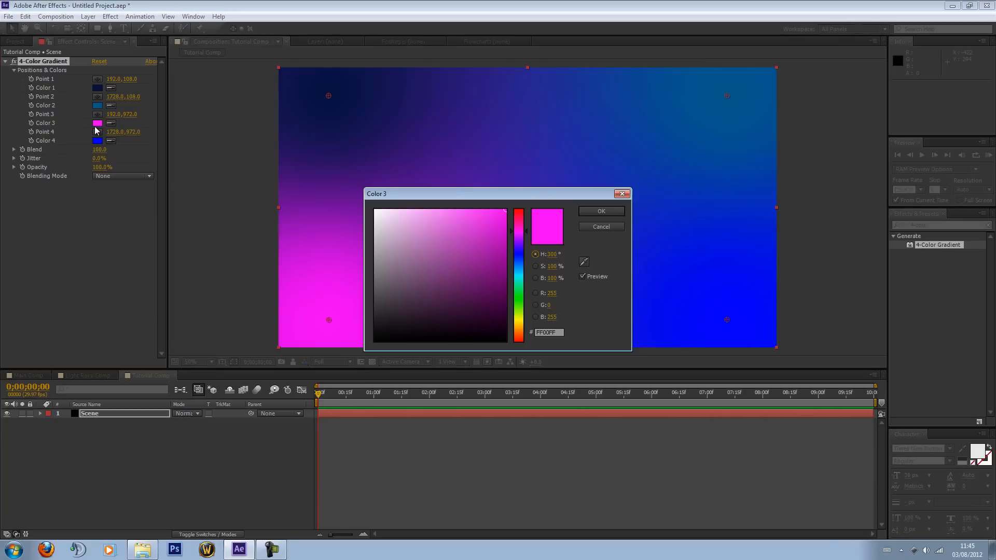
{"action": "triple_click", "coordinate": [548, 332]}
{"action": "type", "text": "0010"}
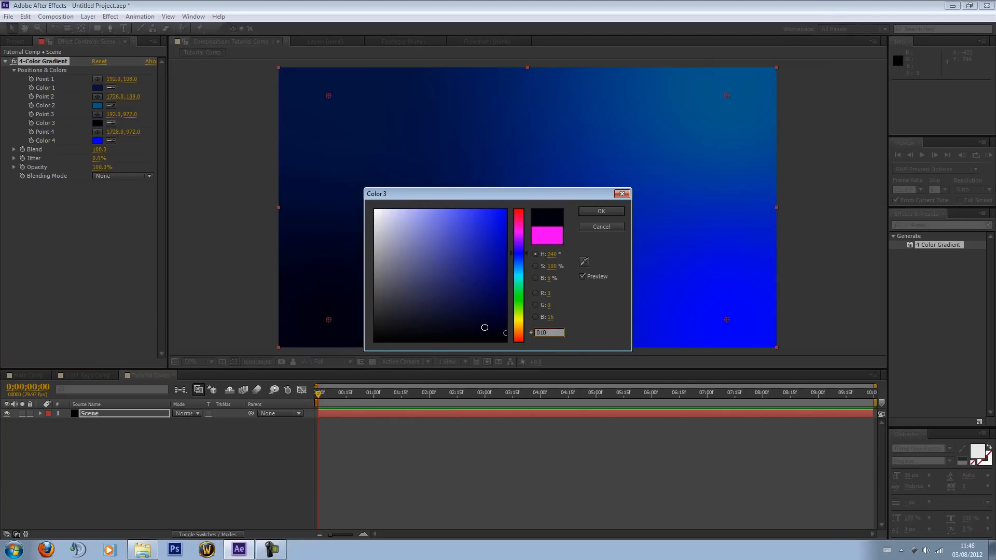
{"action": "left_click", "coordinate": [503, 314]}
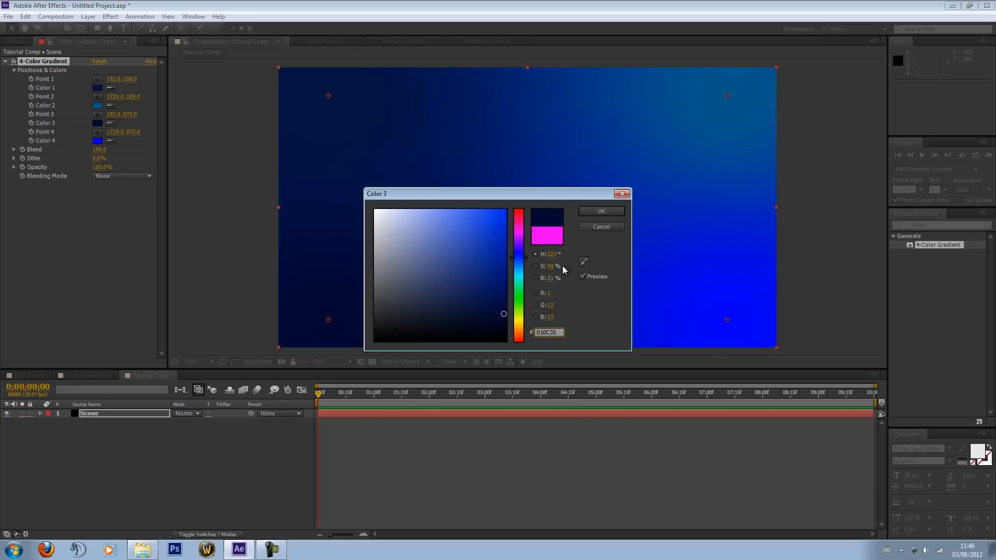
{"action": "left_click", "coordinate": [98, 141]}
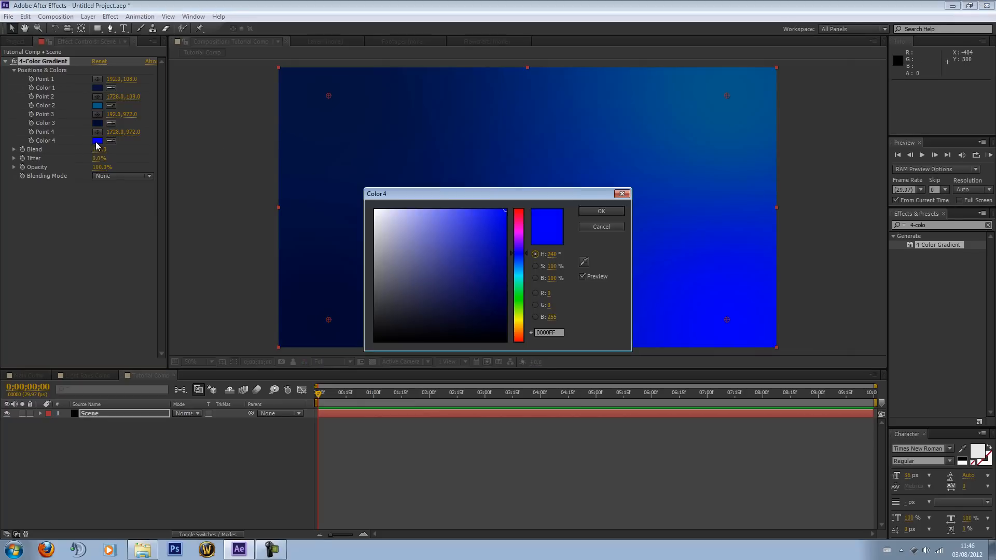
{"action": "triple_click", "coordinate": [548, 332]}
{"action": "type", "text": "041"}
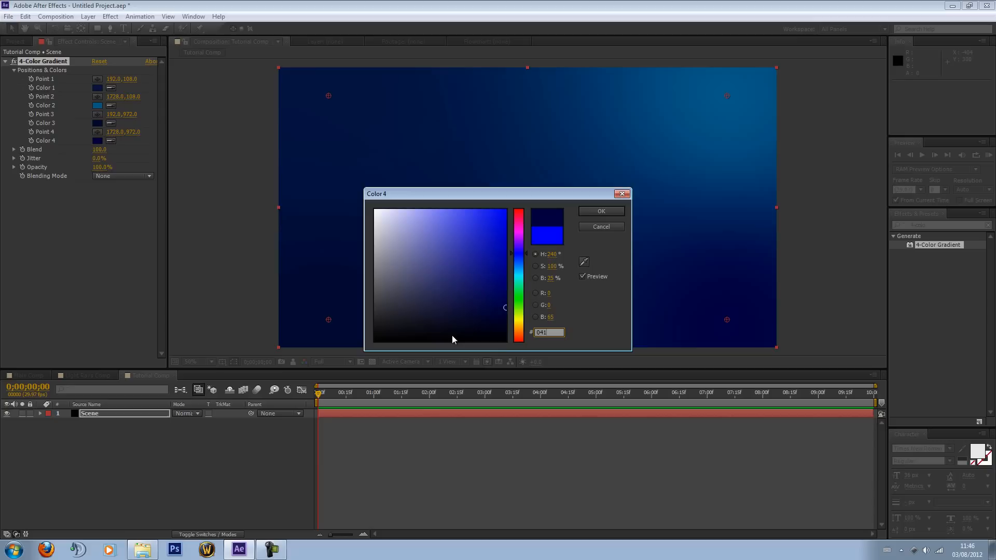
{"action": "left_click", "coordinate": [490, 322]}
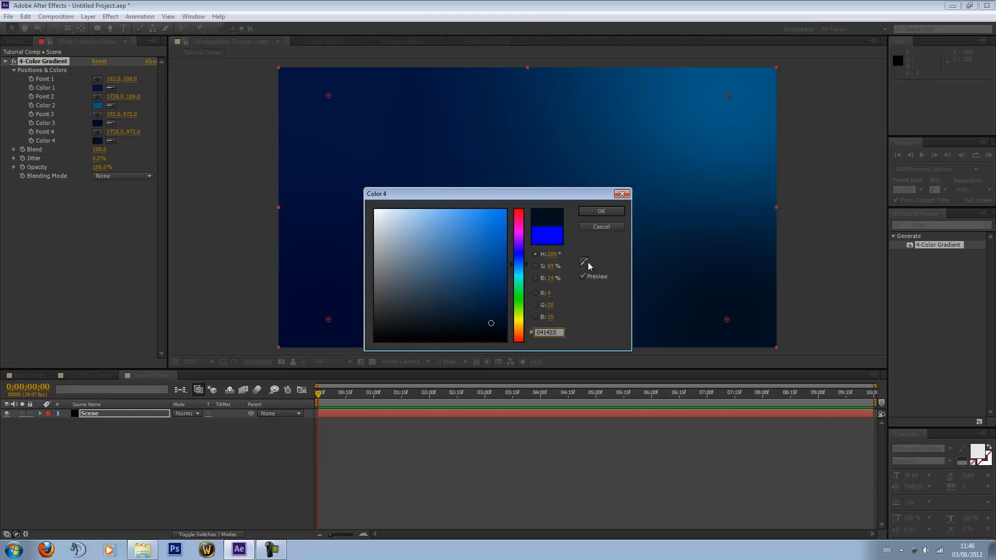
{"action": "left_click", "coordinate": [600, 212]}
{"action": "type", "text": "250"}
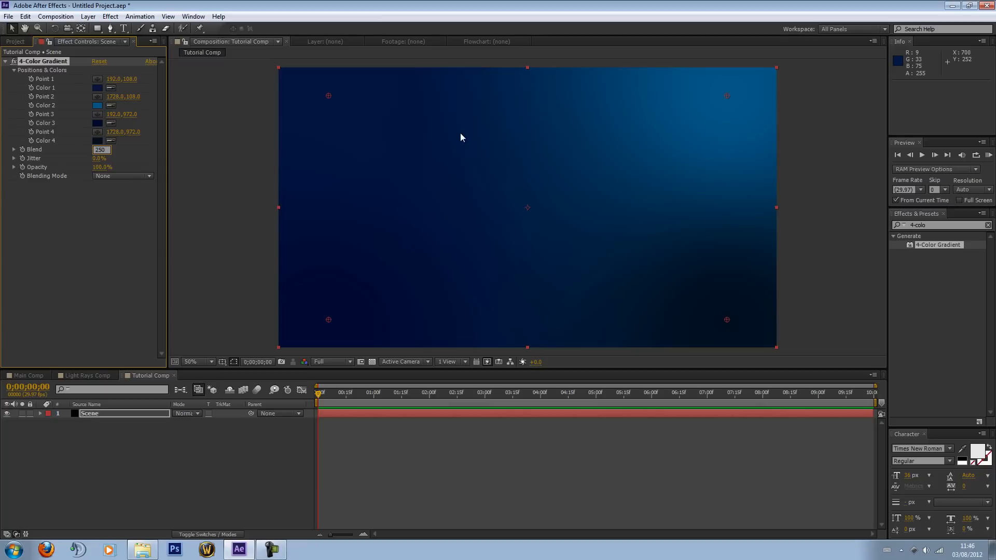
{"action": "mouse_move", "coordinate": [51, 124]}
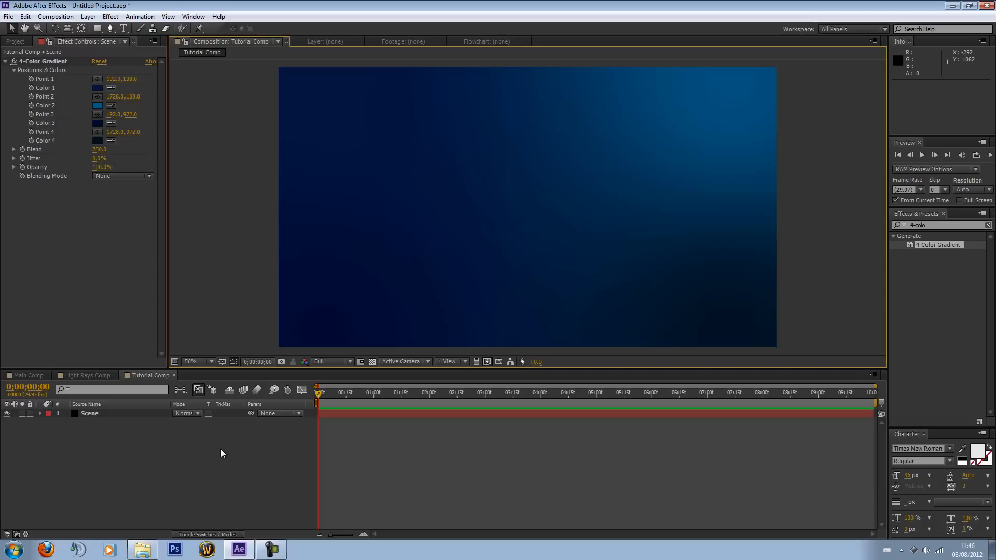
Clear the effects search, browse the Simulation category, then collapse it
{"action": "left_click", "coordinate": [988, 224]}
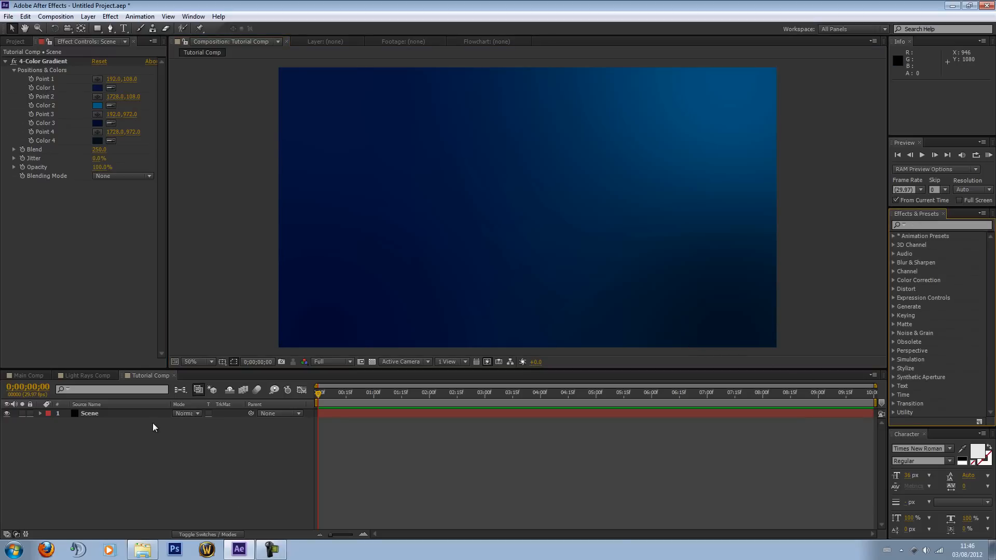
{"action": "mouse_move", "coordinate": [894, 363]}
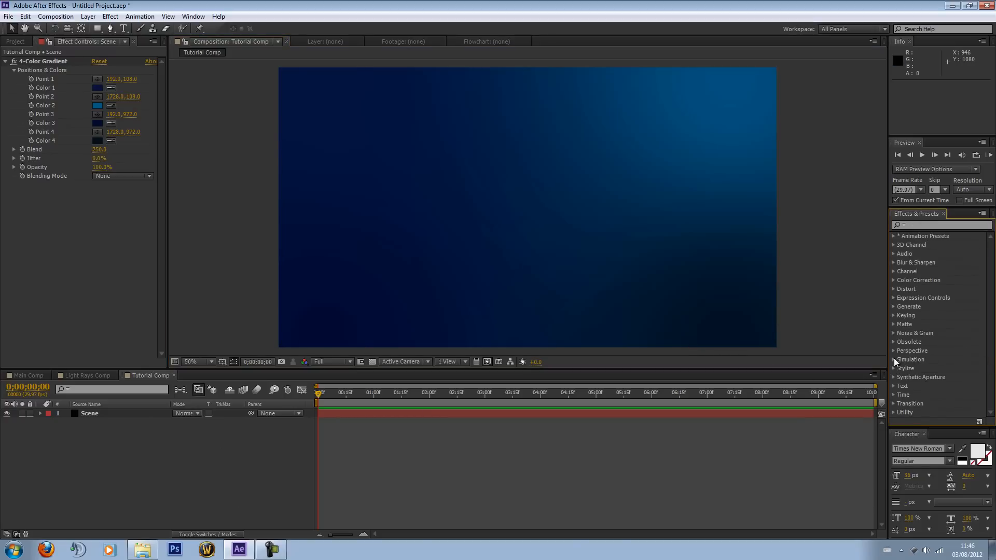
{"action": "left_click", "coordinate": [897, 360]}
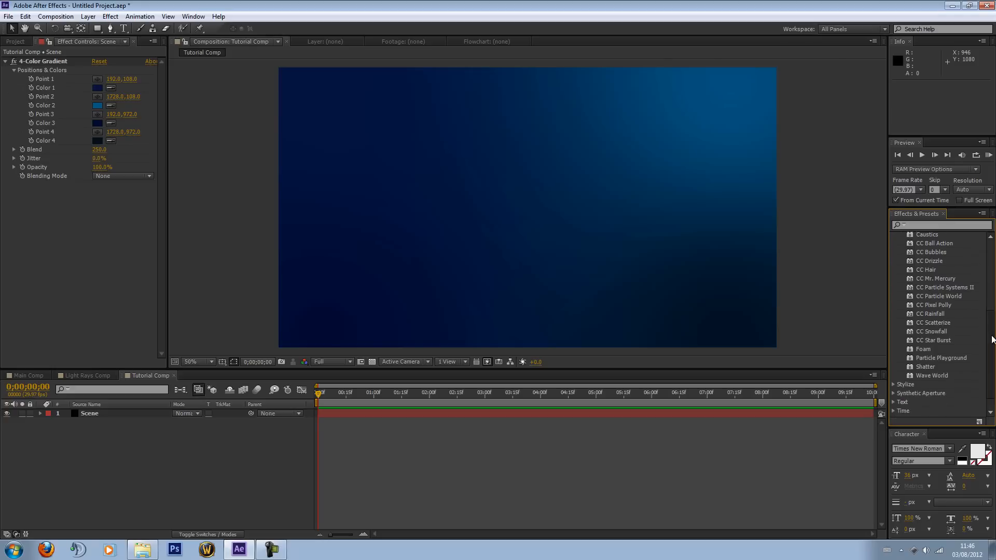
{"action": "scroll", "scroll_direction": "up", "scroll_amount": 3}
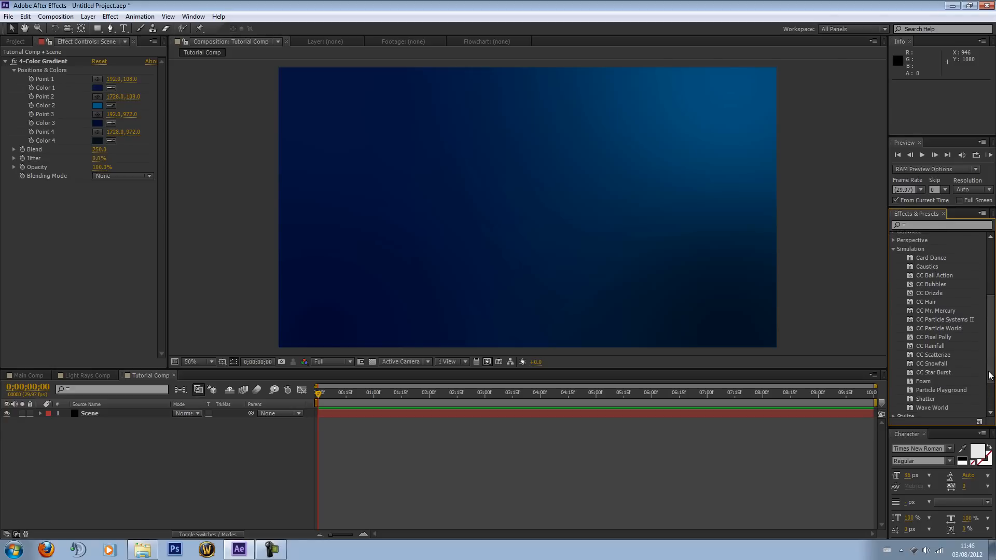
{"action": "scroll", "scroll_direction": "up", "scroll_amount": 3}
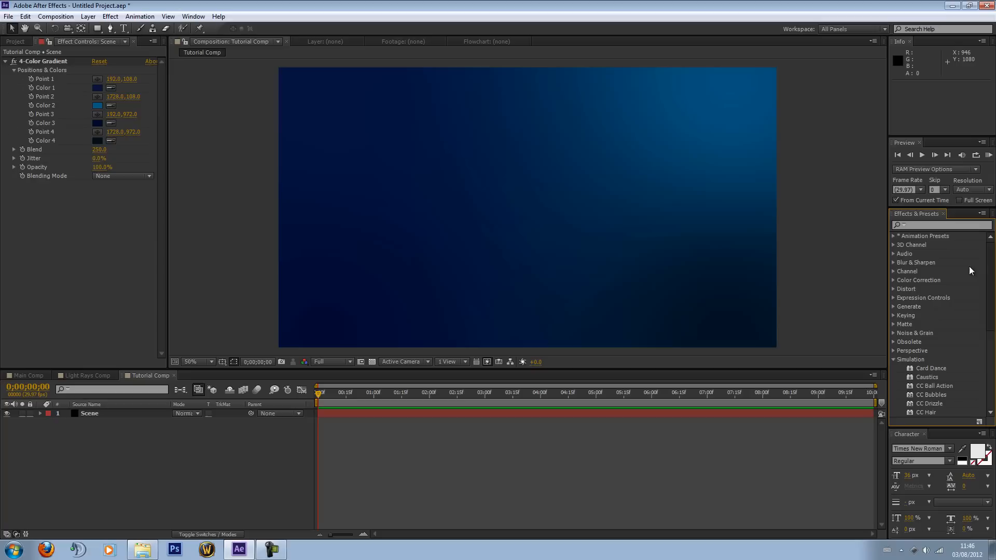
{"action": "left_click", "coordinate": [894, 359]}
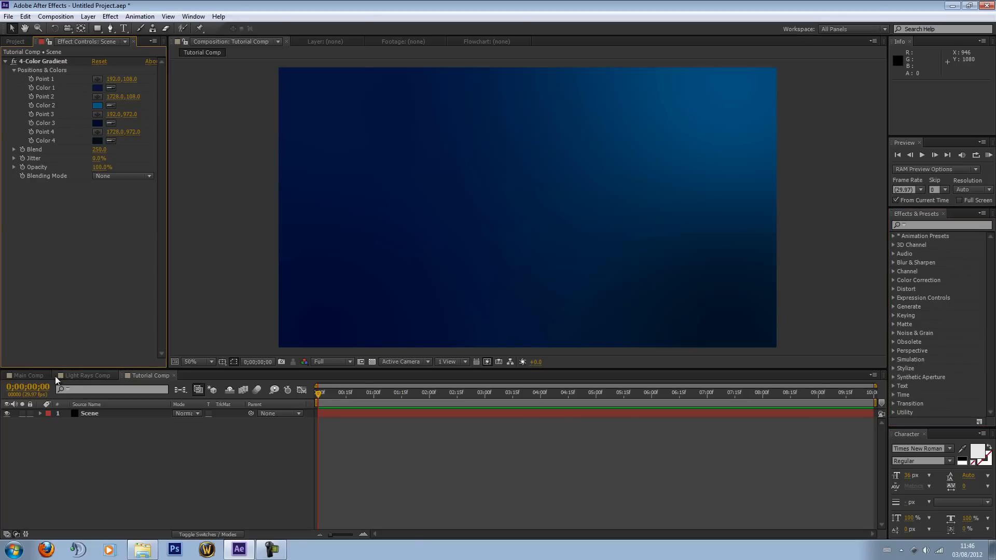
Visit Main Comp, return to Tutorial Comp, and select its Scene layer
{"action": "left_click", "coordinate": [27, 376]}
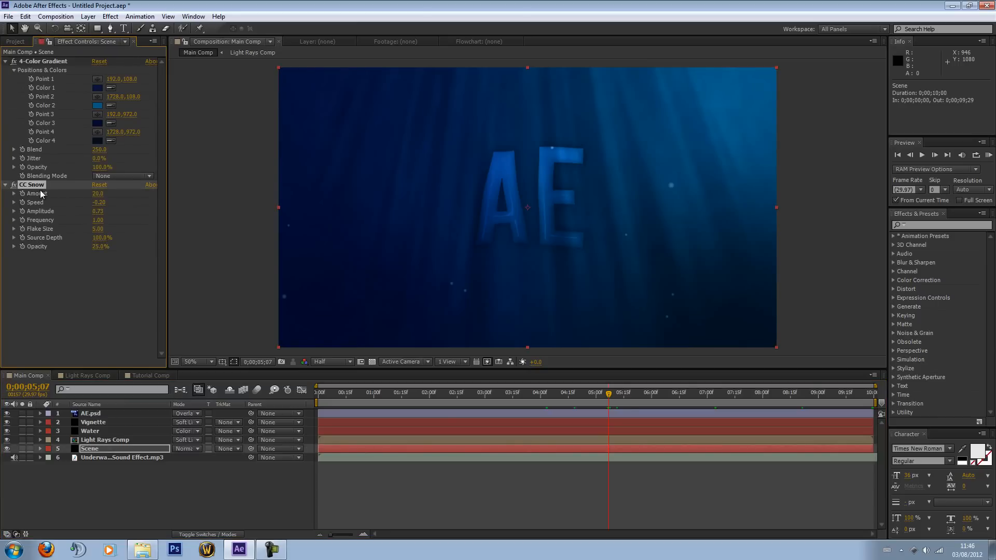
{"action": "left_click", "coordinate": [151, 375]}
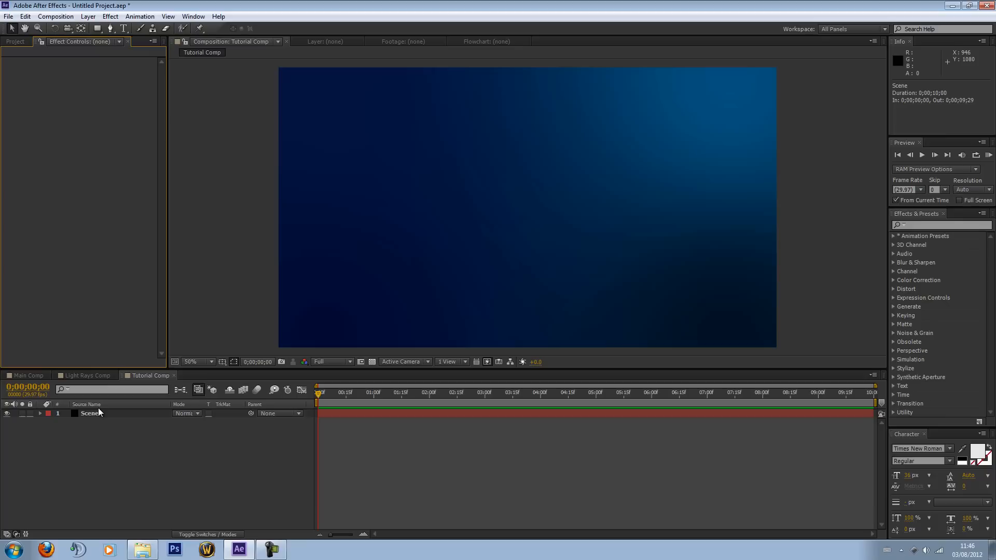
{"action": "left_click", "coordinate": [90, 414]}
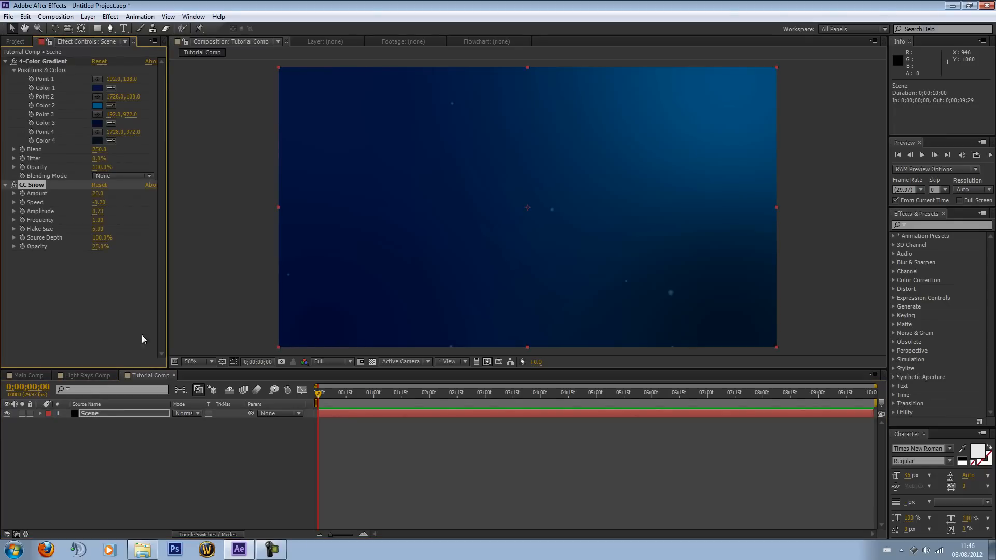
{"action": "left_click", "coordinate": [776, 392]}
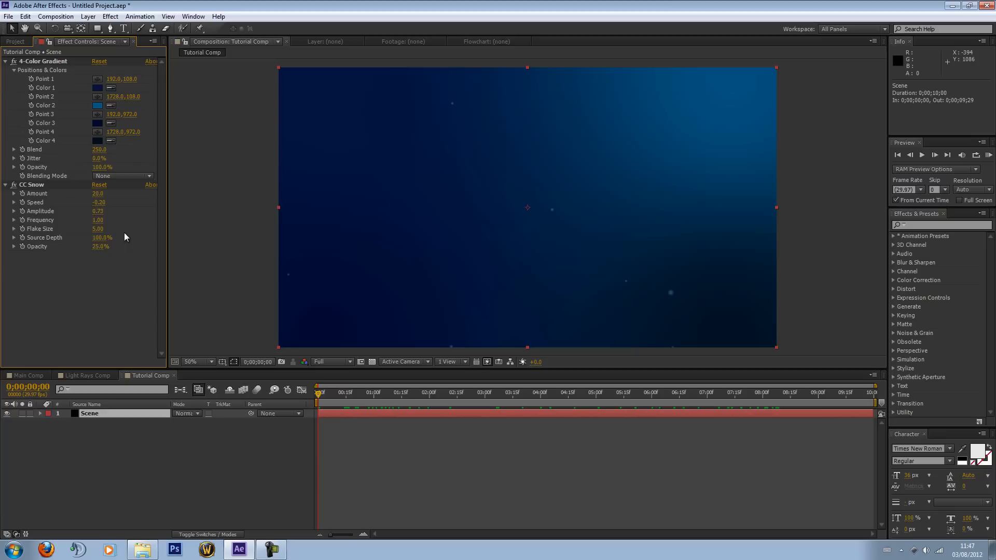
{"action": "mouse_move", "coordinate": [128, 246]}
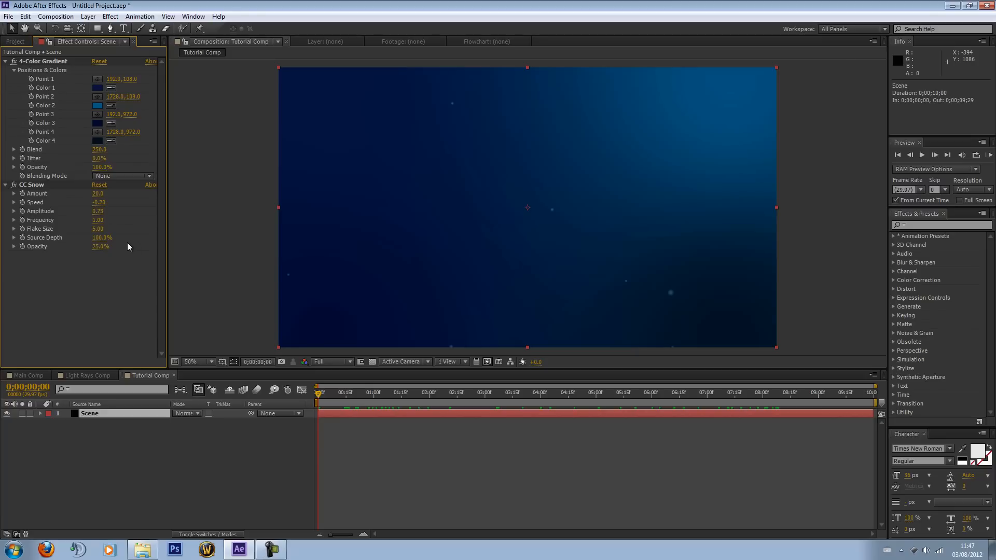
{"action": "mouse_move", "coordinate": [248, 476]}
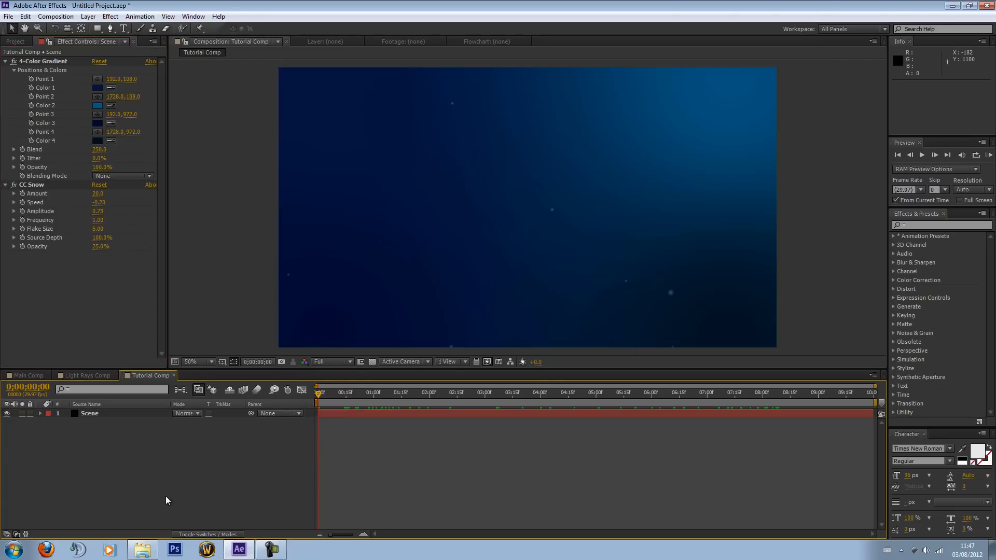
{"action": "left_click", "coordinate": [429, 393]}
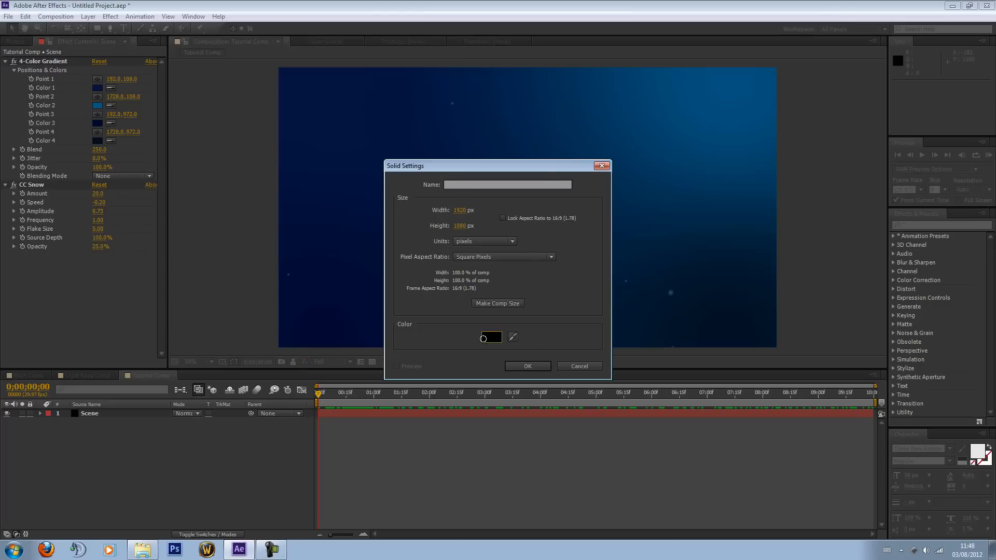
Make the new solid white, name it 'Light Rays', and create it
{"action": "left_click", "coordinate": [492, 337]}
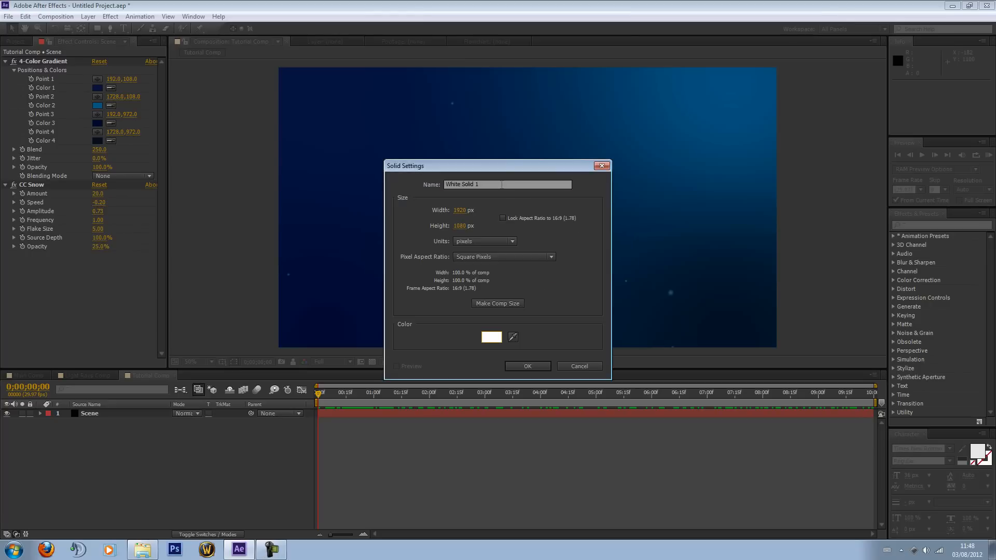
{"action": "type", "text": "Light R"}
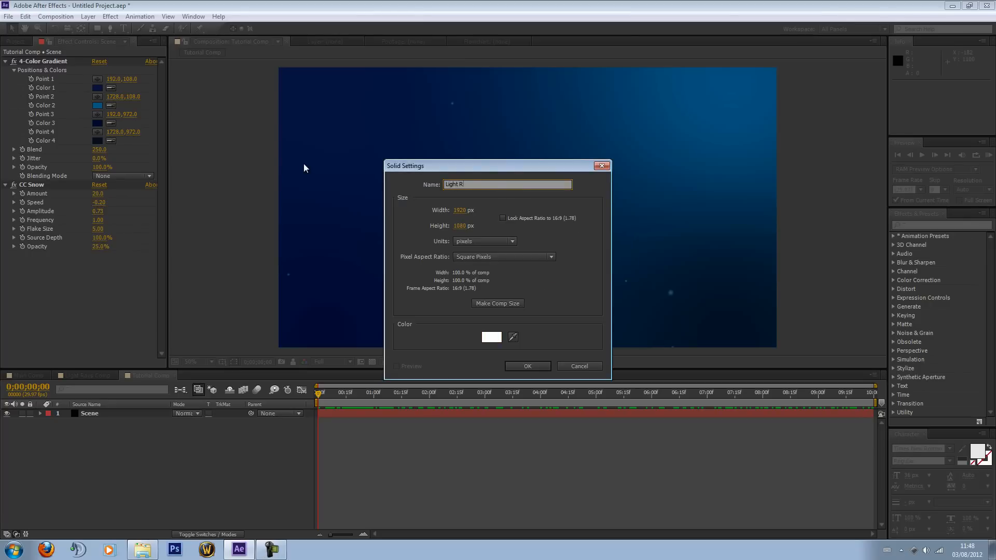
{"action": "left_click", "coordinate": [527, 365]}
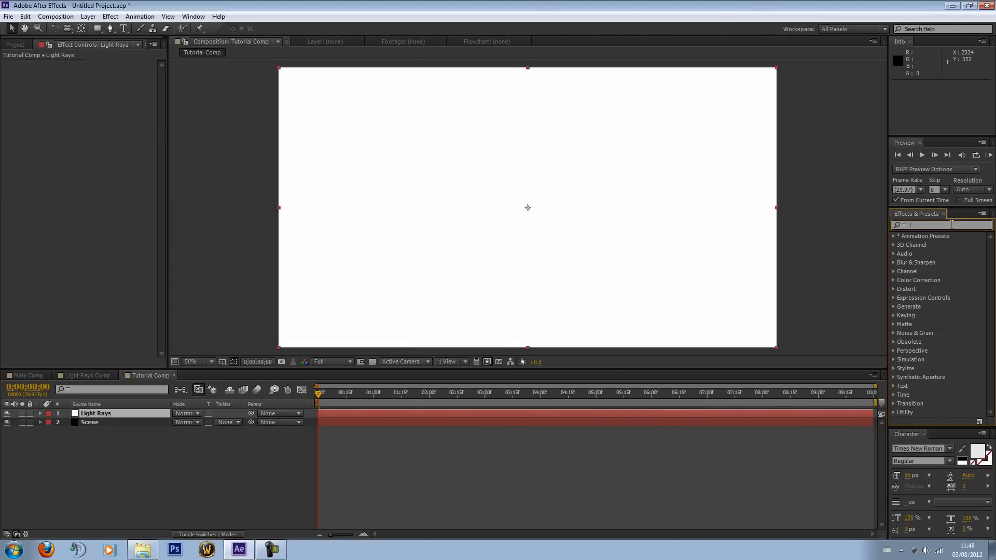
{"action": "type", "text": "frac"}
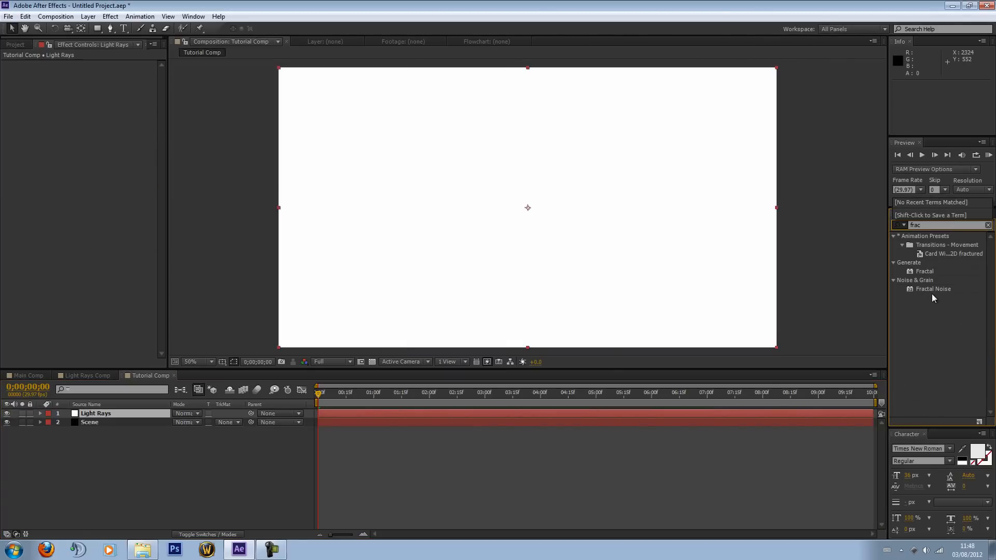
{"action": "double_click", "coordinate": [934, 289]}
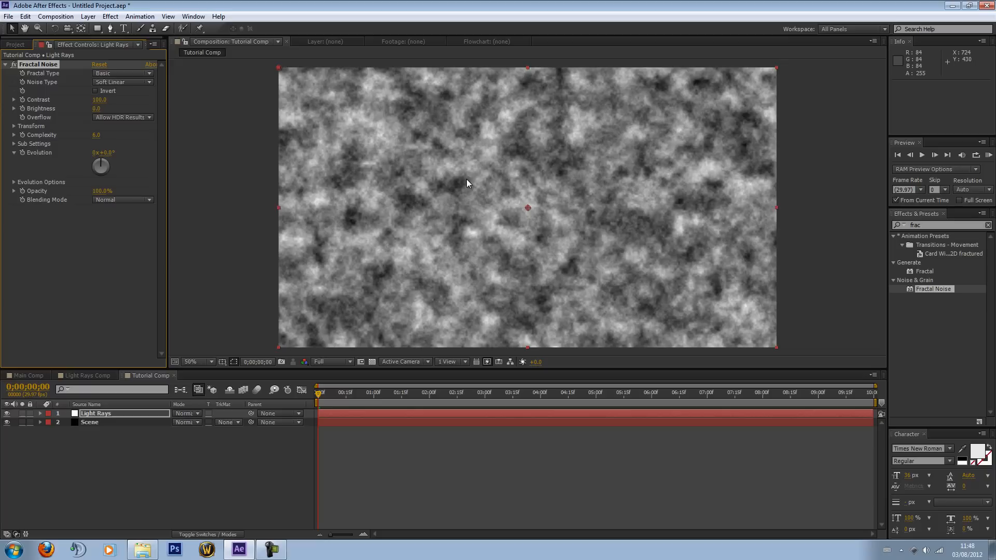
{"action": "mouse_move", "coordinate": [375, 234]}
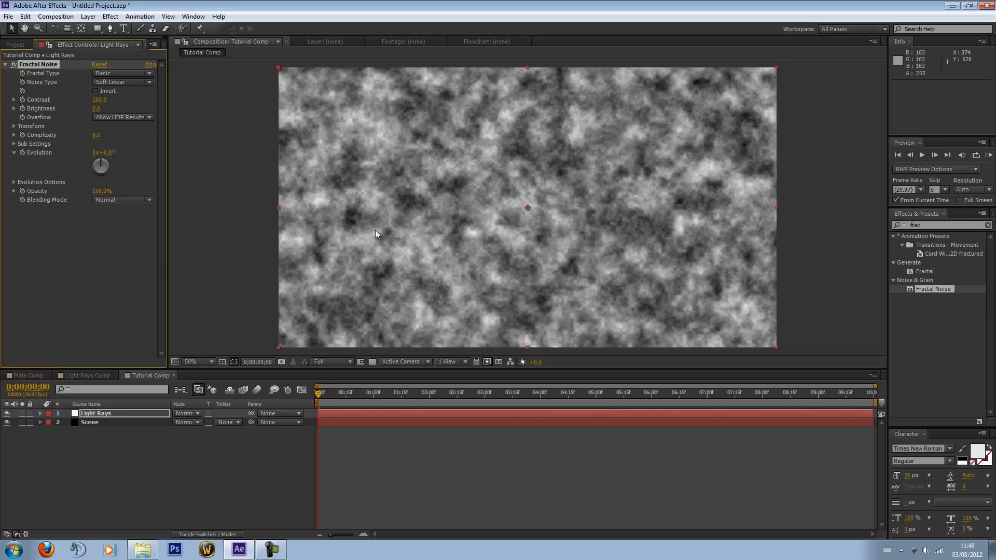
{"action": "mouse_move", "coordinate": [709, 281]}
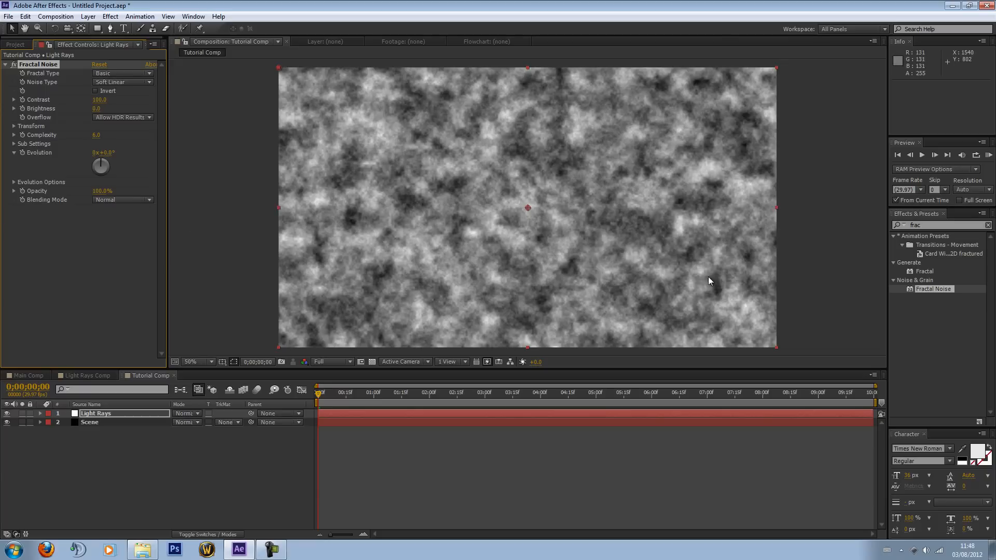
{"action": "mouse_move", "coordinate": [613, 260]}
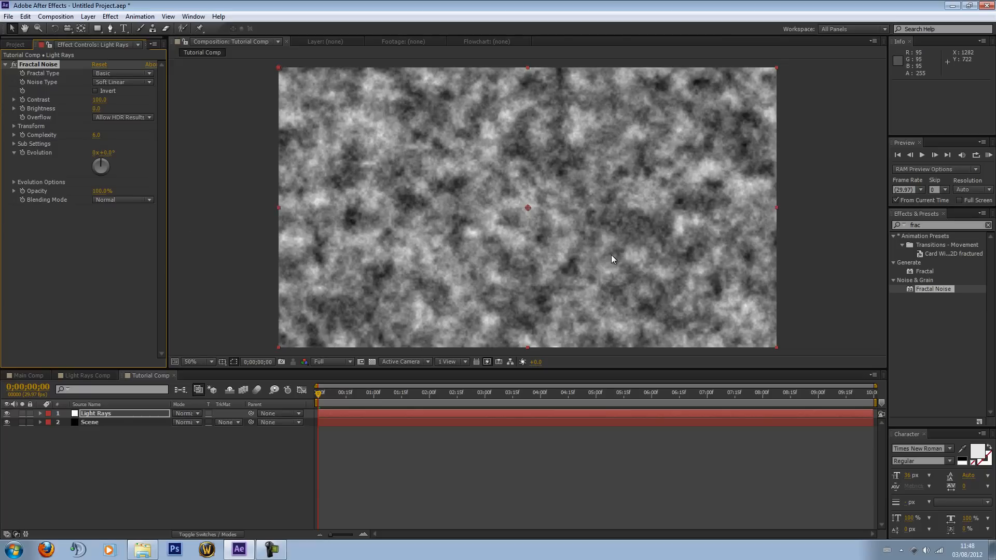
{"action": "mouse_move", "coordinate": [780, 318]}
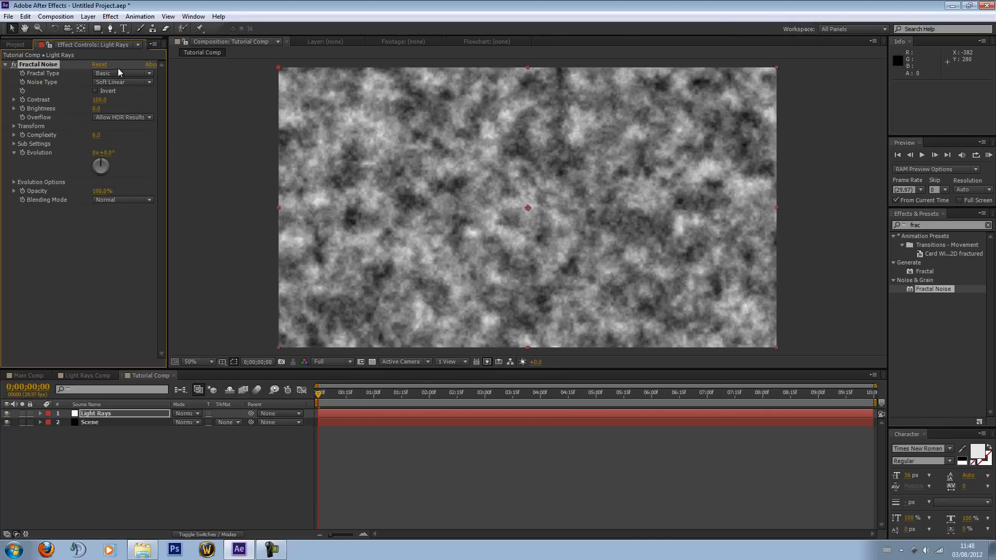
{"action": "mouse_move", "coordinate": [125, 123]}
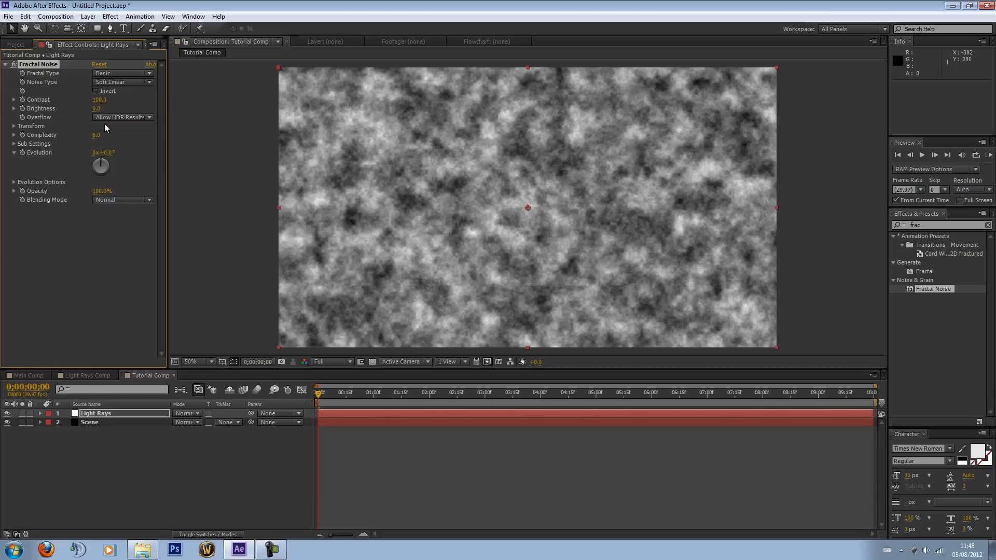
{"action": "mouse_move", "coordinate": [102, 125]}
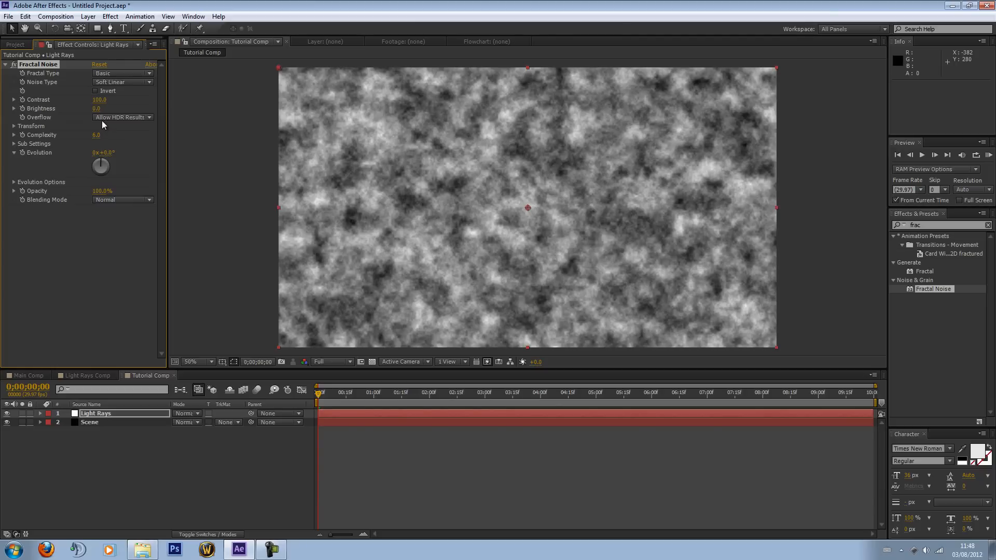
{"action": "mouse_move", "coordinate": [632, 229]}
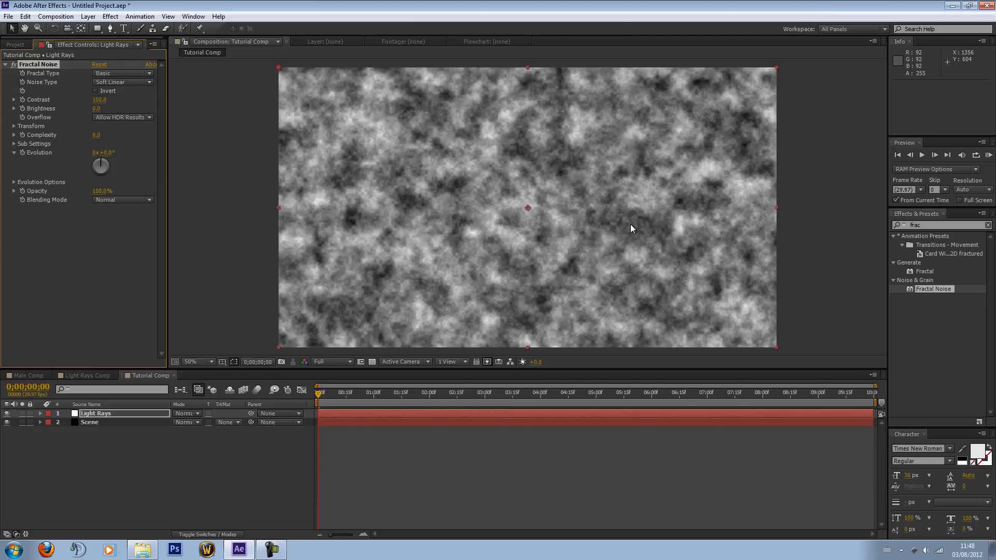
{"action": "mouse_move", "coordinate": [607, 227]}
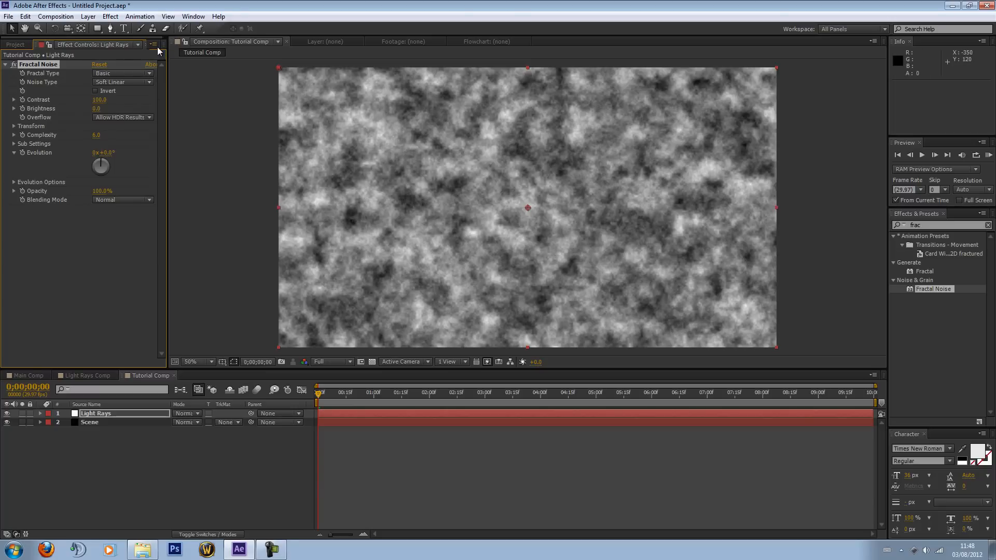
Show animation presets in Effect Controls and browse the saved Fractal Noise presets
{"action": "left_click", "coordinate": [154, 45]}
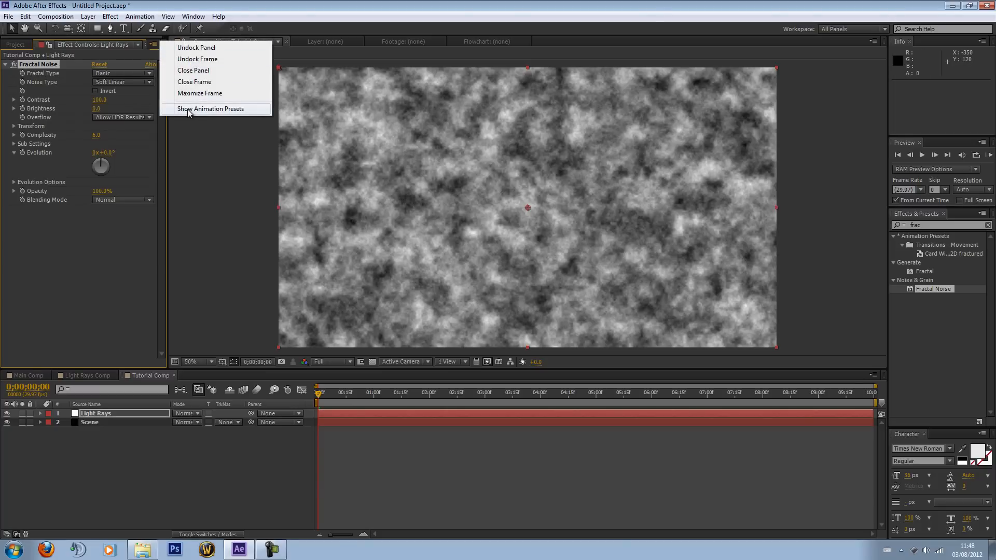
{"action": "left_click", "coordinate": [212, 109]}
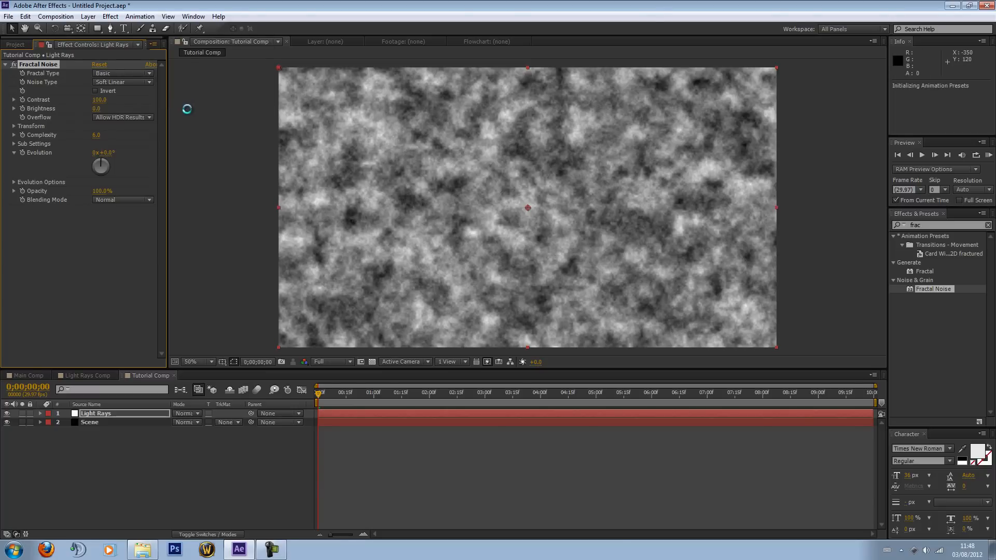
{"action": "mouse_move", "coordinate": [411, 305]}
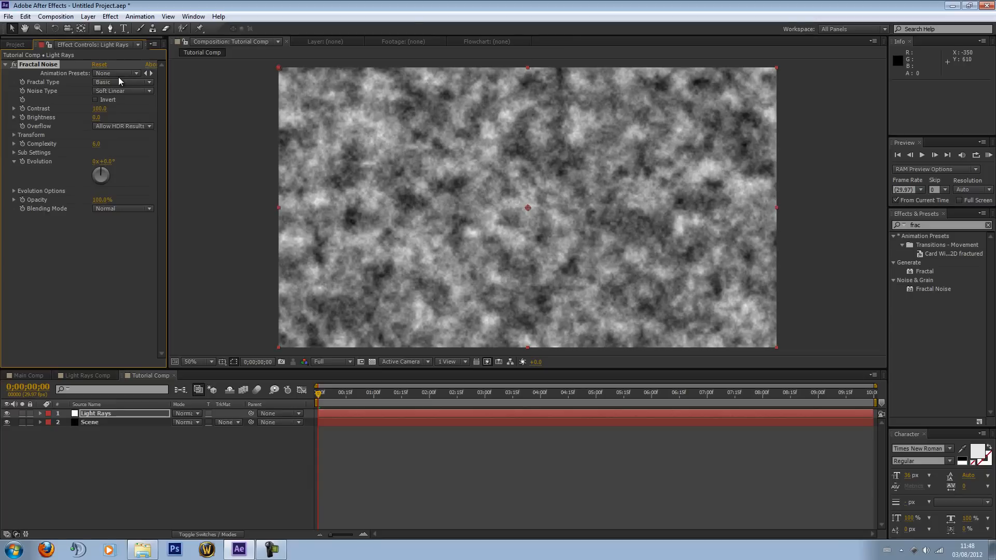
{"action": "left_click", "coordinate": [117, 73]}
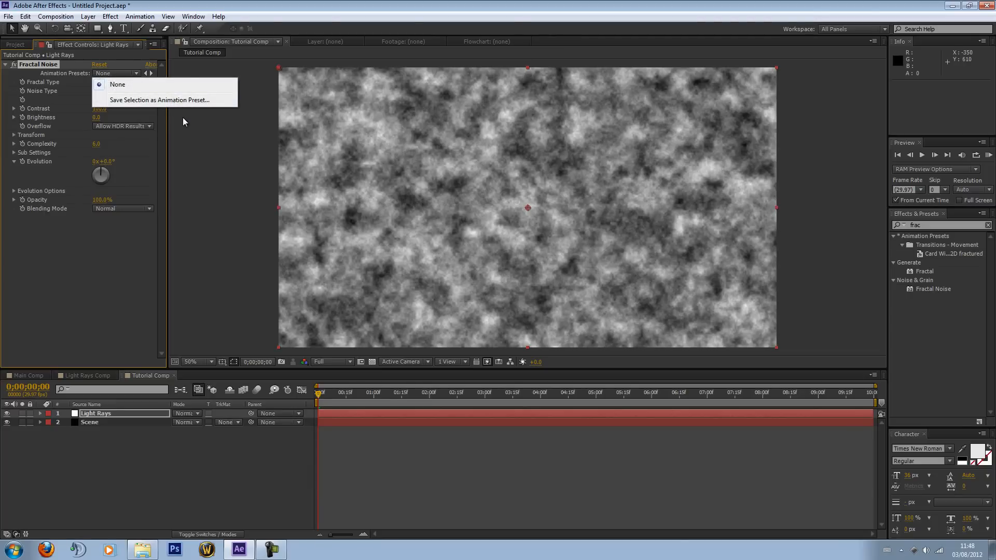
{"action": "left_click", "coordinate": [117, 85]}
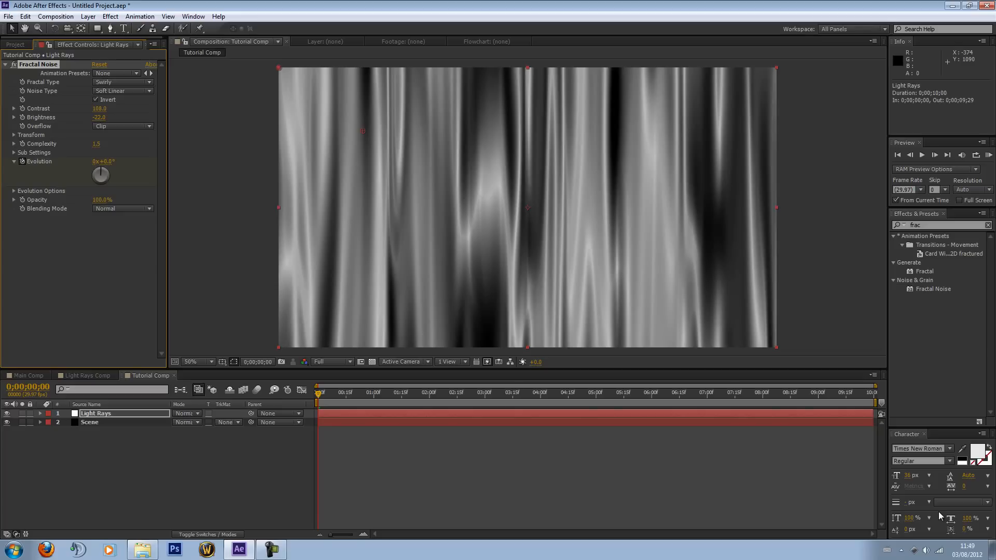
{"action": "mouse_move", "coordinate": [781, 188]}
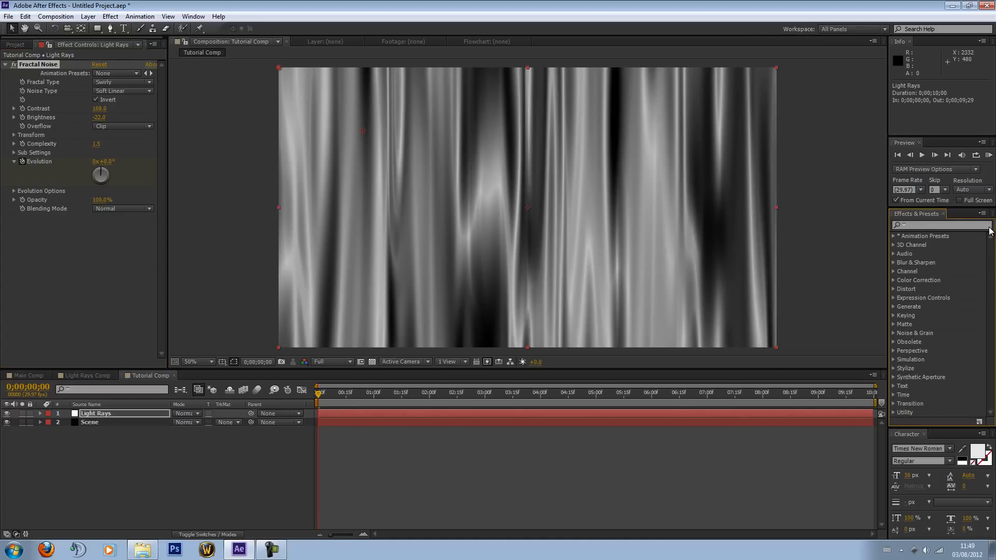
{"action": "mouse_move", "coordinate": [70, 83]}
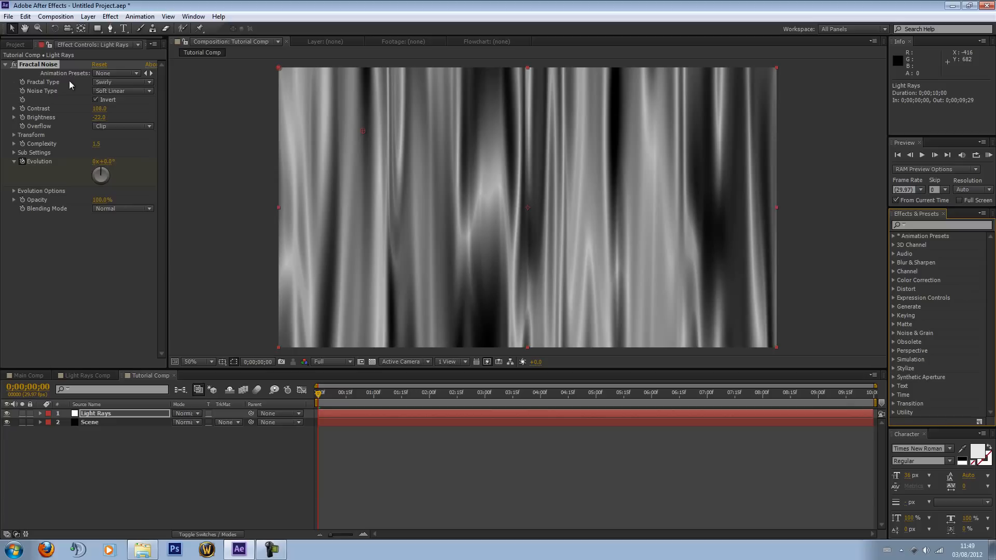
{"action": "mouse_move", "coordinate": [370, 235]}
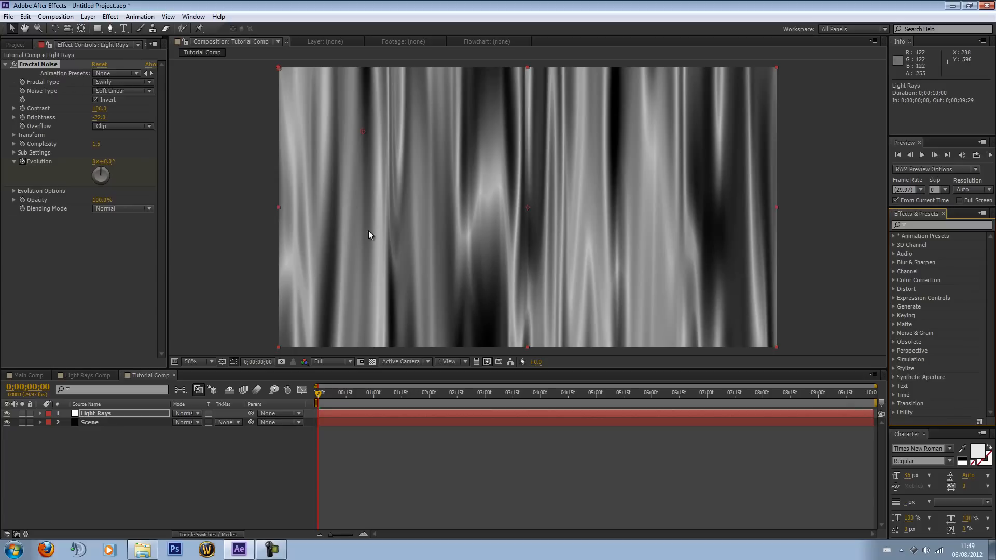
{"action": "mouse_move", "coordinate": [86, 244]}
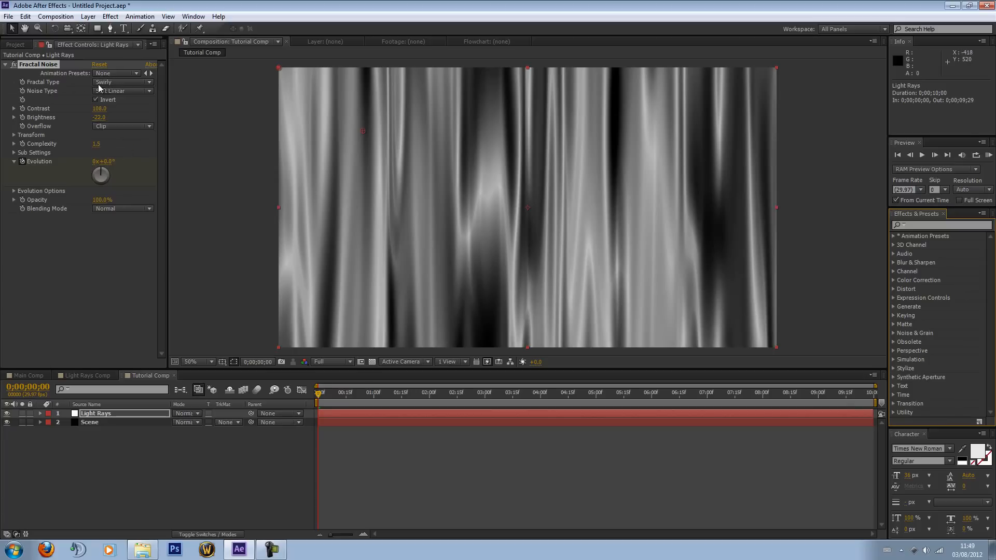
{"action": "left_click", "coordinate": [122, 82]}
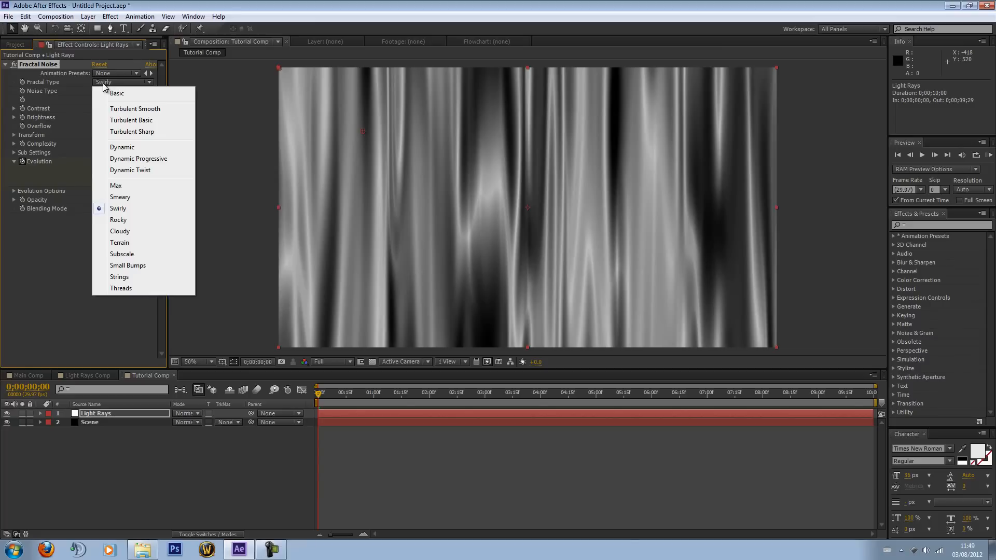
{"action": "left_click", "coordinate": [124, 91]}
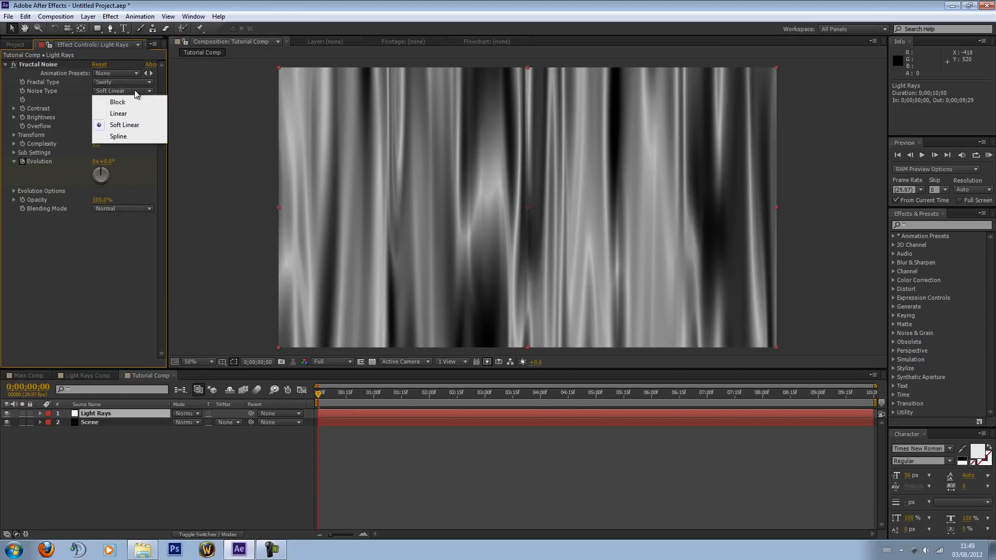
{"action": "left_click", "coordinate": [124, 124]}
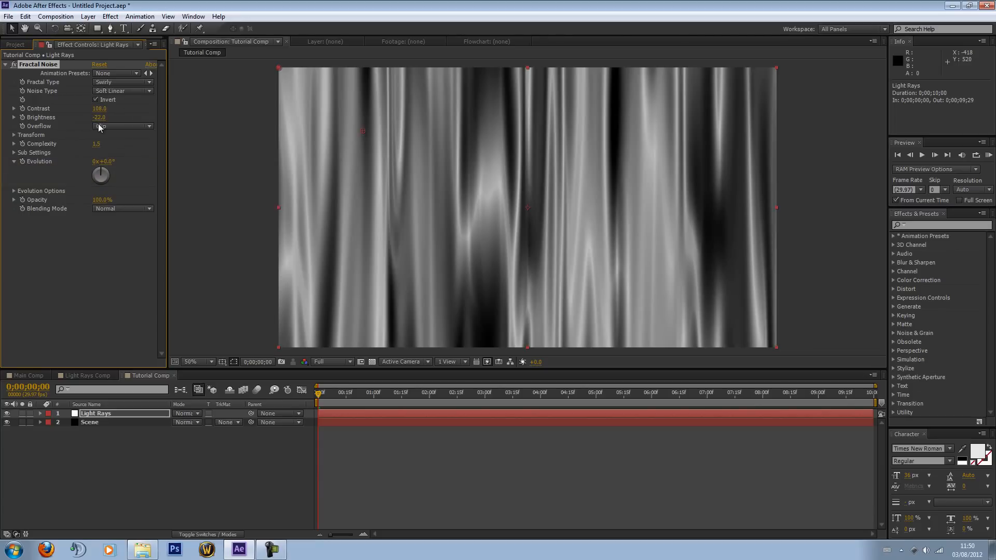
{"action": "left_click", "coordinate": [121, 126]}
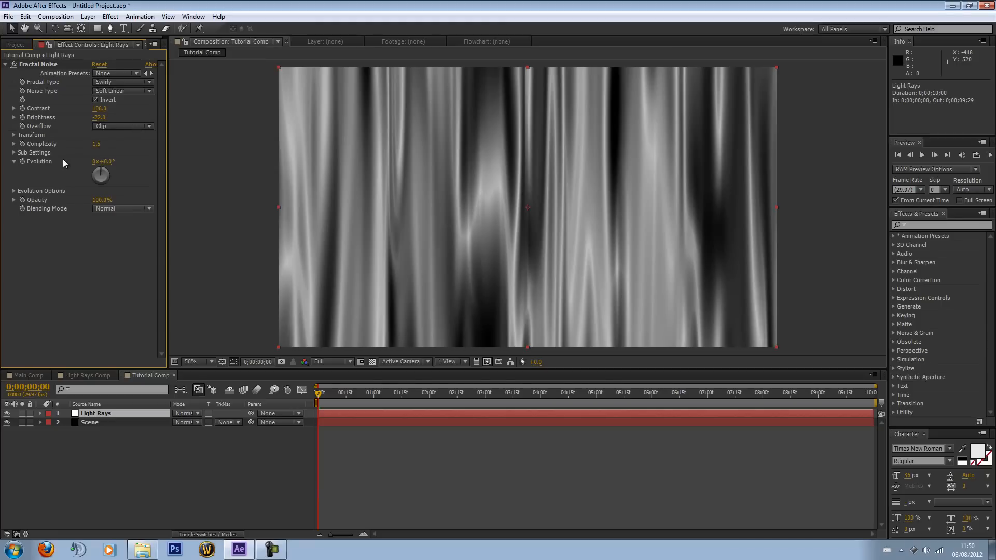
{"action": "mouse_move", "coordinate": [145, 417]}
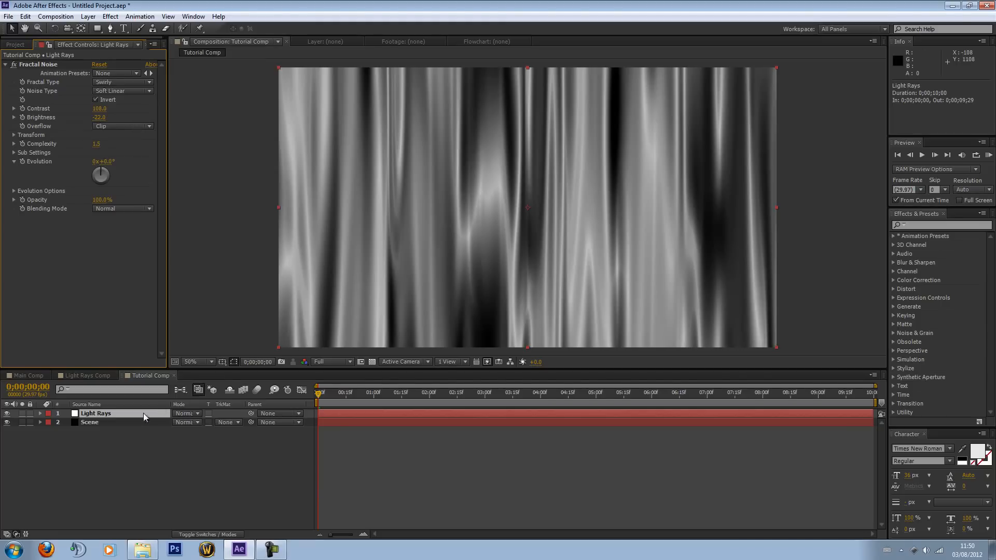
{"action": "mouse_move", "coordinate": [715, 351]}
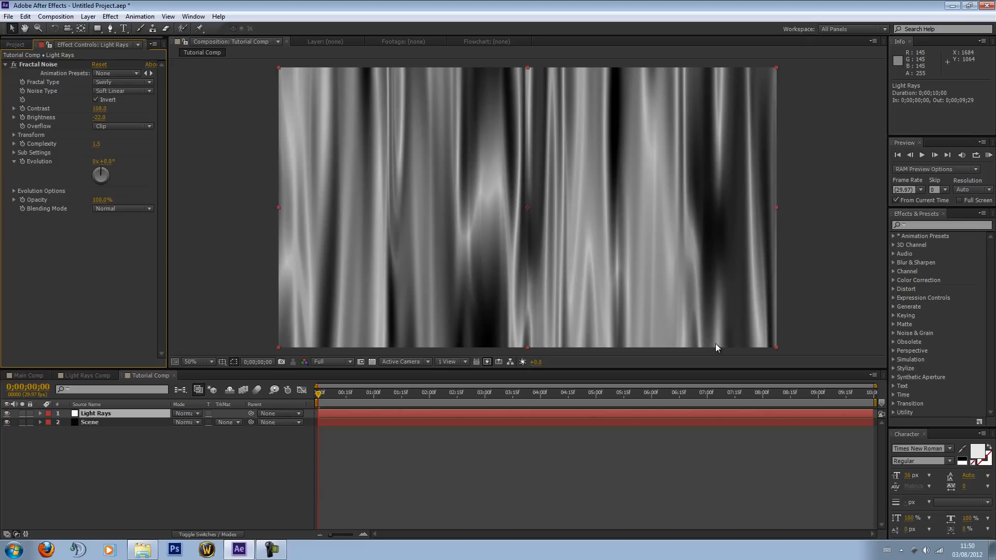
{"action": "mouse_move", "coordinate": [26, 162]}
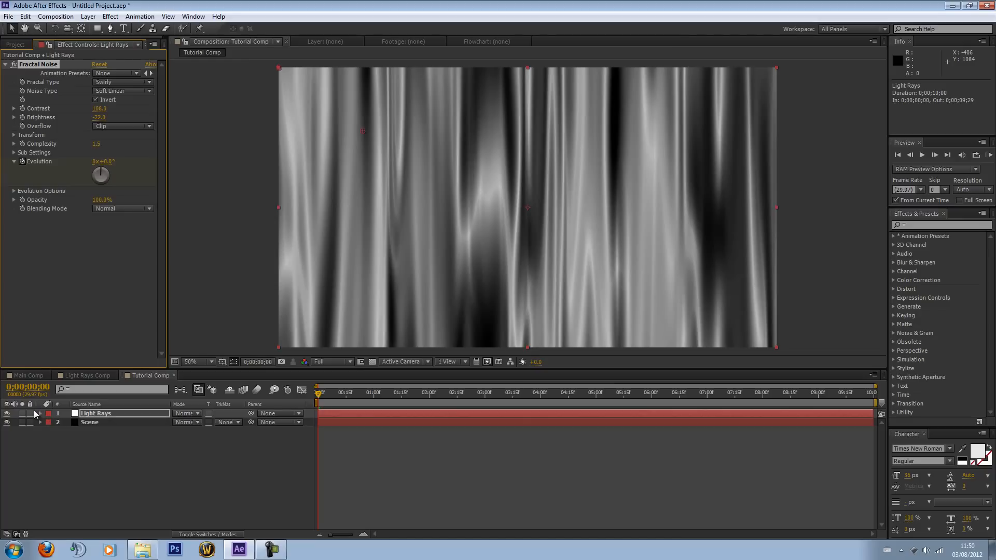
{"action": "left_click", "coordinate": [37, 413]}
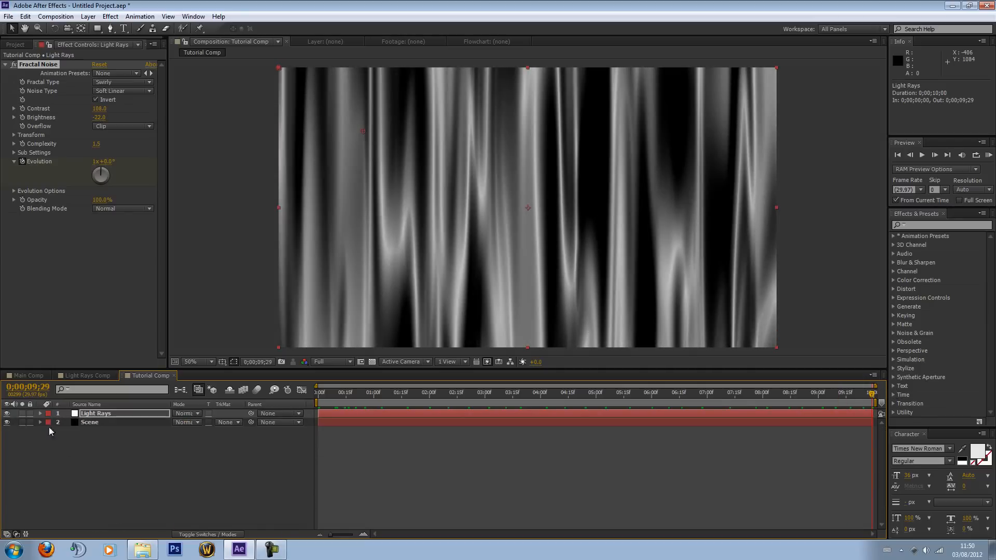
{"action": "left_click", "coordinate": [6, 413]}
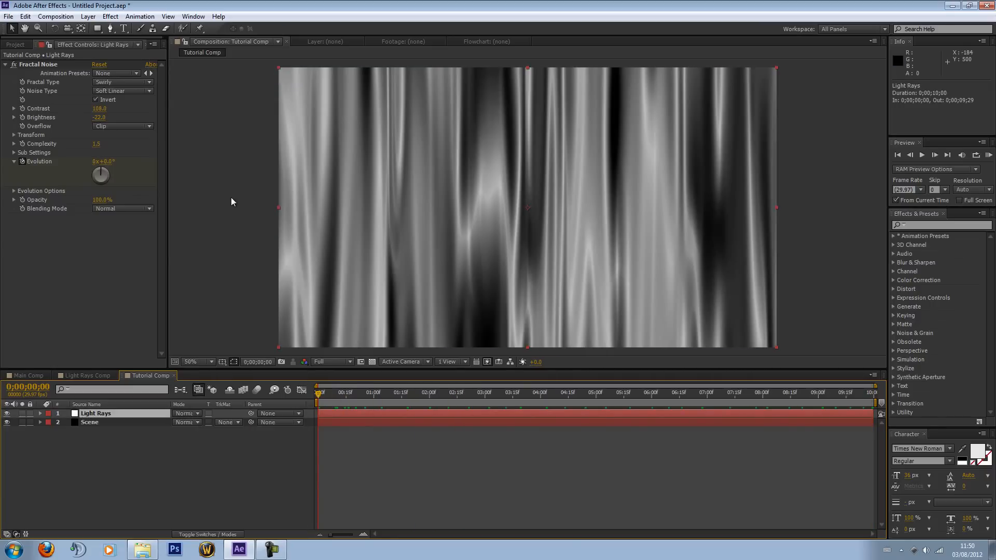
{"action": "mouse_move", "coordinate": [239, 220]}
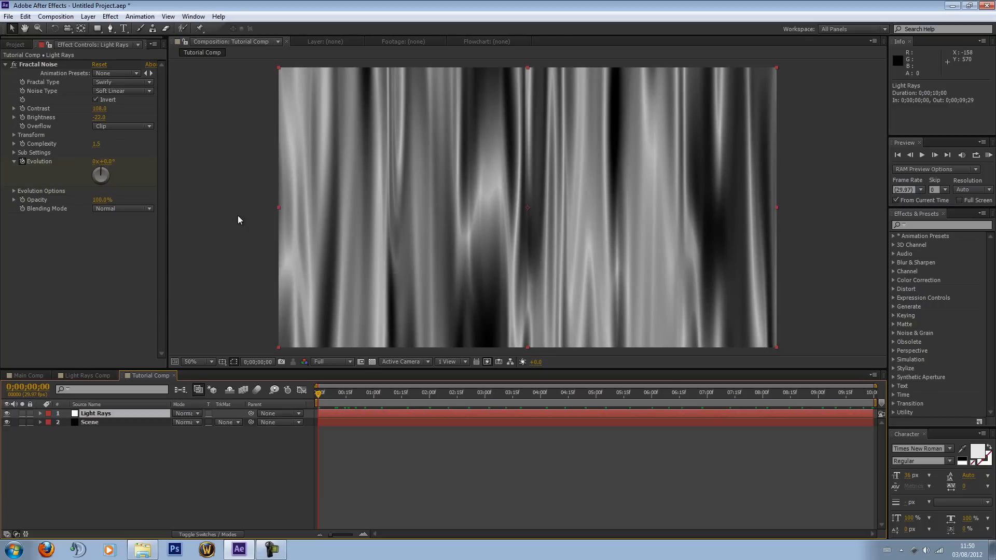
{"action": "mouse_move", "coordinate": [972, 226]}
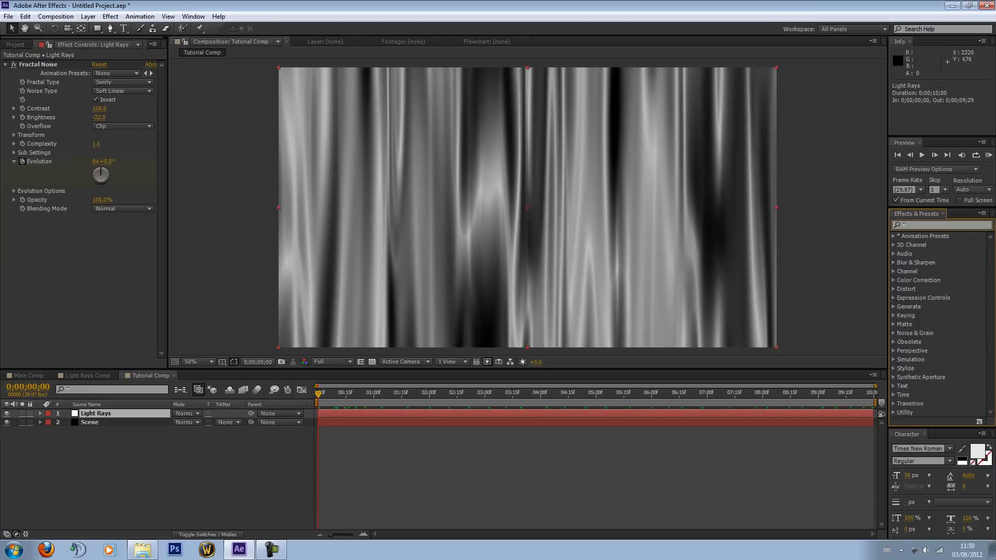
Add Corner Pin to Light Rays to fan the rays wide below, comparing against Main Comp
{"action": "type", "text": "corner"}
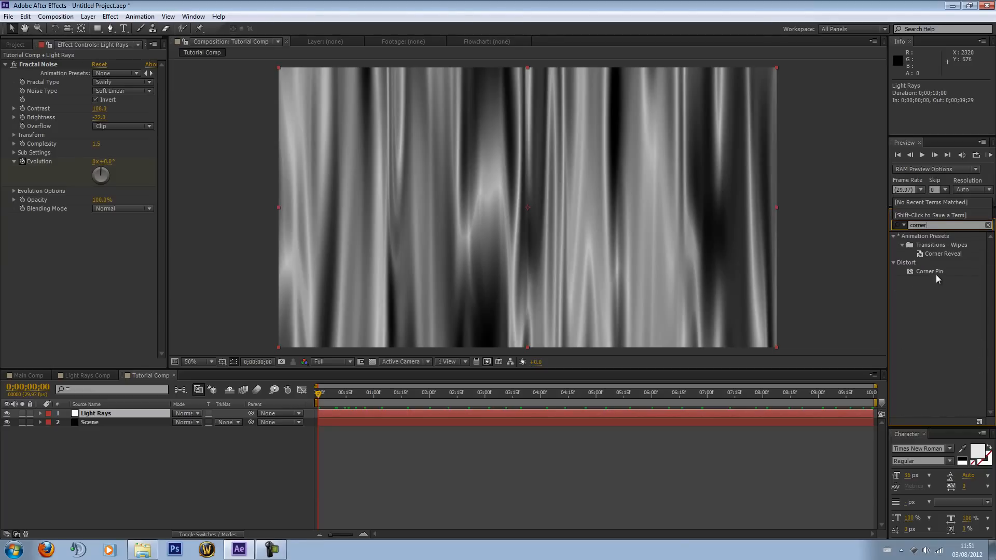
{"action": "double_click", "coordinate": [930, 272]}
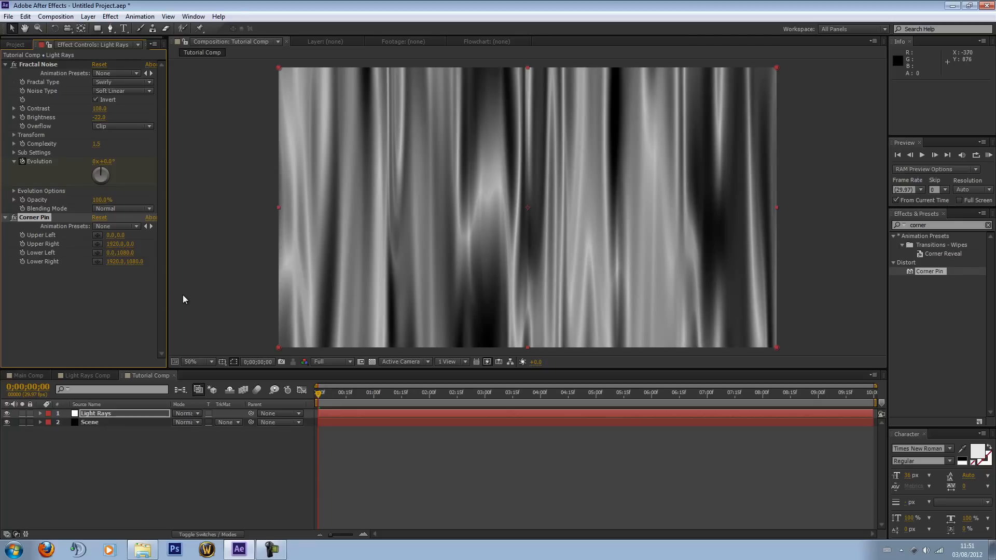
{"action": "mouse_move", "coordinate": [147, 307]}
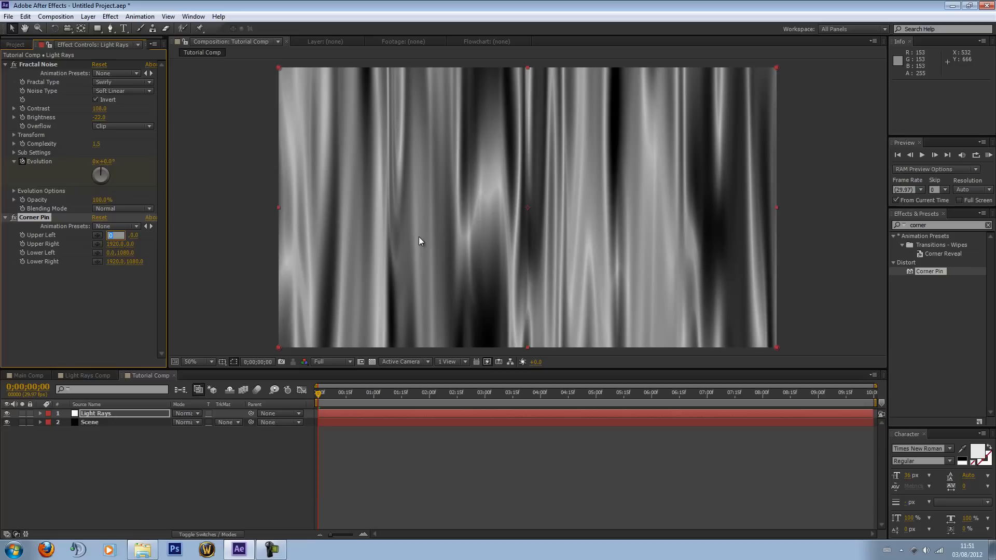
{"action": "mouse_move", "coordinate": [430, 230]}
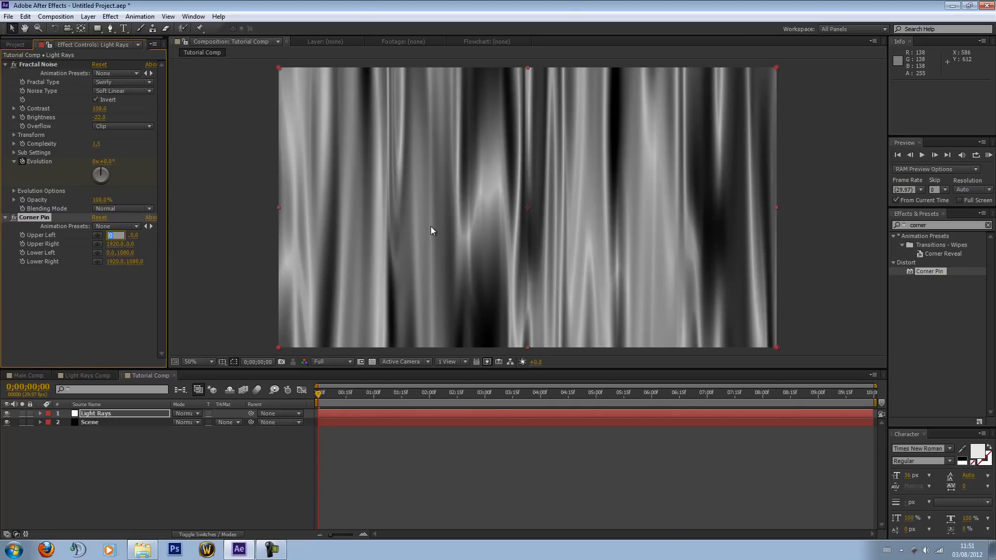
{"action": "mouse_move", "coordinate": [875, 218]}
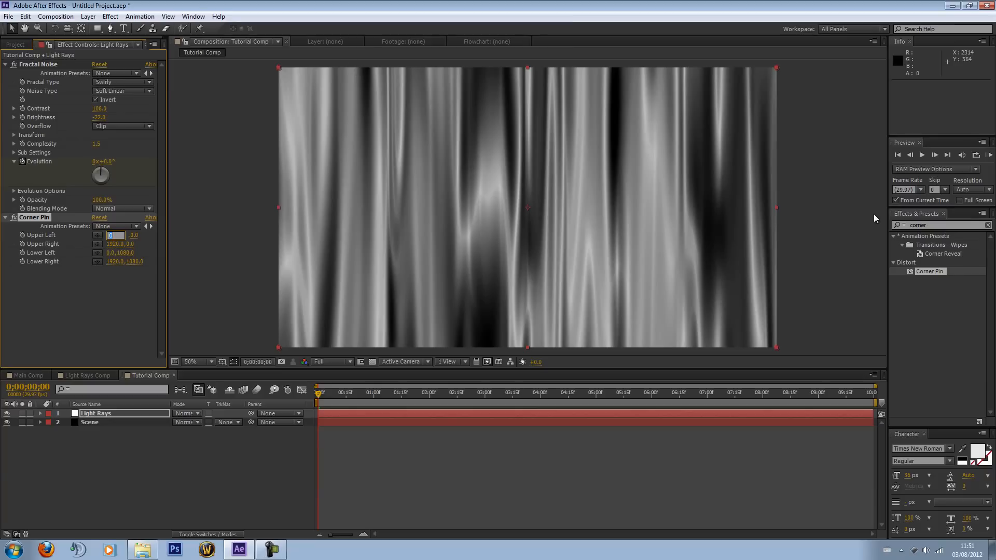
{"action": "mouse_move", "coordinate": [291, 67]}
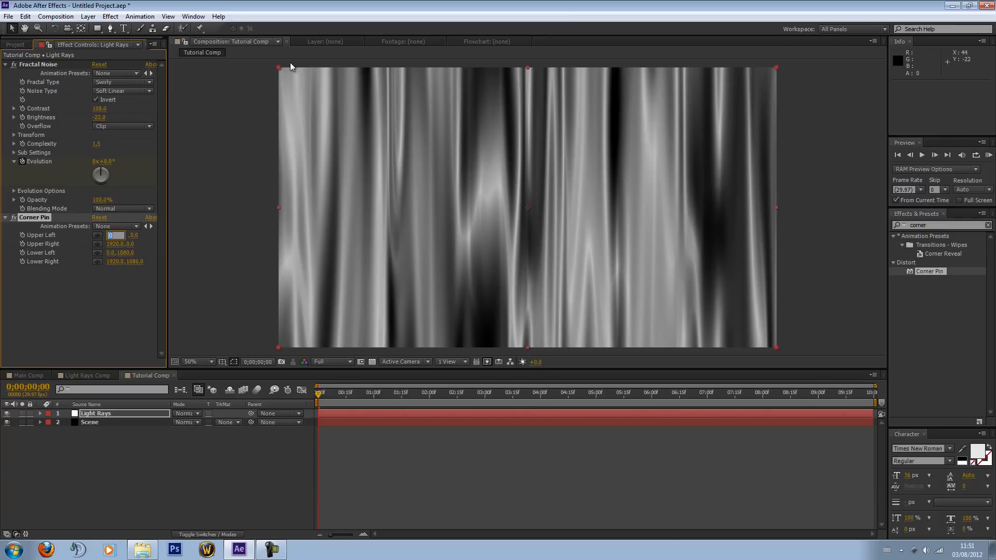
{"action": "mouse_move", "coordinate": [481, 180]}
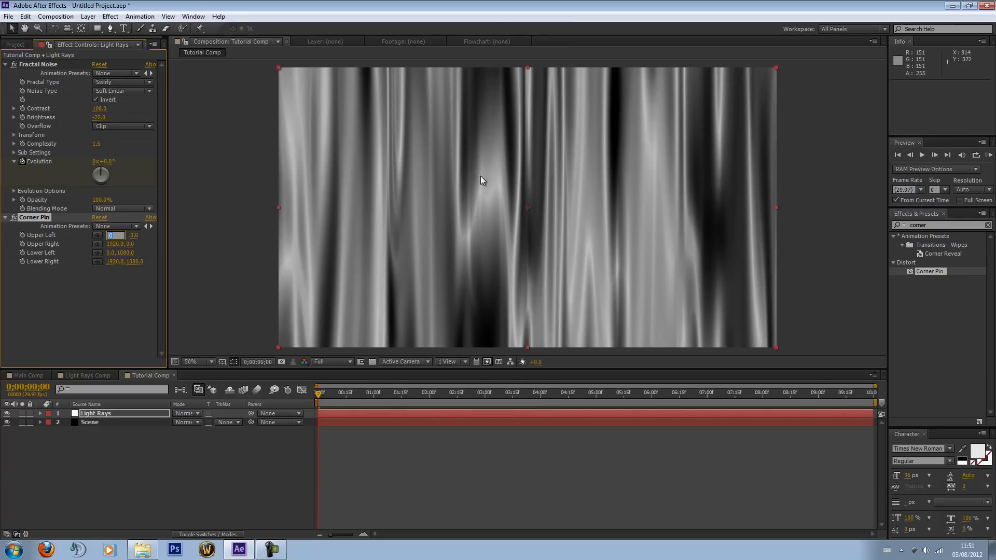
{"action": "mouse_move", "coordinate": [731, 237]}
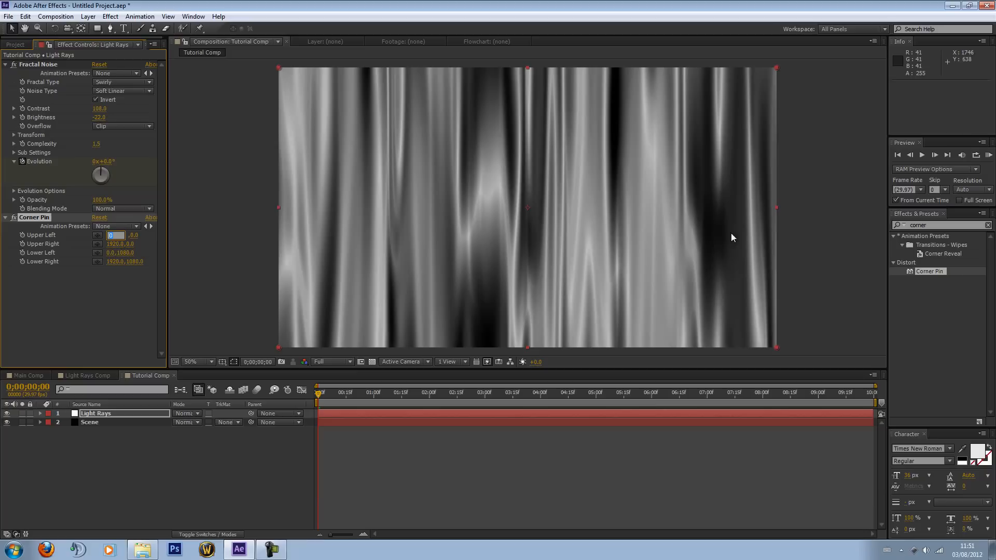
{"action": "mouse_move", "coordinate": [702, 240]}
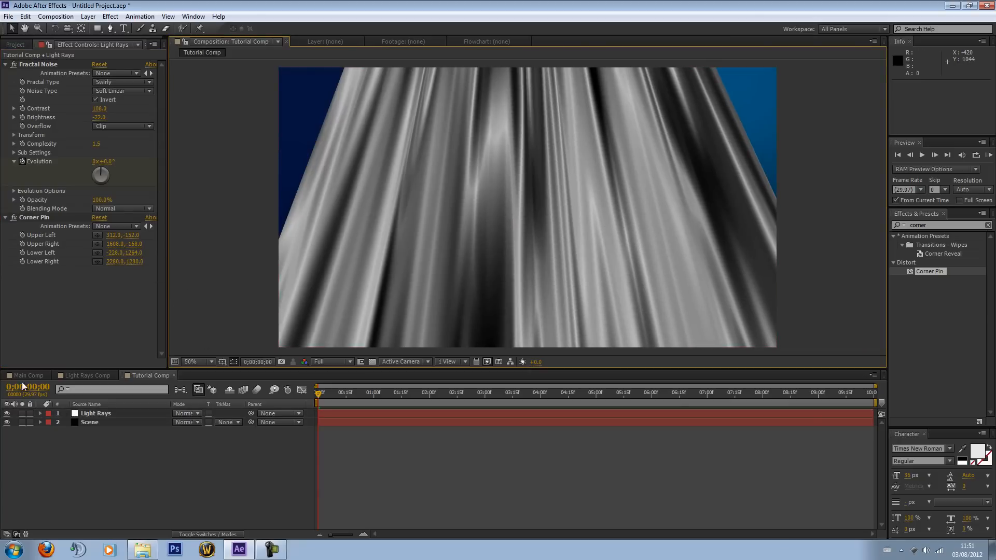
{"action": "left_click", "coordinate": [25, 375]}
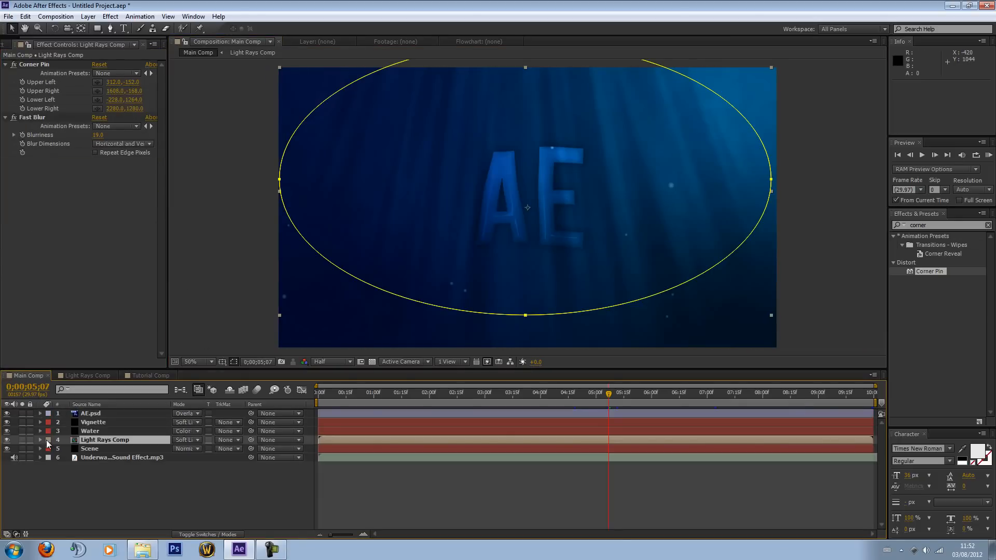
{"action": "left_click", "coordinate": [7, 413]}
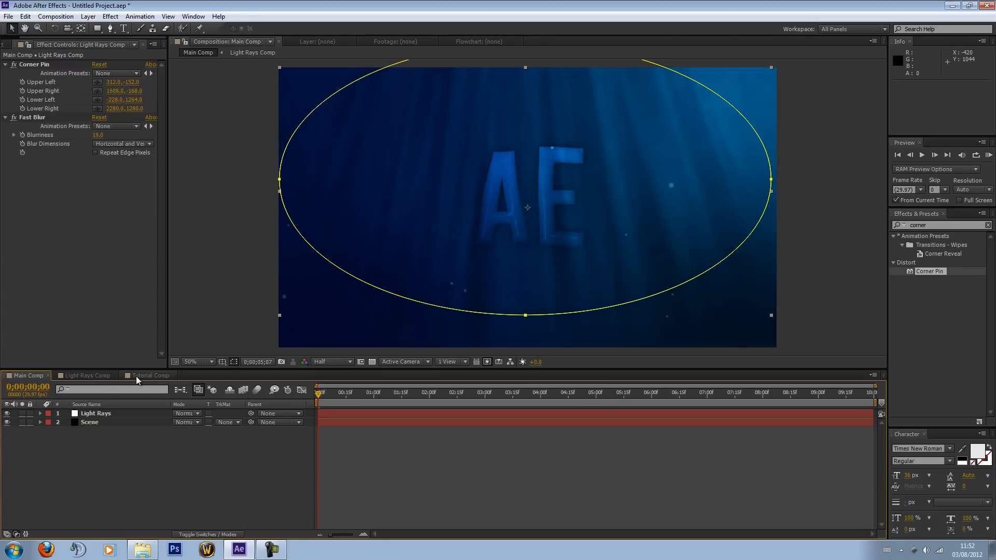
Blend Light Rays in Soft Light mode at about 16% opacity and preview other frames
{"action": "left_click", "coordinate": [150, 376]}
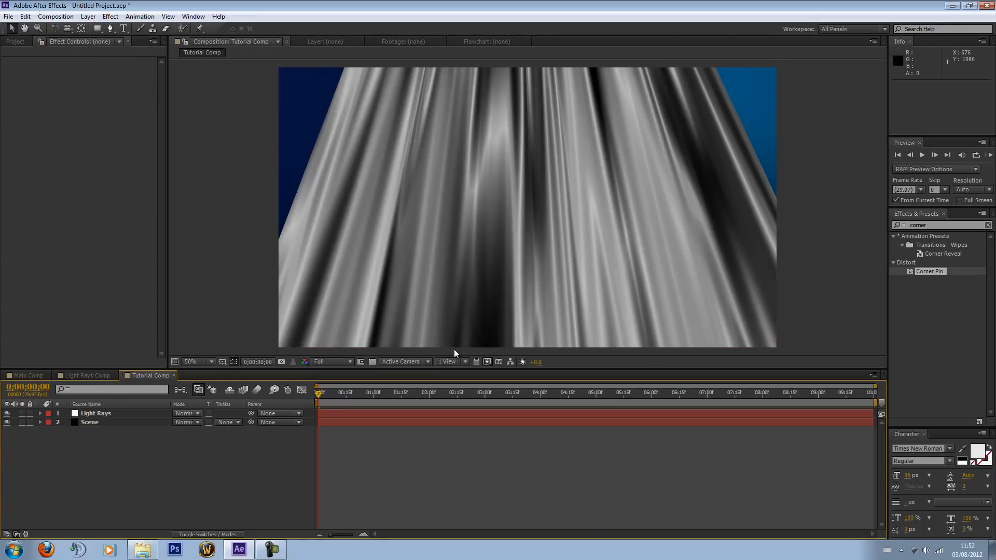
{"action": "mouse_move", "coordinate": [920, 297]}
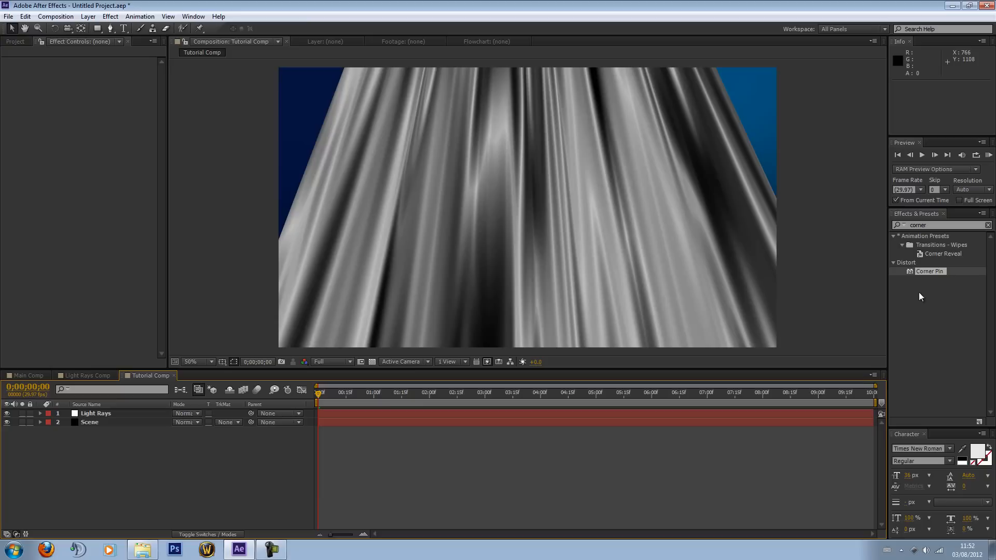
{"action": "left_click", "coordinate": [96, 413]}
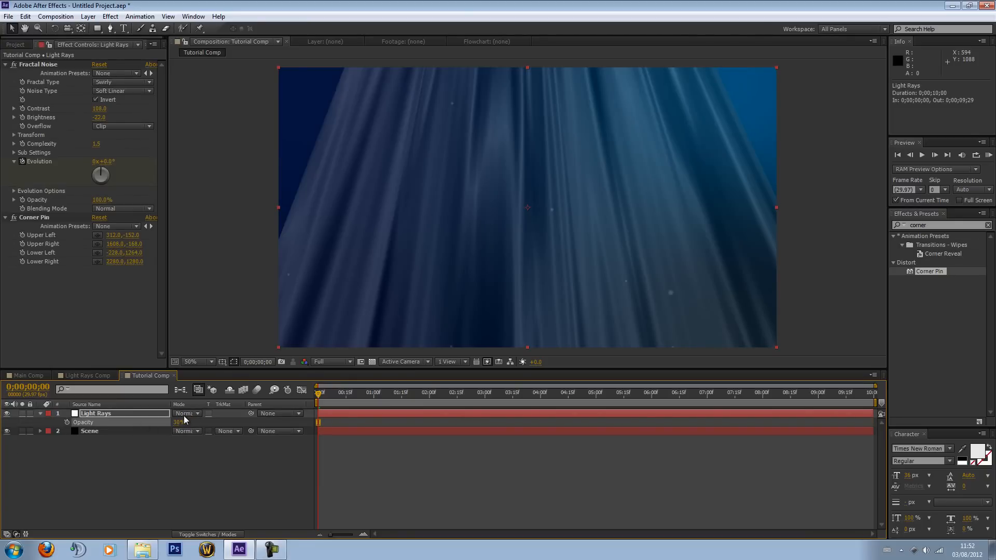
{"action": "left_click", "coordinate": [185, 414]}
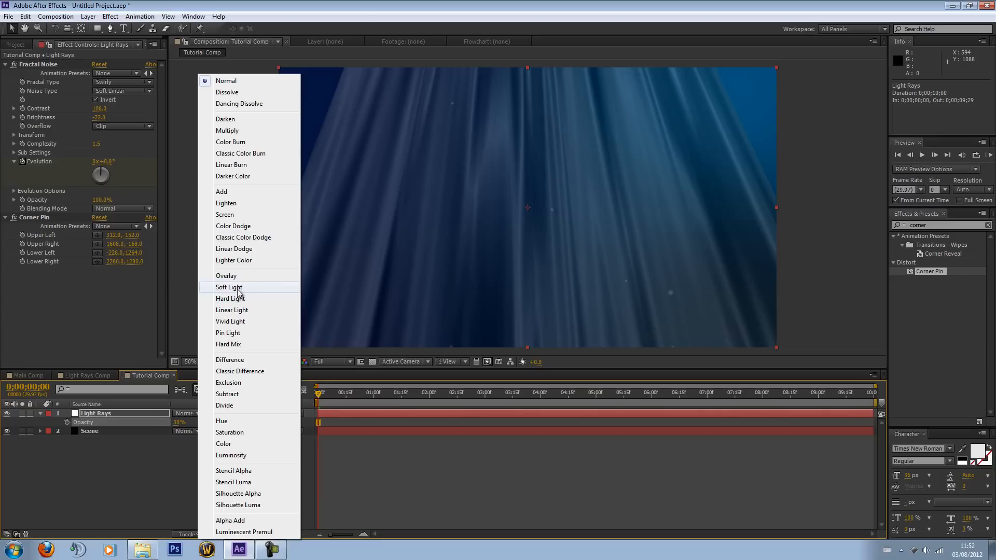
{"action": "left_click", "coordinate": [229, 287]}
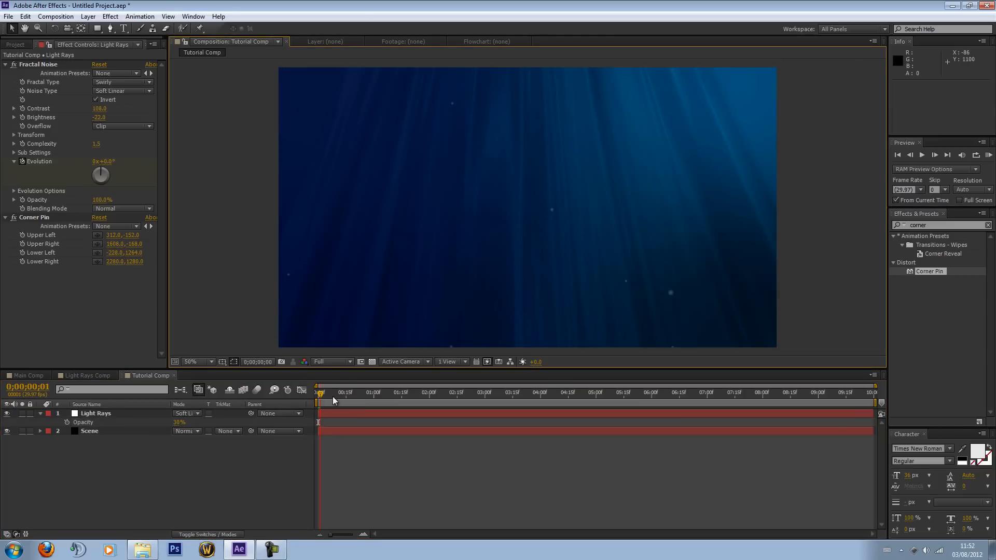
{"action": "left_click", "coordinate": [583, 393]}
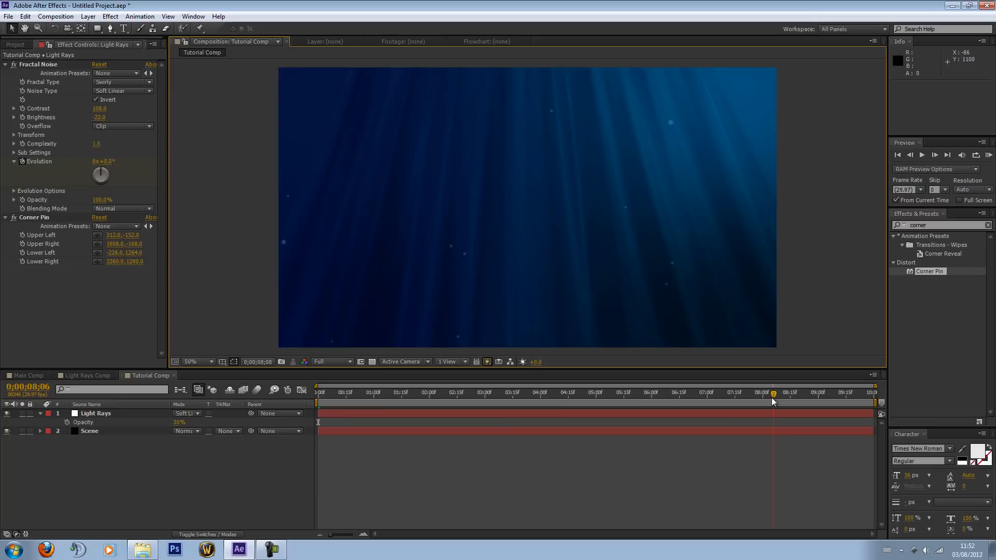
{"action": "left_click", "coordinate": [319, 393]}
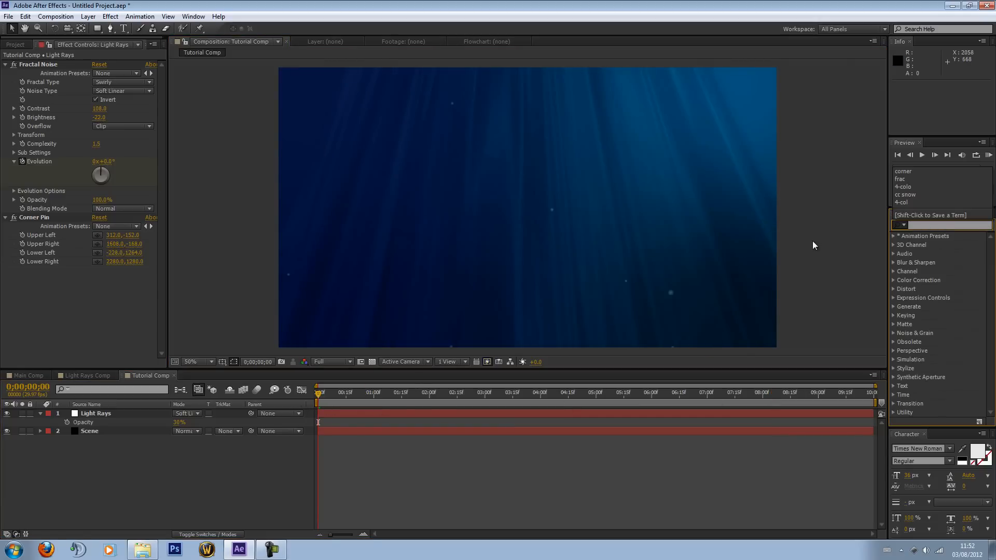
Search 'fast blu' in Effects & Presets and apply Fast Blur to Light Rays
{"action": "type", "text": "fast ble"}
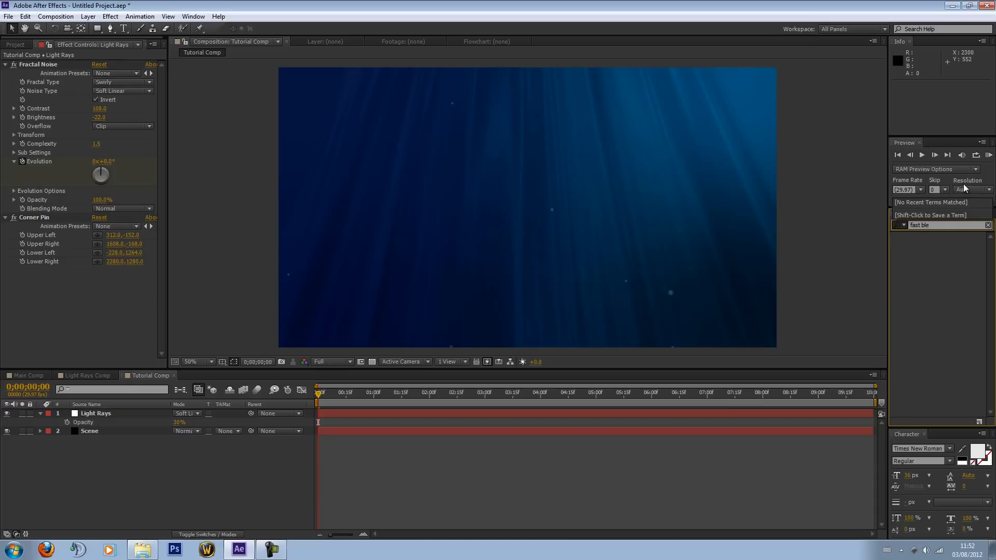
{"action": "type", "text": "fast bl"}
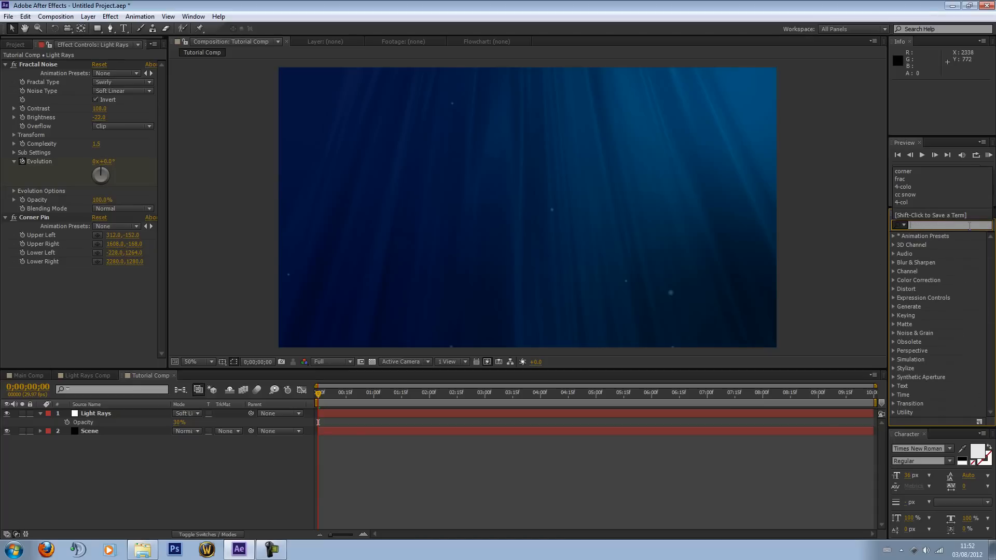
{"action": "type", "text": "fast blur"}
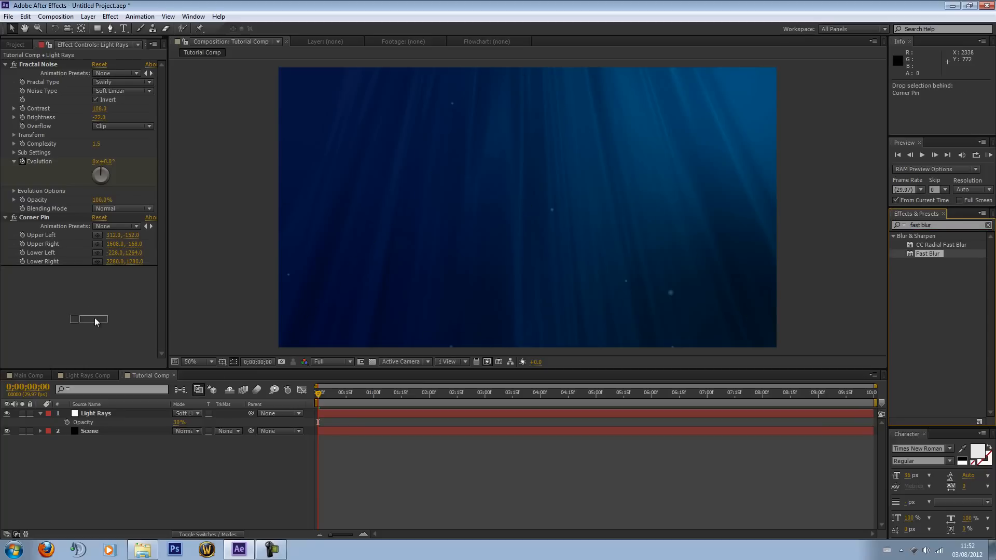
{"action": "double_click", "coordinate": [927, 253]}
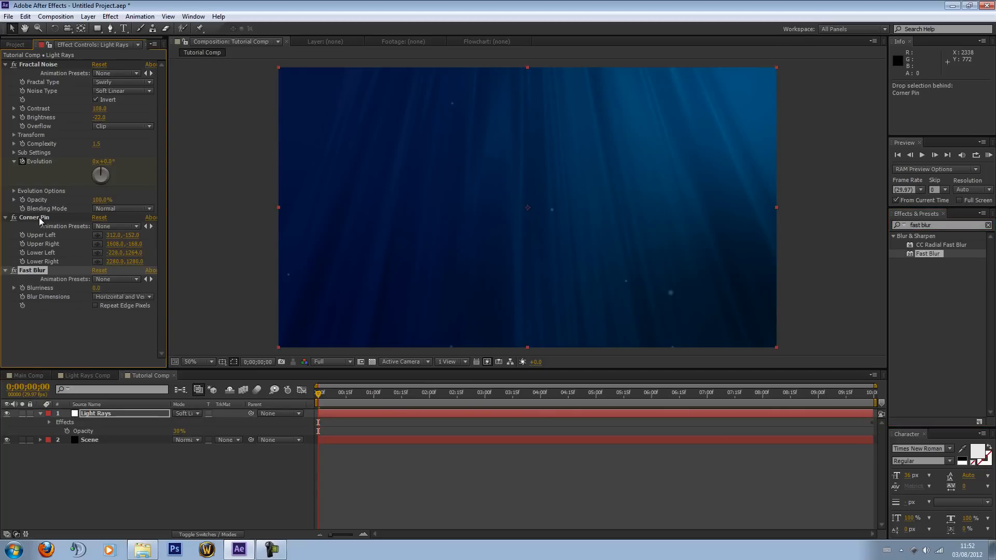
{"action": "mouse_move", "coordinate": [113, 311]}
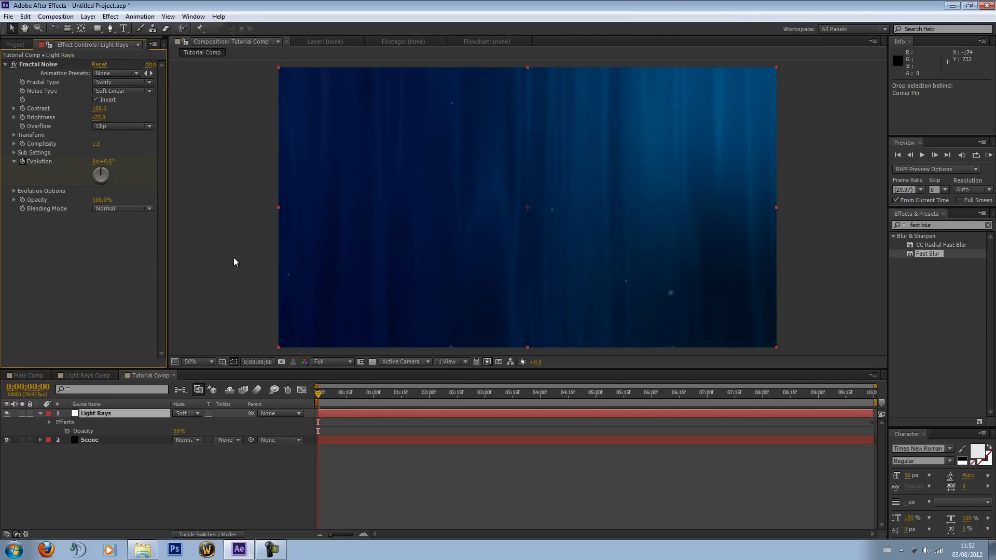
Pre-compose Light Rays into 'Light Rays Comp' with all attributes moved, selecting the new layer
{"action": "left_click", "coordinate": [88, 16]}
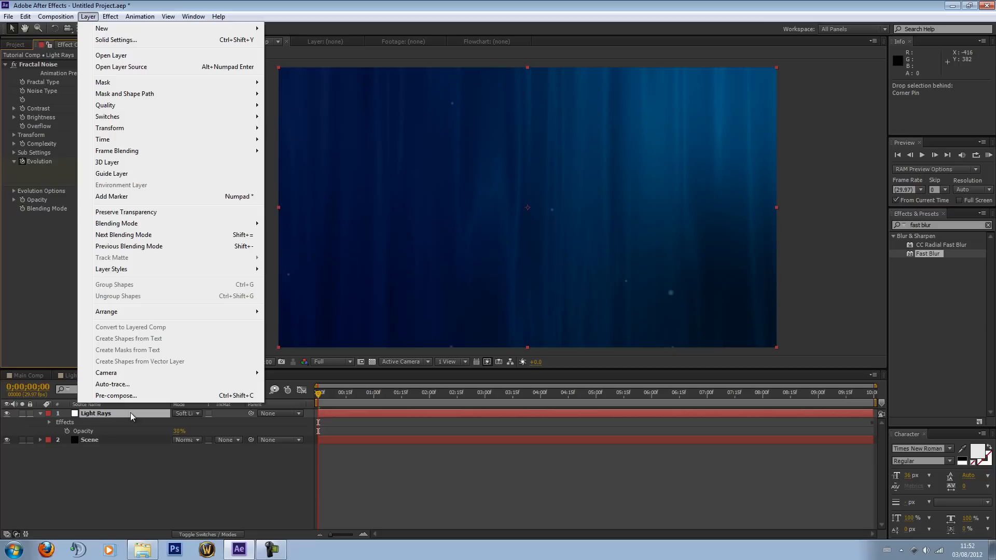
{"action": "left_click", "coordinate": [116, 396]}
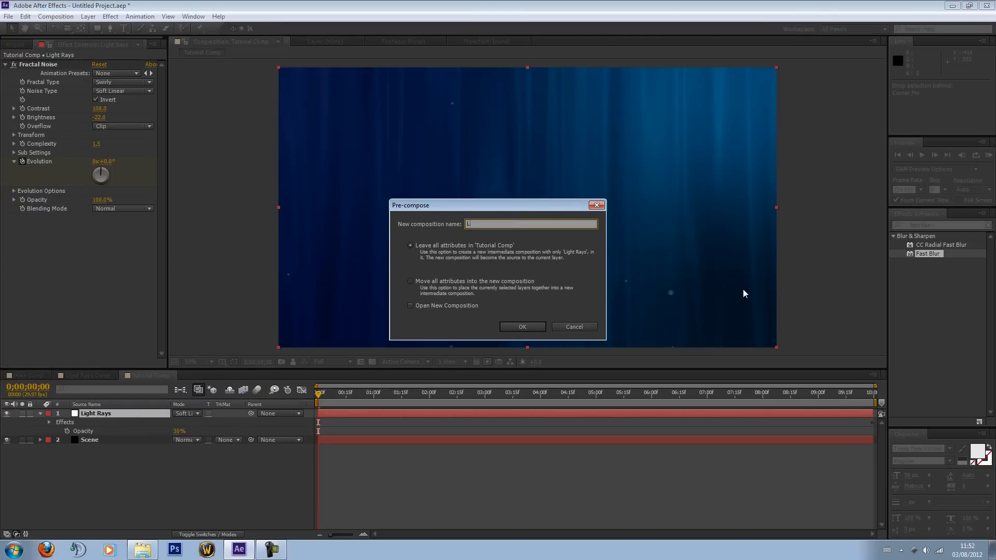
{"action": "type", "text": "Light Rays Comp"}
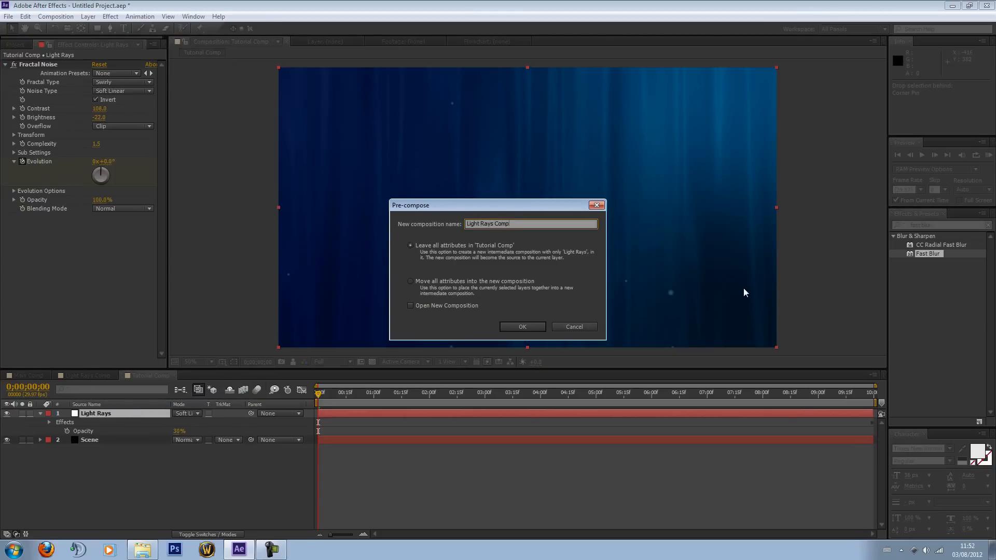
{"action": "left_click", "coordinate": [410, 281]}
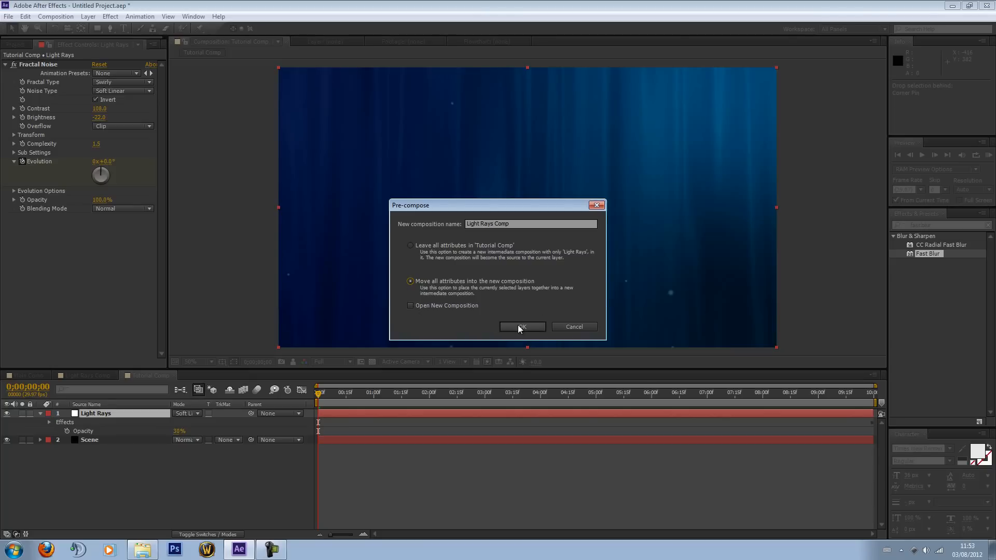
{"action": "left_click", "coordinate": [521, 326]}
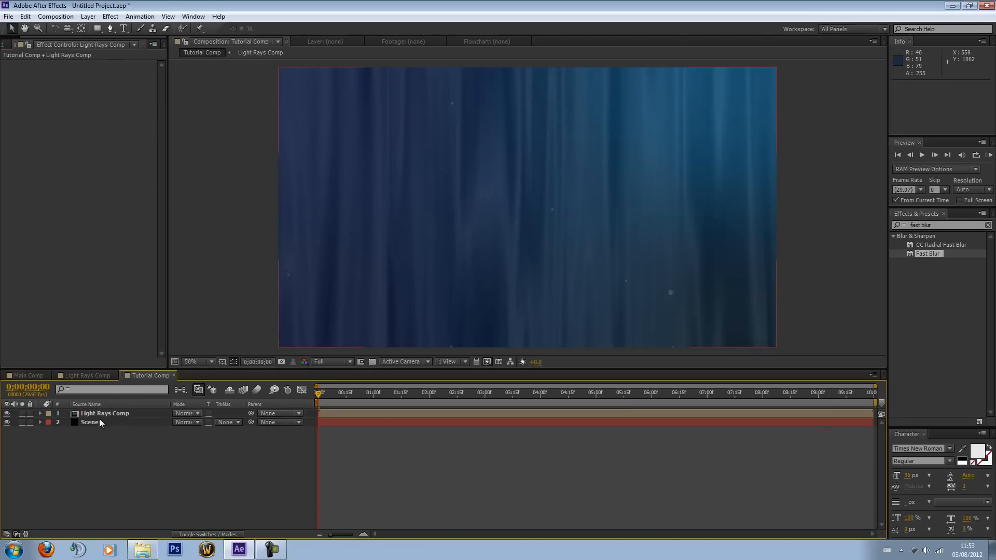
{"action": "left_click", "coordinate": [105, 414]}
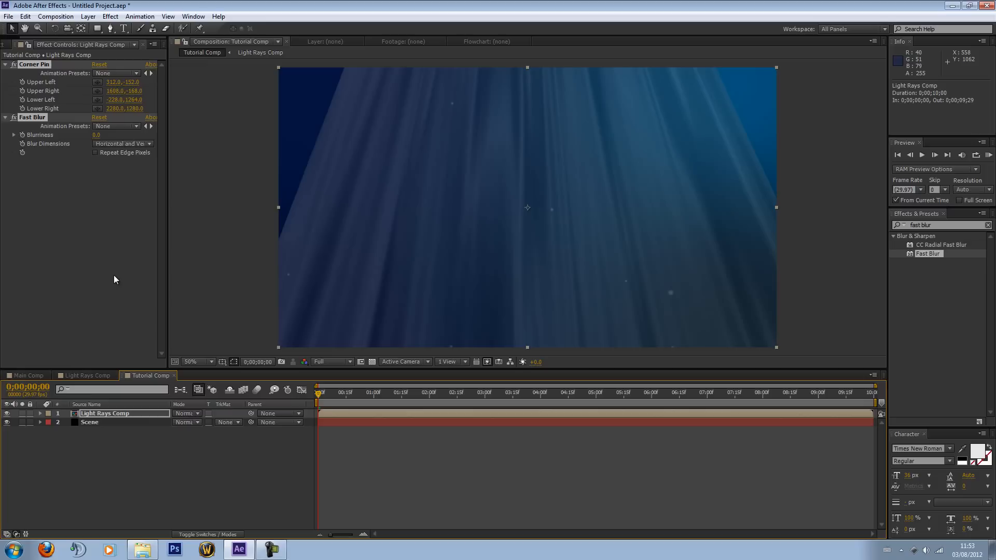
Set Light Rays Comp to Soft Light mode and raise Fast Blur blurriness to 19
{"action": "left_click", "coordinate": [186, 413]}
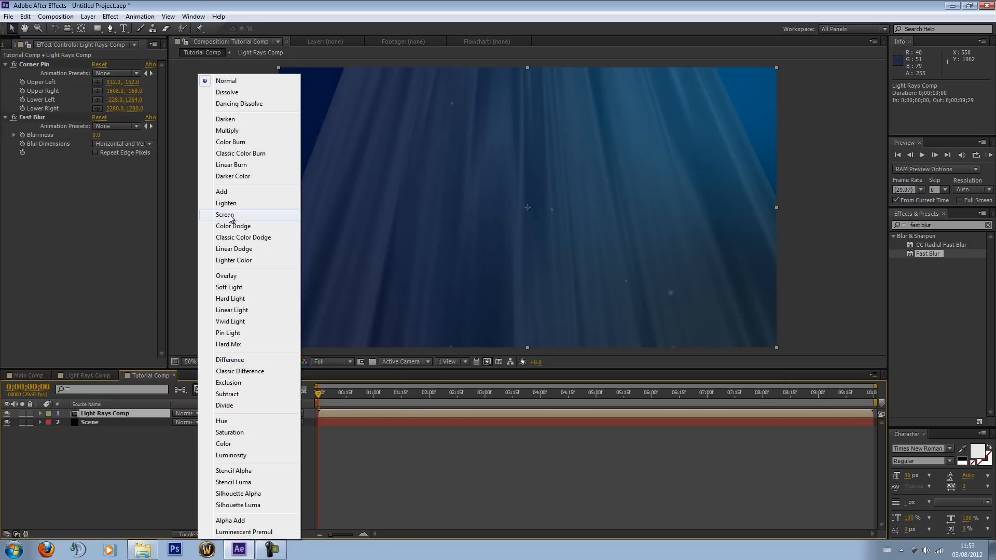
{"action": "left_click", "coordinate": [228, 286]}
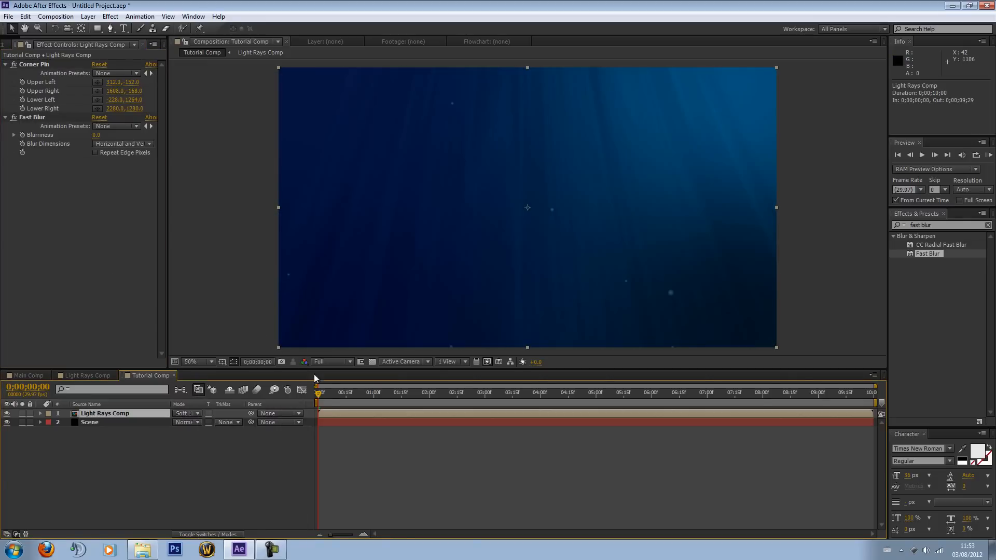
{"action": "left_click", "coordinate": [441, 393]}
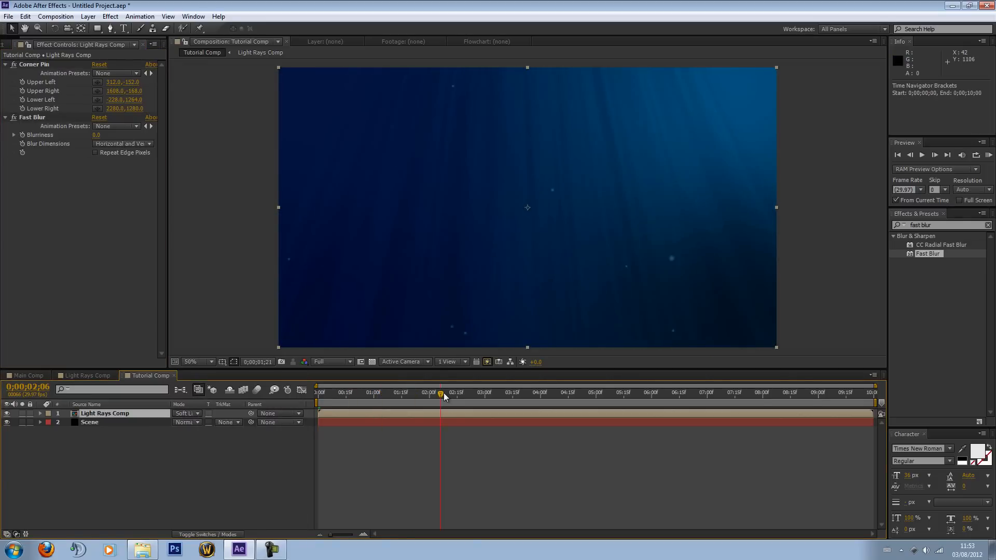
{"action": "left_click", "coordinate": [318, 392]}
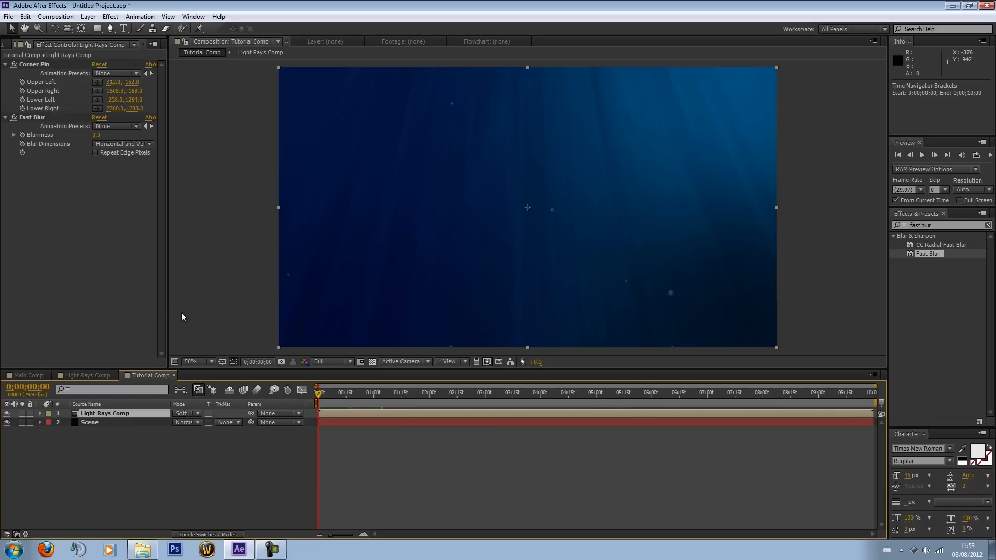
{"action": "mouse_move", "coordinate": [200, 309]}
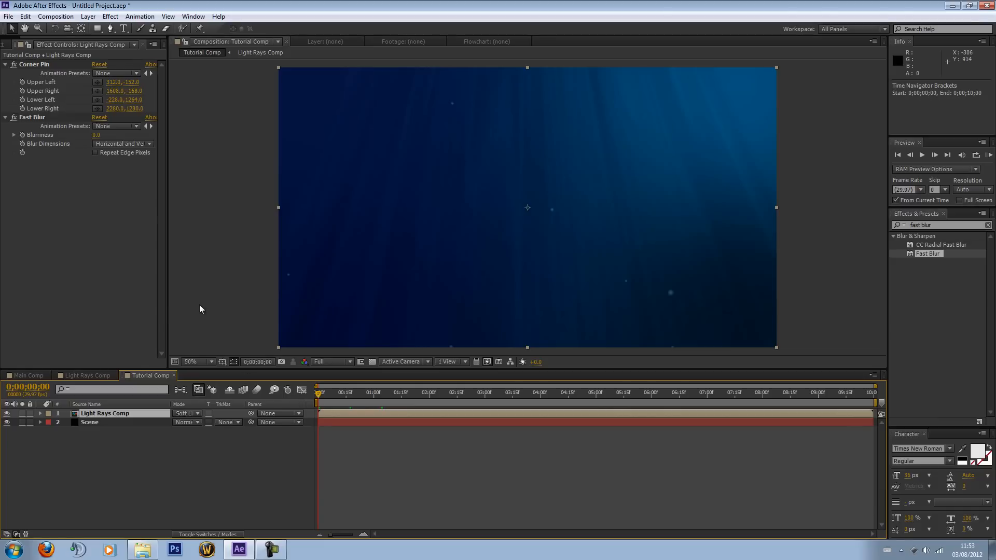
{"action": "mouse_move", "coordinate": [105, 138]}
{"action": "type", "text": "19"}
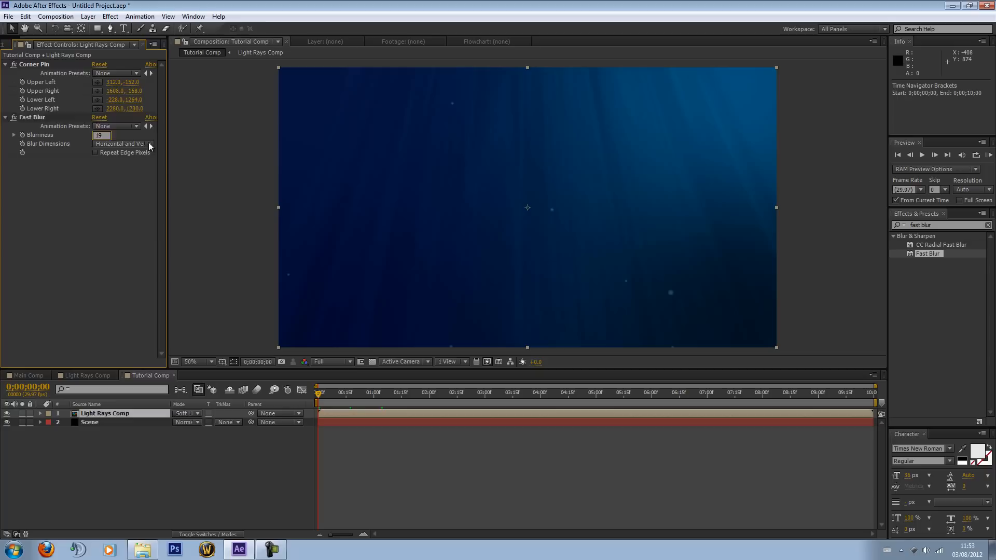
{"action": "left_click", "coordinate": [370, 392]}
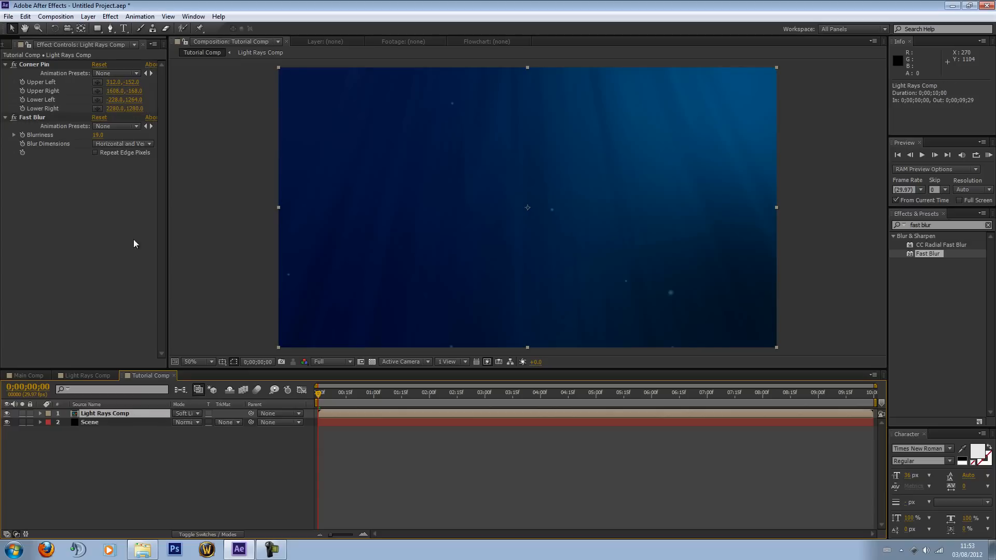
Draw and reshape an ellipse mask on Light Rays Comp, feathered 200 pixels
{"action": "left_click", "coordinate": [97, 28]}
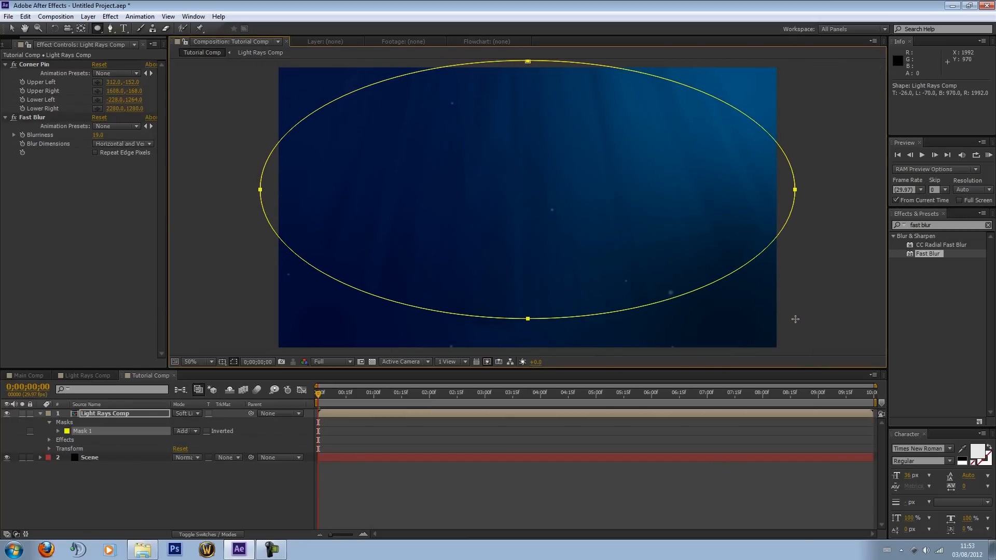
{"action": "left_click", "coordinate": [329, 361]}
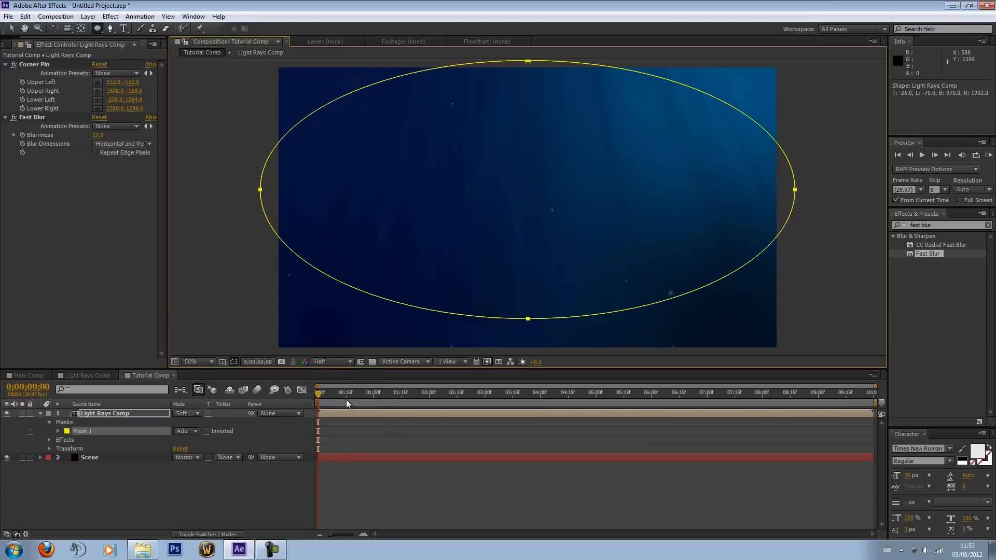
{"action": "mouse_move", "coordinate": [367, 90]}
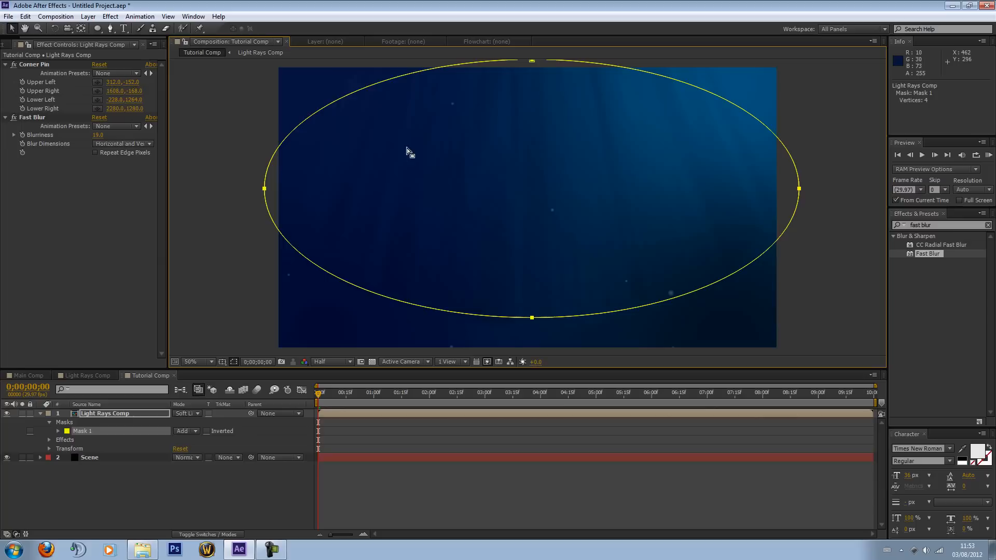
{"action": "left_click", "coordinate": [190, 362]}
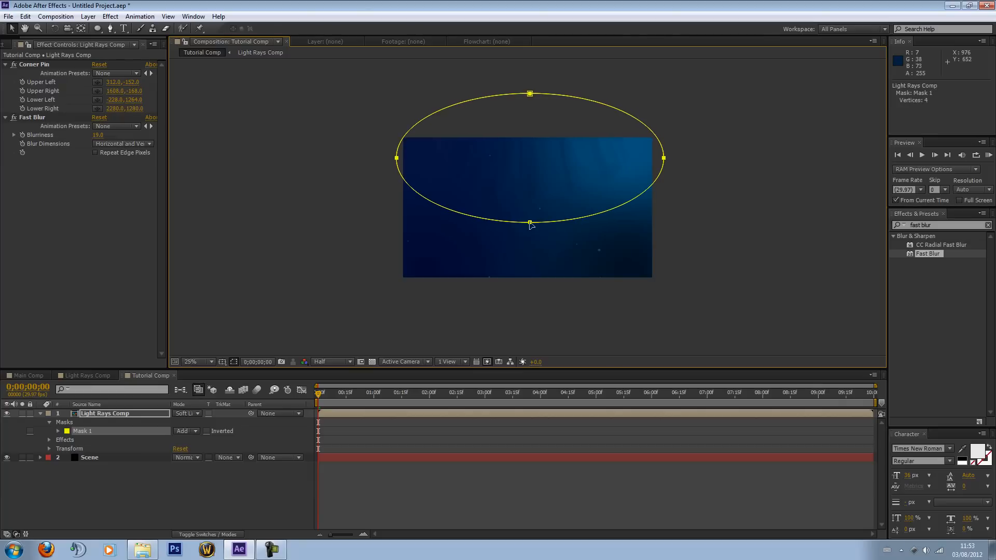
{"action": "left_click", "coordinate": [530, 228]}
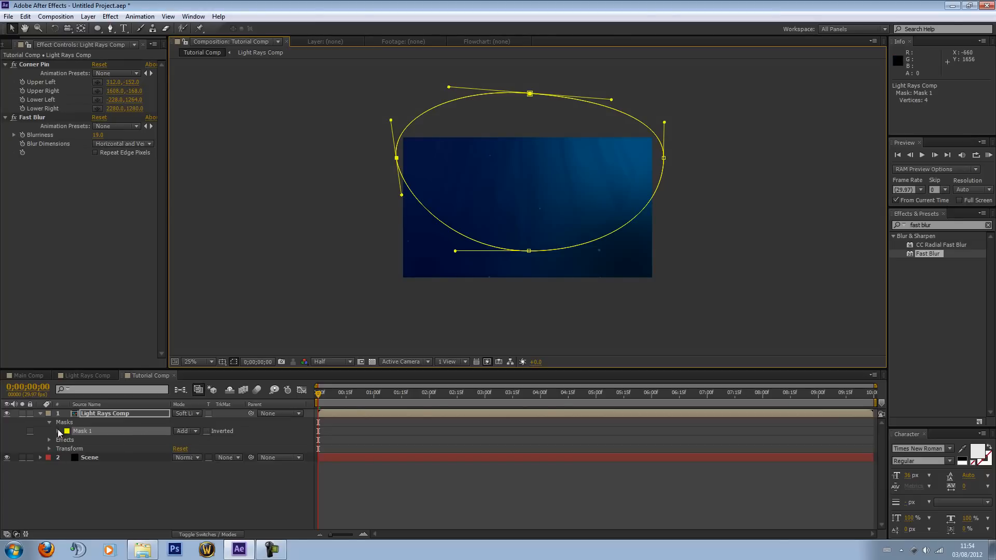
{"action": "left_click", "coordinate": [49, 431]}
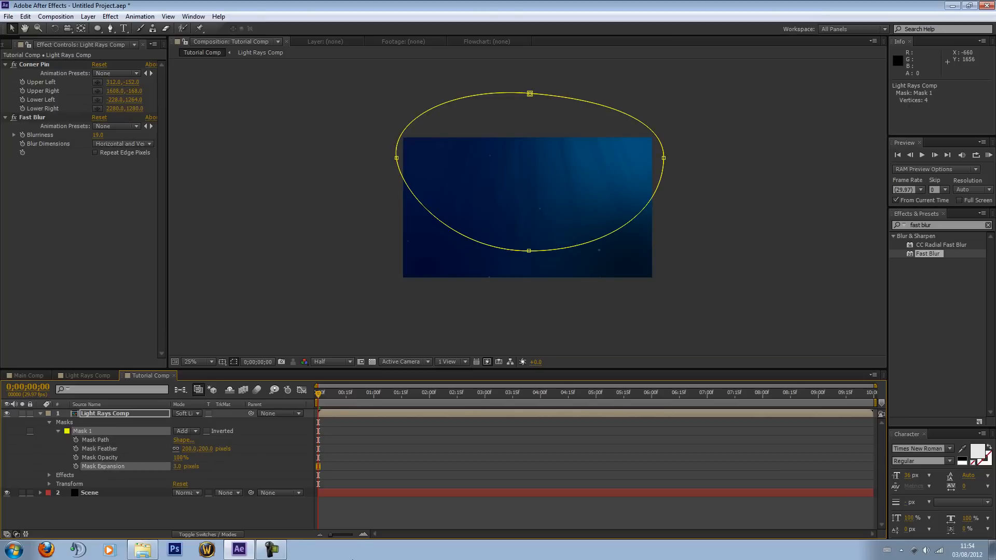
{"action": "left_click", "coordinate": [39, 413]}
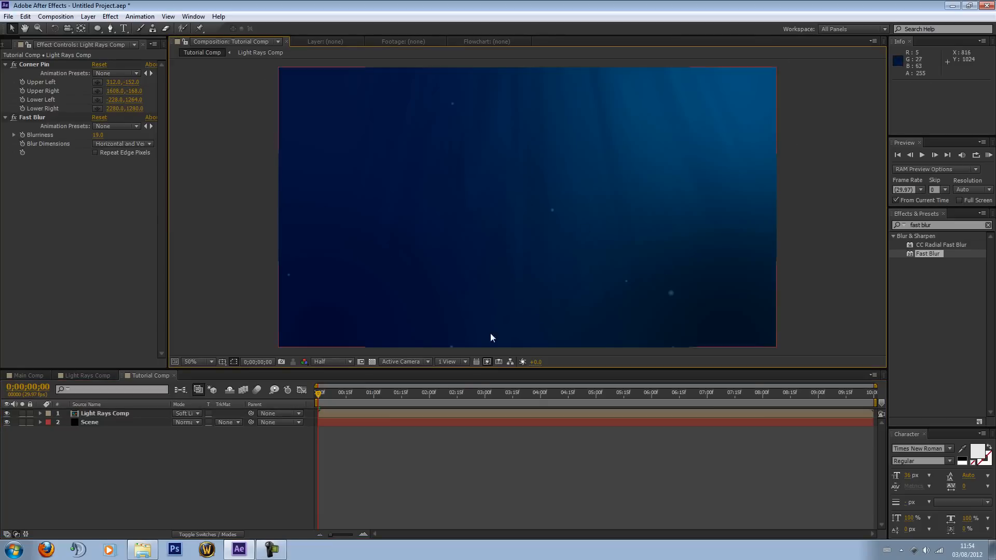
Create a full-frame black solid named 'Water' atop Tutorial Comp
{"action": "left_click", "coordinate": [495, 392]}
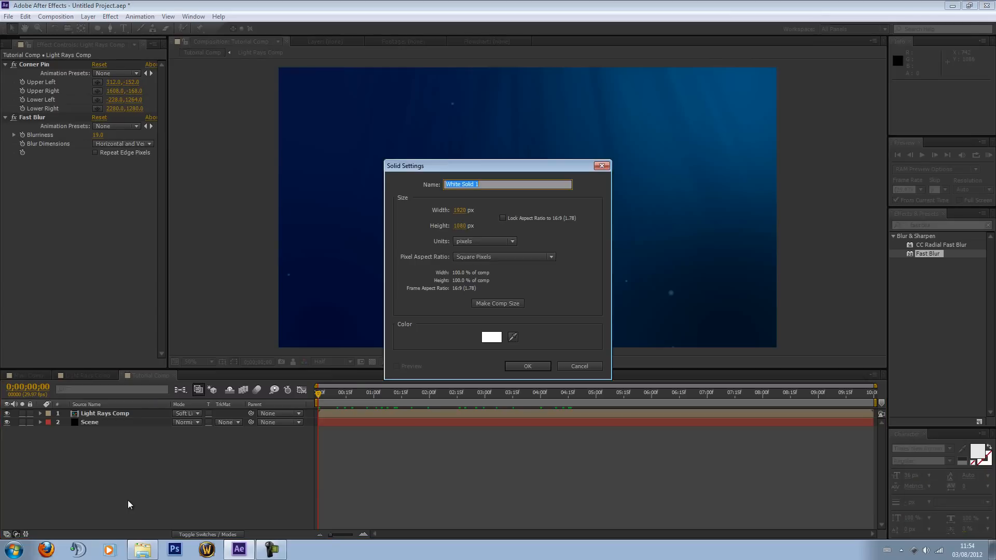
{"action": "key", "text": "Delete"}
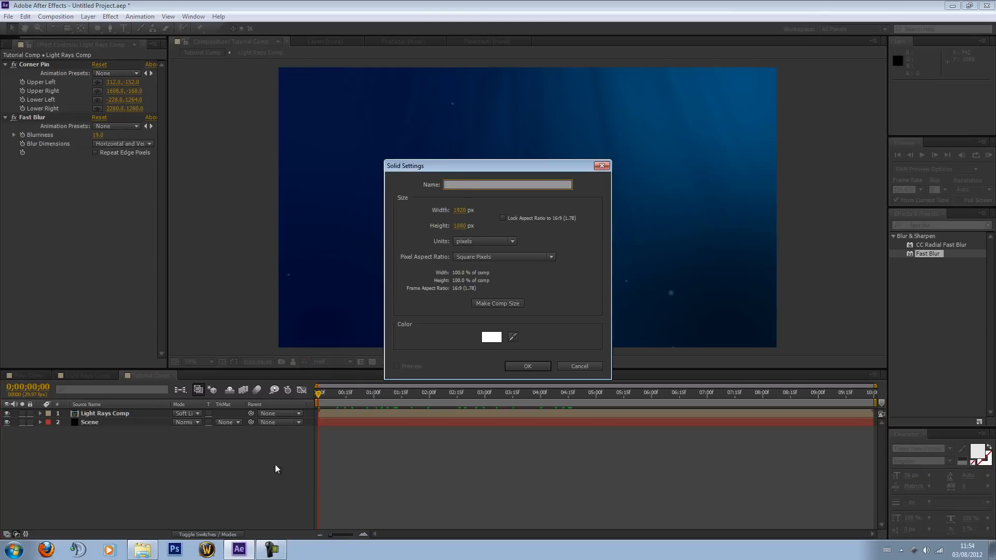
{"action": "left_click", "coordinate": [492, 337]}
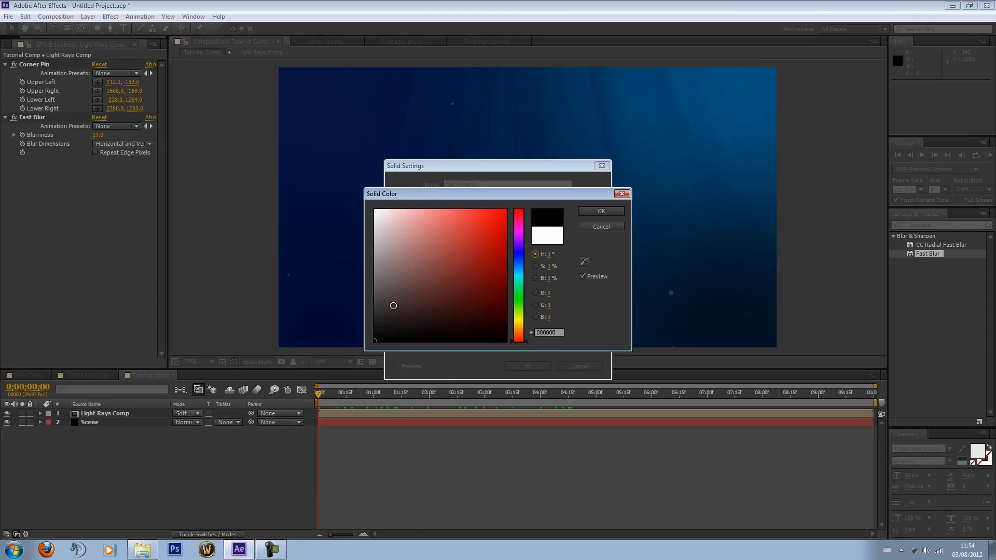
{"action": "left_click", "coordinate": [600, 212]}
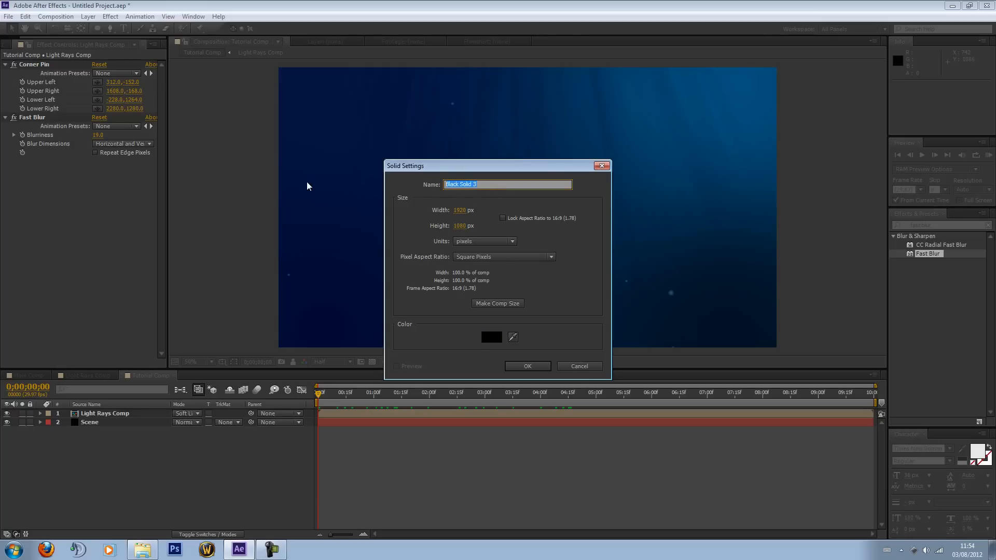
{"action": "left_click", "coordinate": [527, 366]}
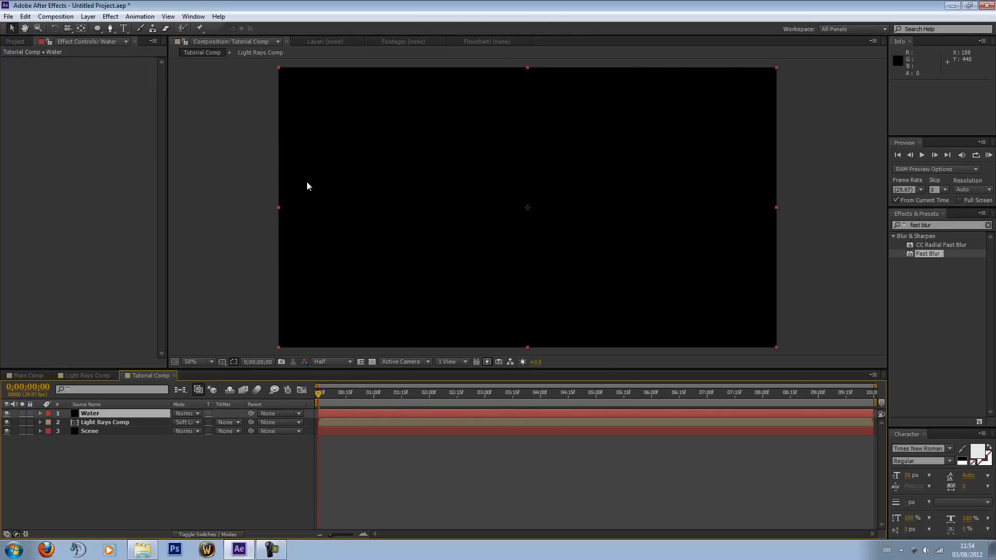
{"action": "mouse_move", "coordinate": [989, 229]}
{"action": "type", "text": "frac"}
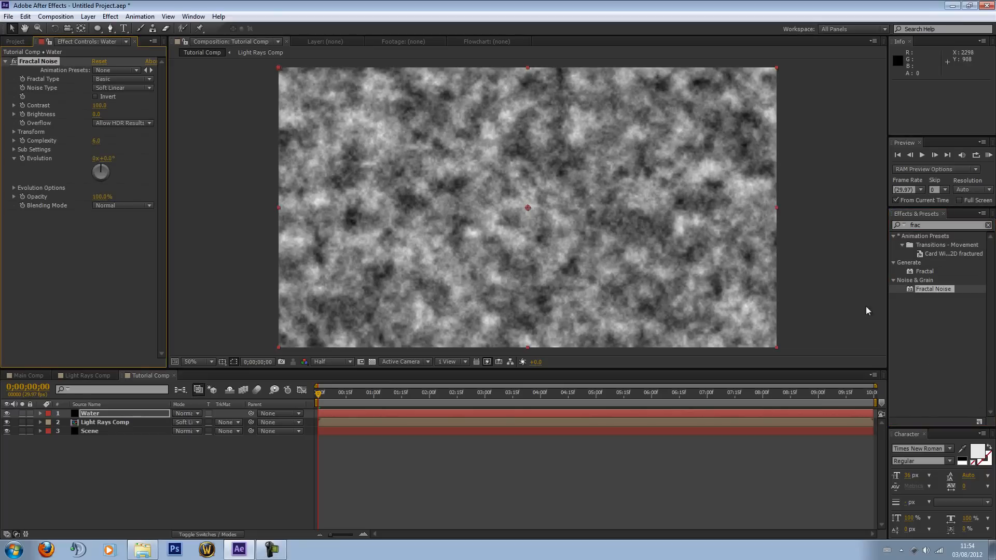
{"action": "mouse_move", "coordinate": [557, 274]}
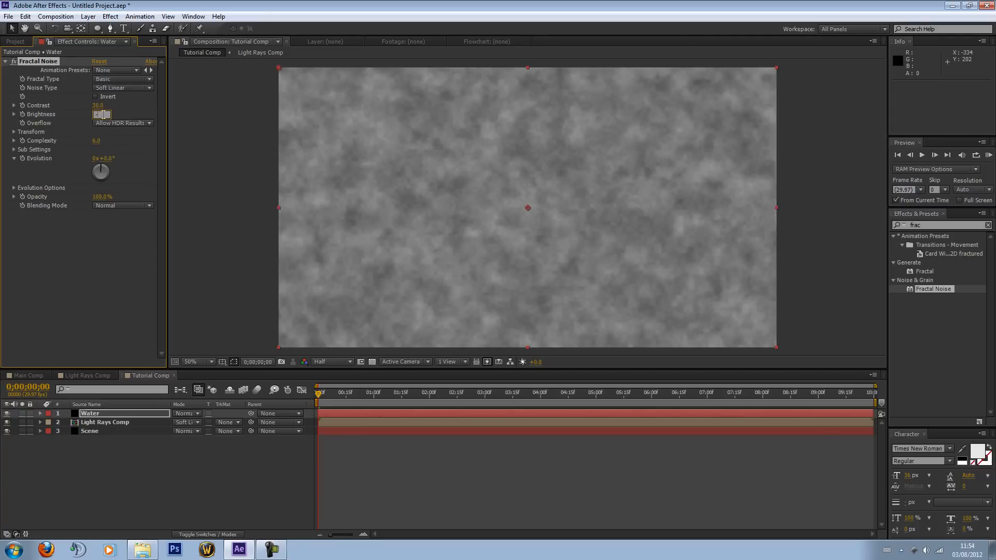
Darken the Water Fractal Noise, switch to Color mode and set 36% opacity
{"action": "left_click_drag", "start_coordinate": [102, 115], "coordinate": [82, 114]}
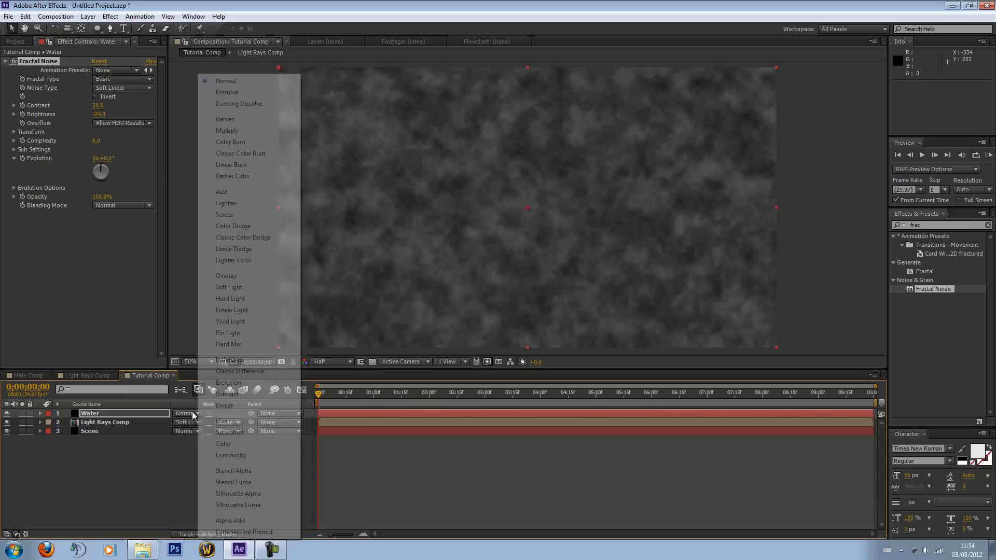
{"action": "left_click", "coordinate": [223, 444]}
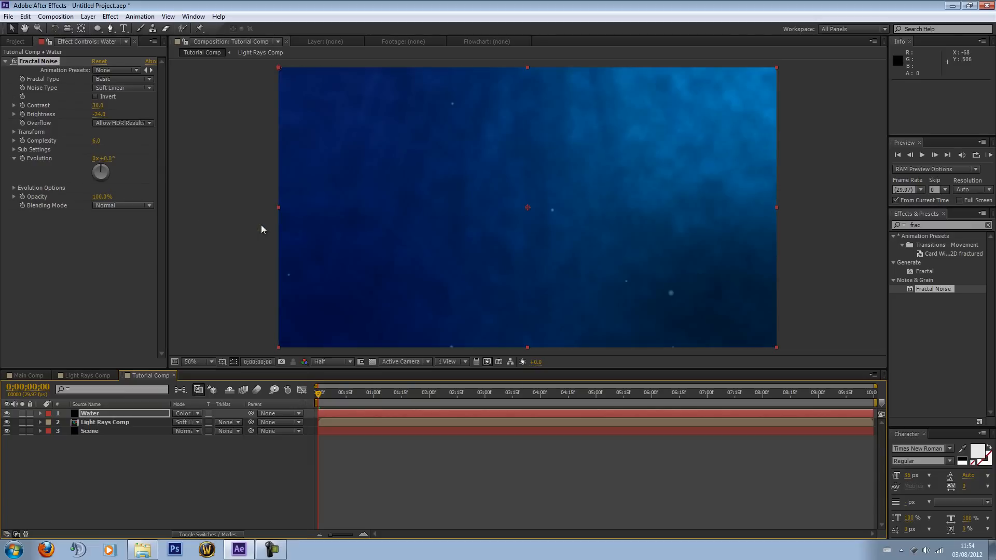
{"action": "left_click", "coordinate": [40, 413]}
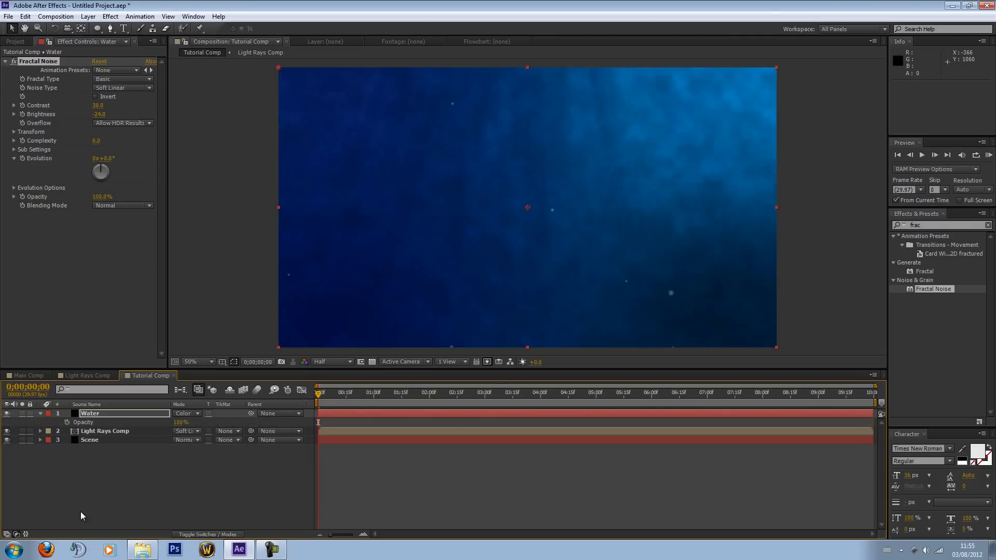
{"action": "double_click", "coordinate": [181, 423]}
{"action": "type", "text": "30"}
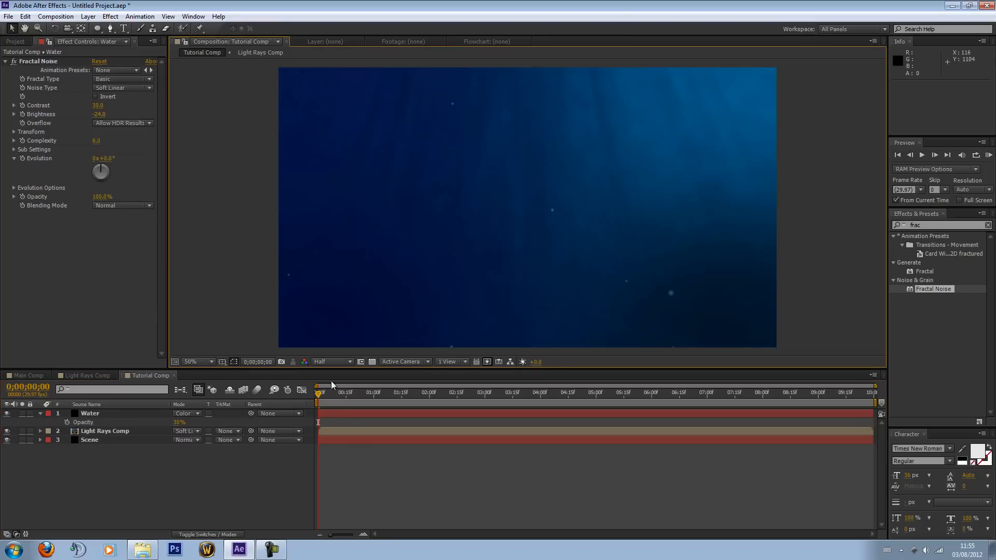
{"action": "left_click", "coordinate": [458, 392]}
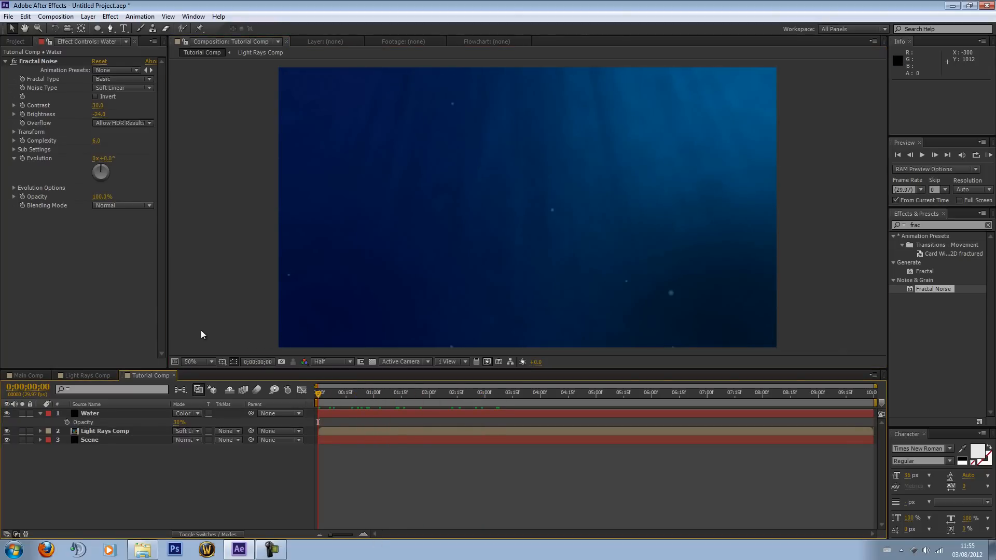
{"action": "mouse_move", "coordinate": [193, 320]}
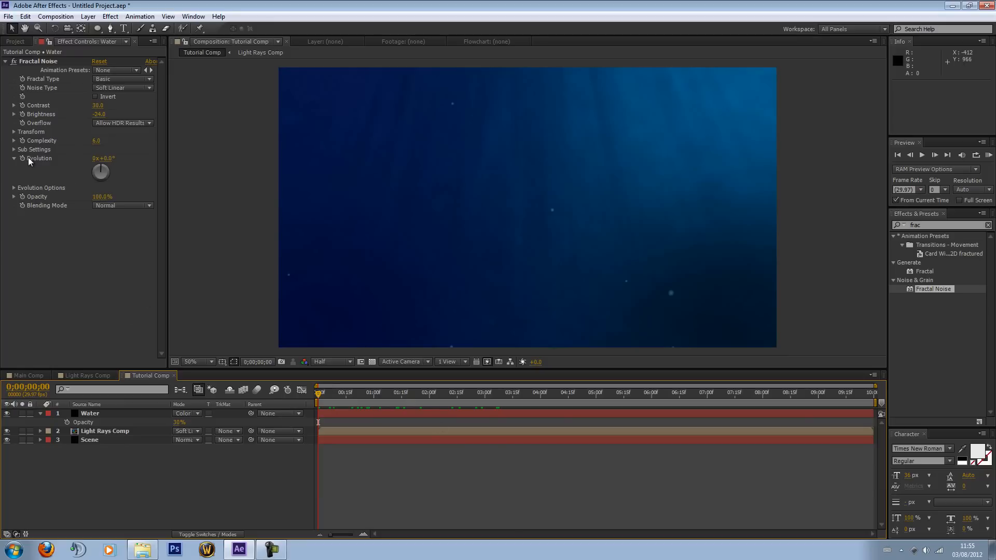
Keyframe Water noise Evolution from 0 to 1x across the clip and RAM-preview it
{"action": "left_click", "coordinate": [561, 392]}
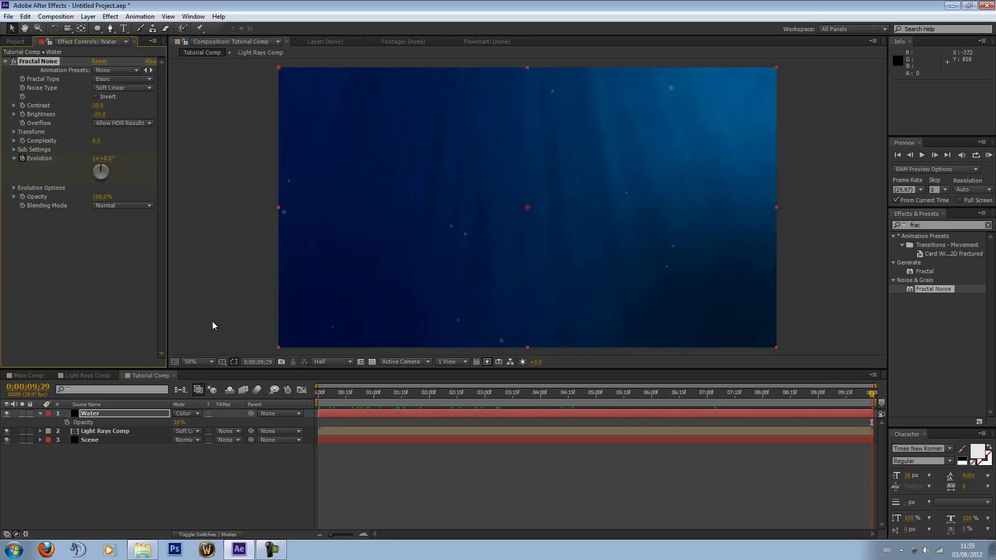
{"action": "left_click", "coordinate": [476, 393]}
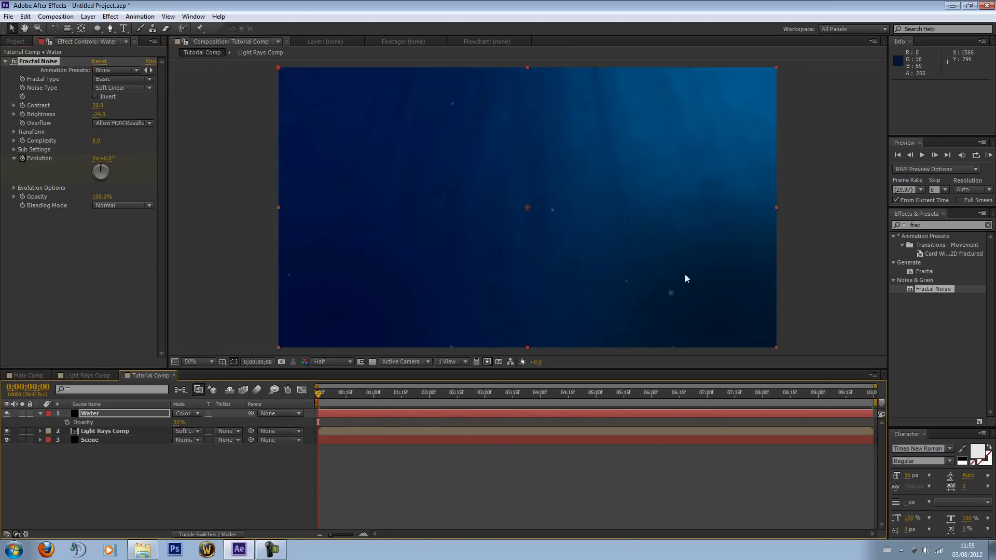
{"action": "left_click", "coordinate": [988, 155]}
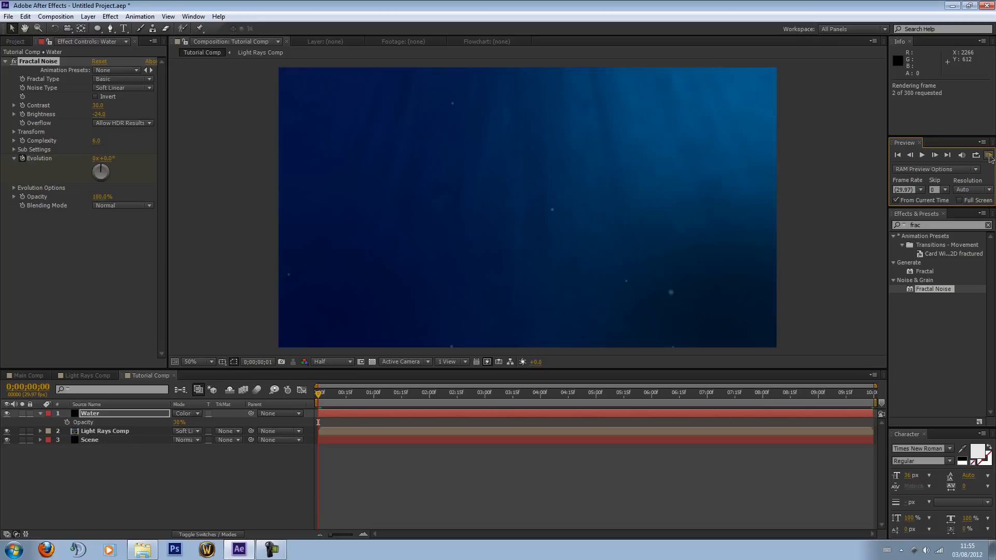
{"action": "left_click", "coordinate": [988, 155]}
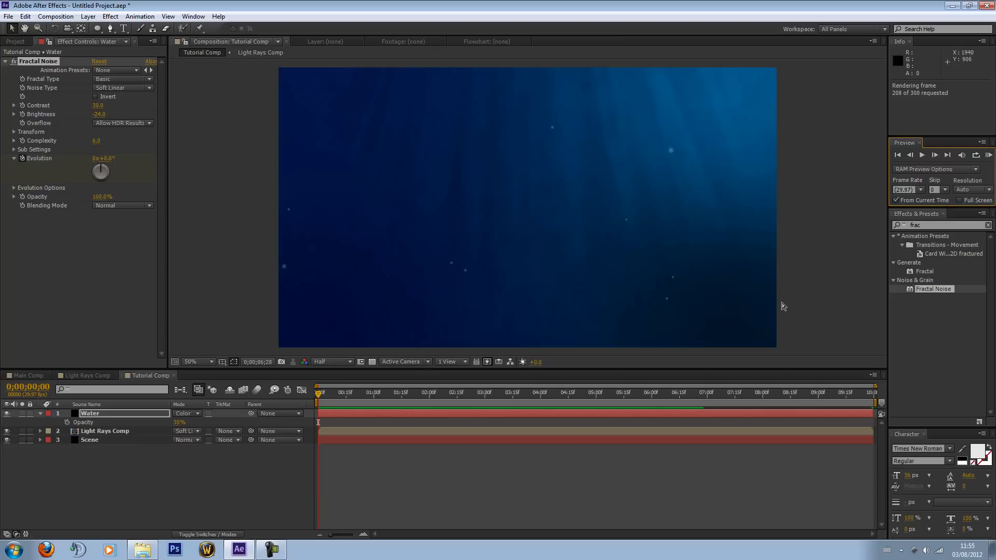
{"action": "left_click", "coordinate": [947, 154]}
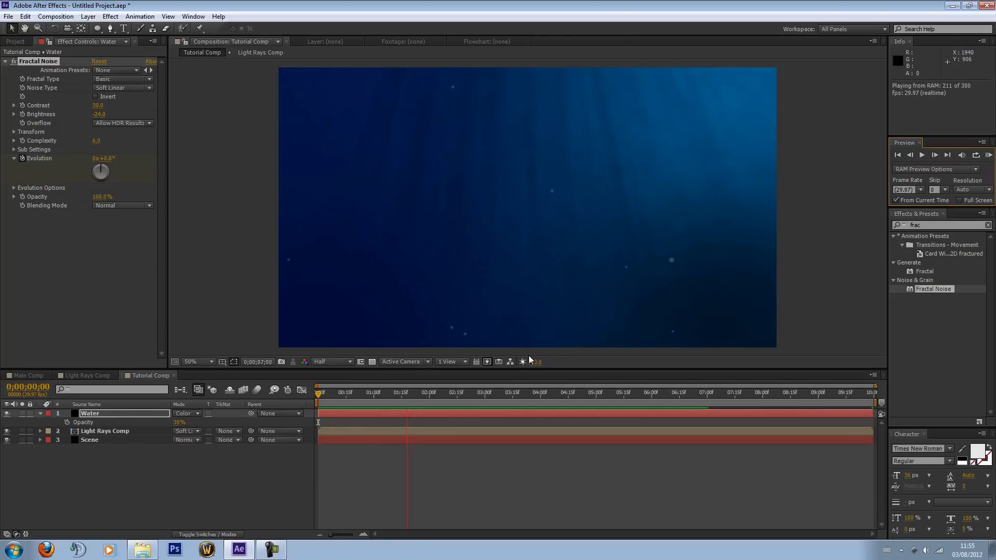
{"action": "left_click", "coordinate": [552, 393]}
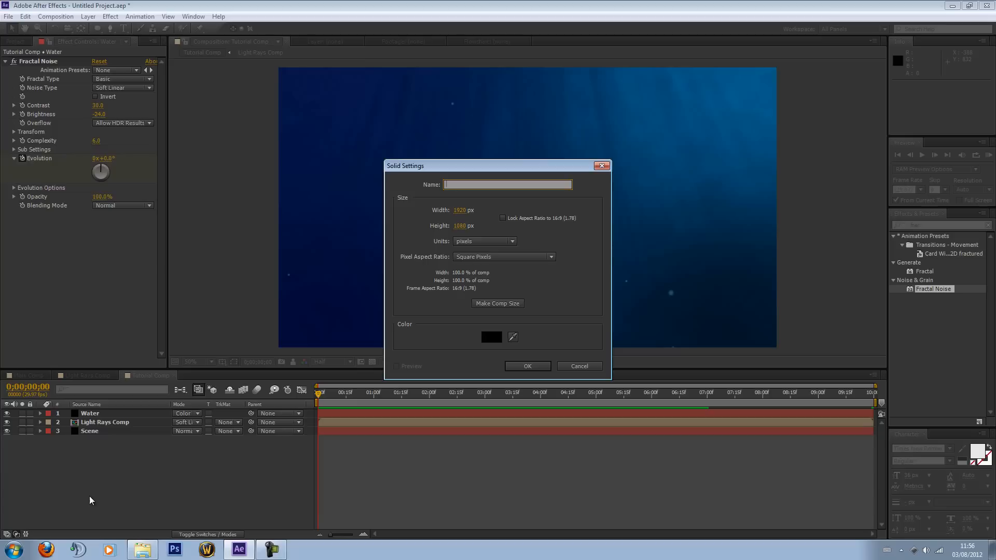
Name the black solid 'Vignette' and create it above all layers
{"action": "type", "text": "Vign"}
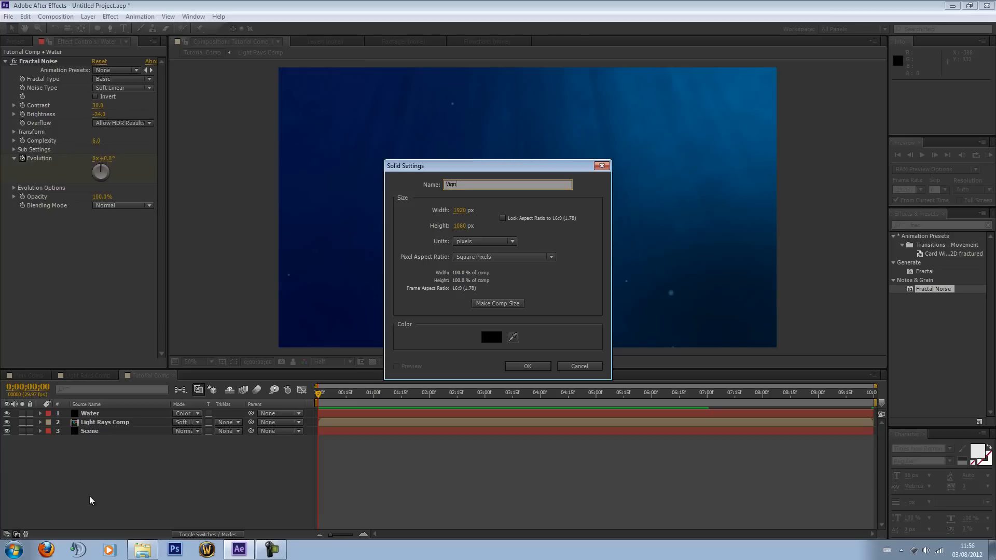
{"action": "left_click", "coordinate": [526, 366]}
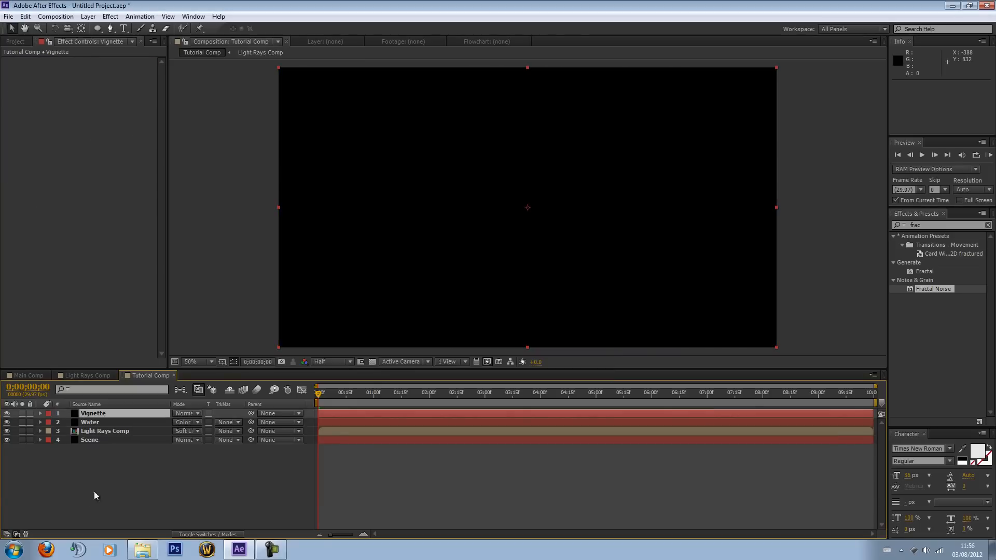
{"action": "mouse_move", "coordinate": [125, 70]}
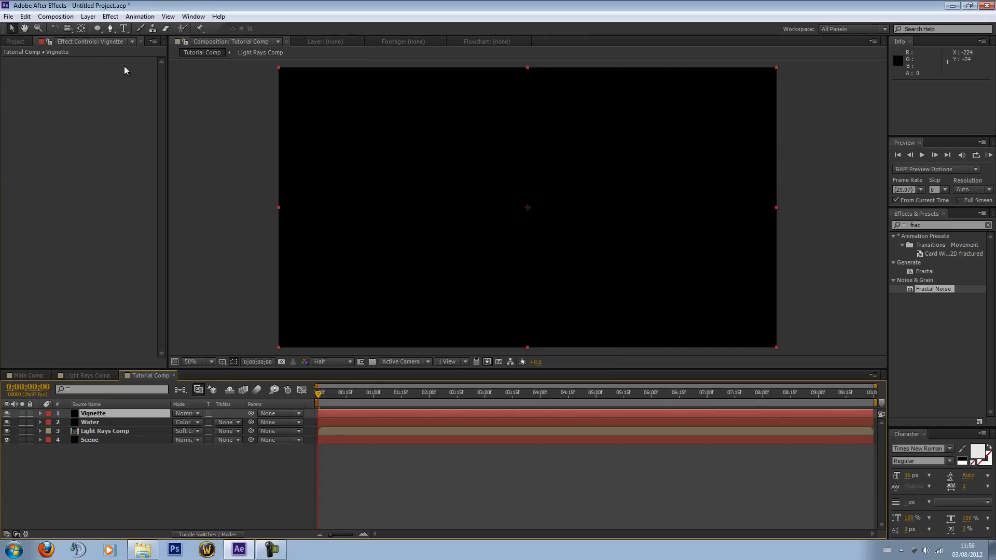
{"action": "left_click", "coordinate": [97, 28]}
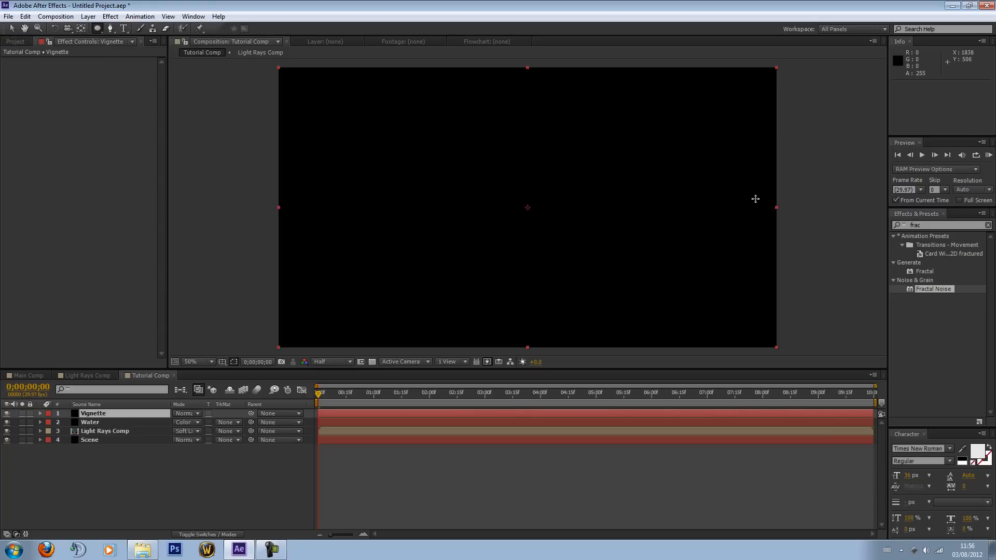
{"action": "mouse_move", "coordinate": [826, 285]}
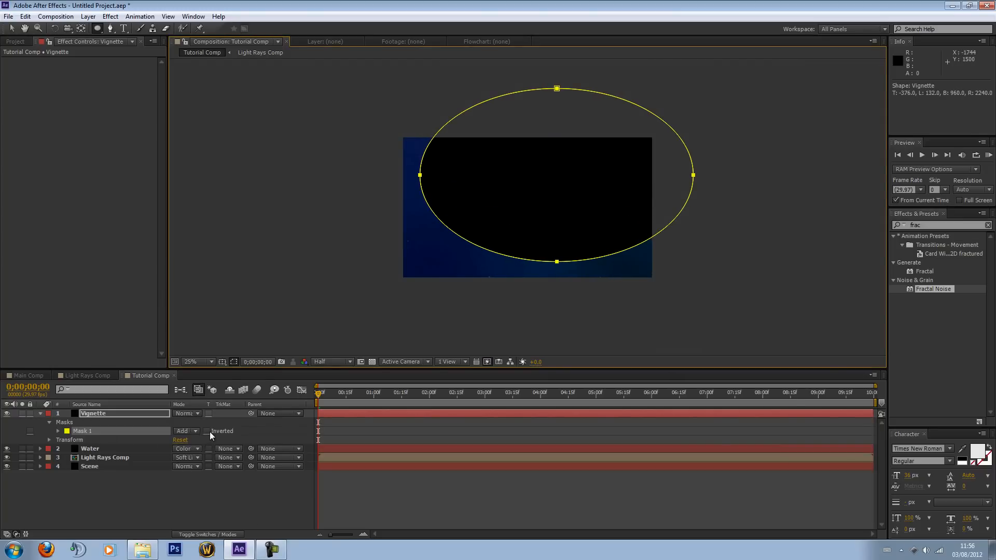
Invert the Vignette ellipse mask with Mask Feather 300 and Expansion 107
{"action": "left_click", "coordinate": [207, 431]}
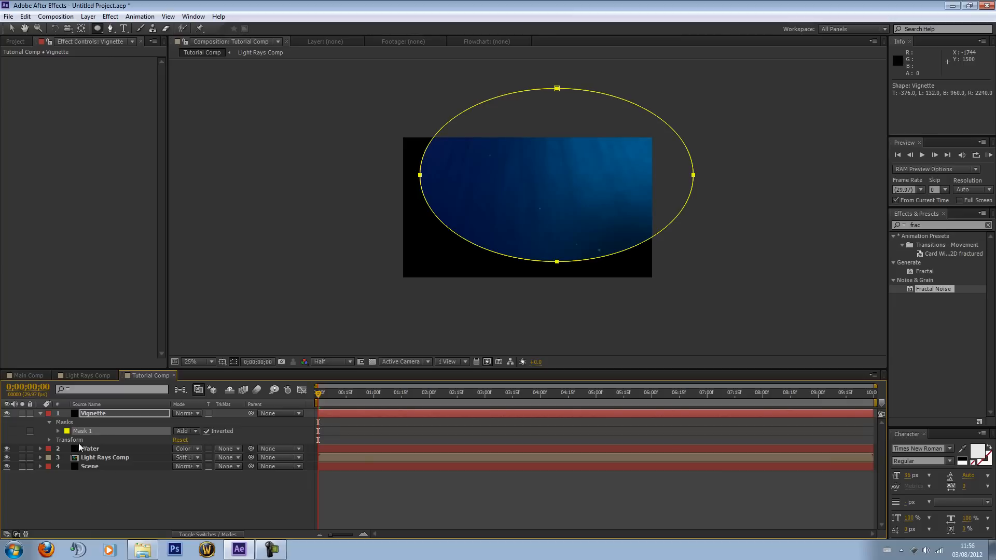
{"action": "left_click", "coordinate": [57, 431]}
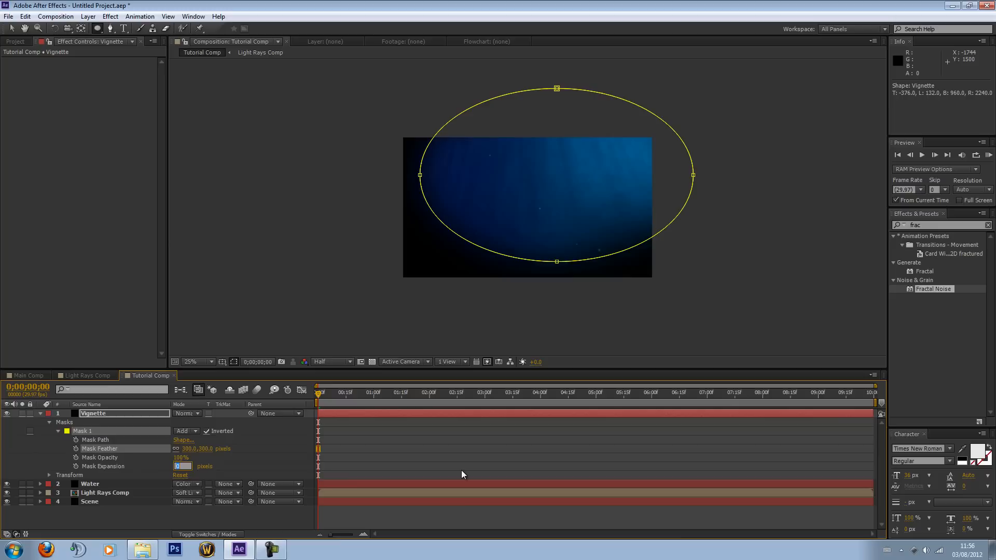
{"action": "left_click", "coordinate": [189, 466]}
{"action": "type", "text": "107"}
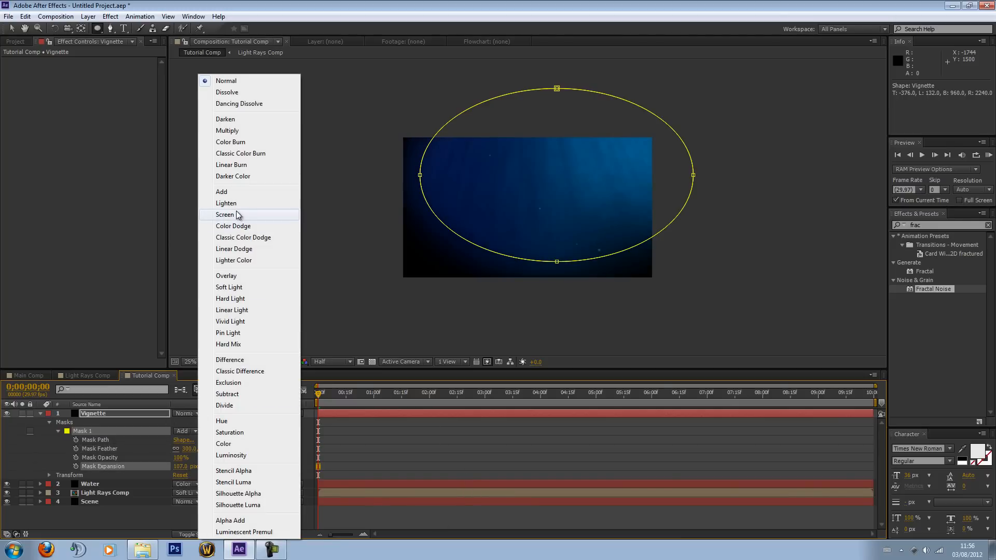
Set the Vignette layer to Soft Light blending at 25% opacity
{"action": "left_click", "coordinate": [229, 287]}
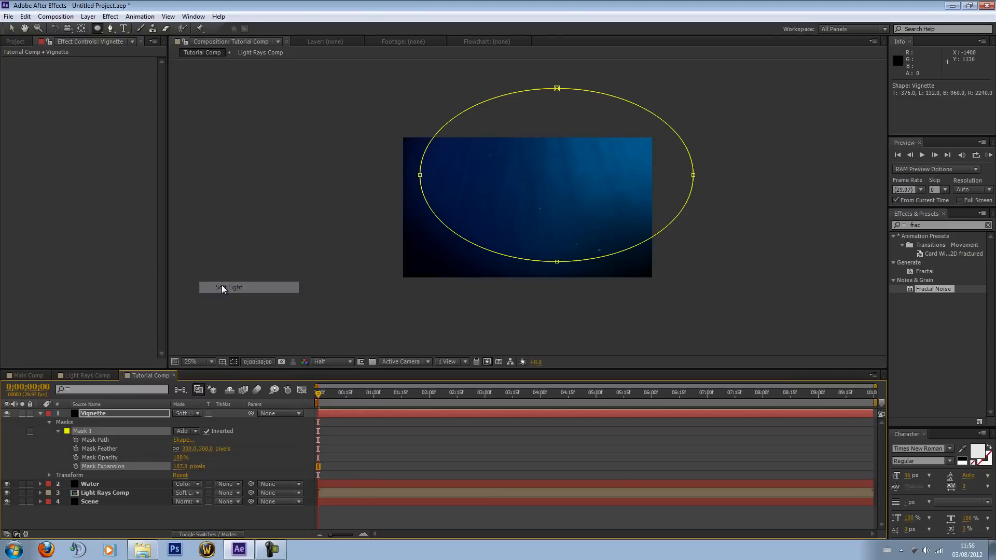
{"action": "left_click", "coordinate": [93, 413]}
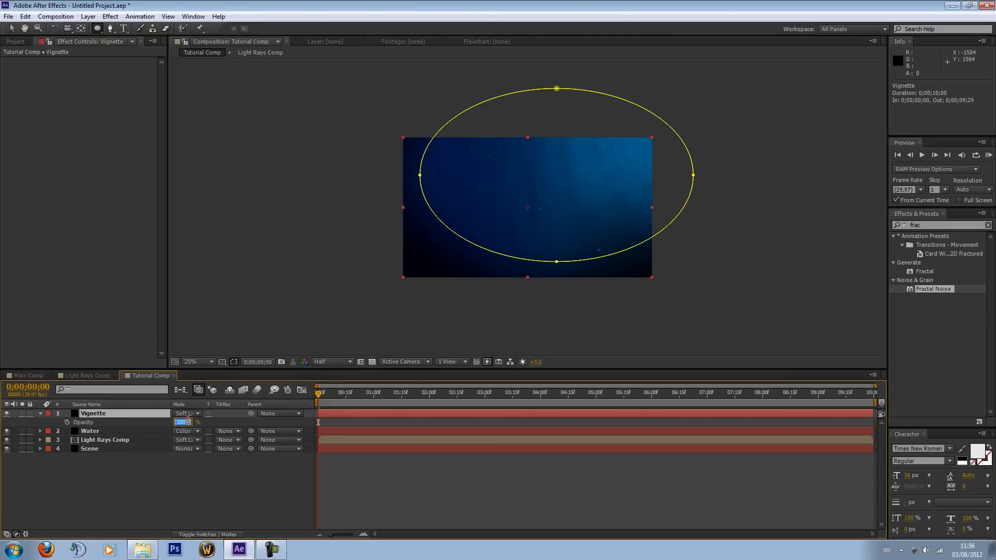
{"action": "left_click", "coordinate": [184, 422]}
{"action": "type", "text": "25"}
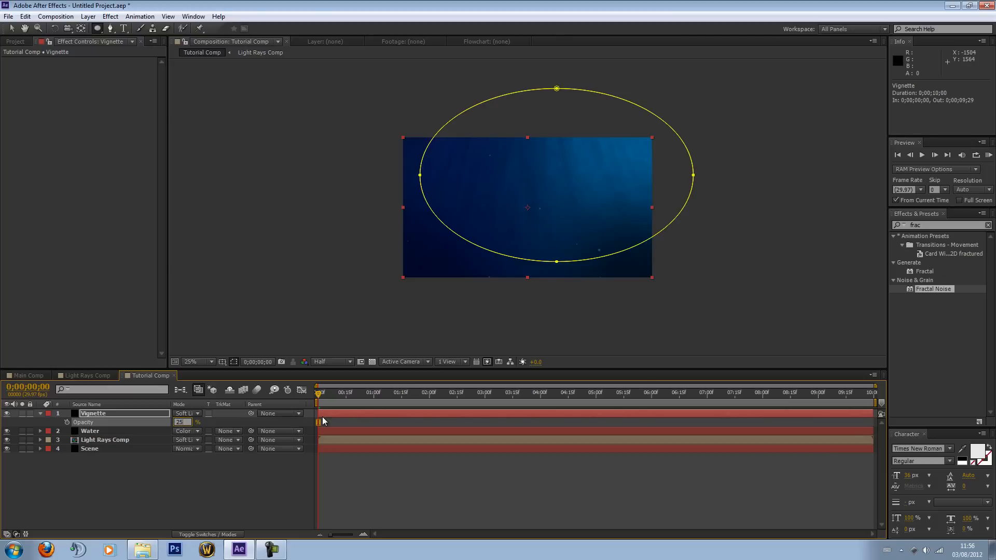
{"action": "left_click", "coordinate": [39, 414]}
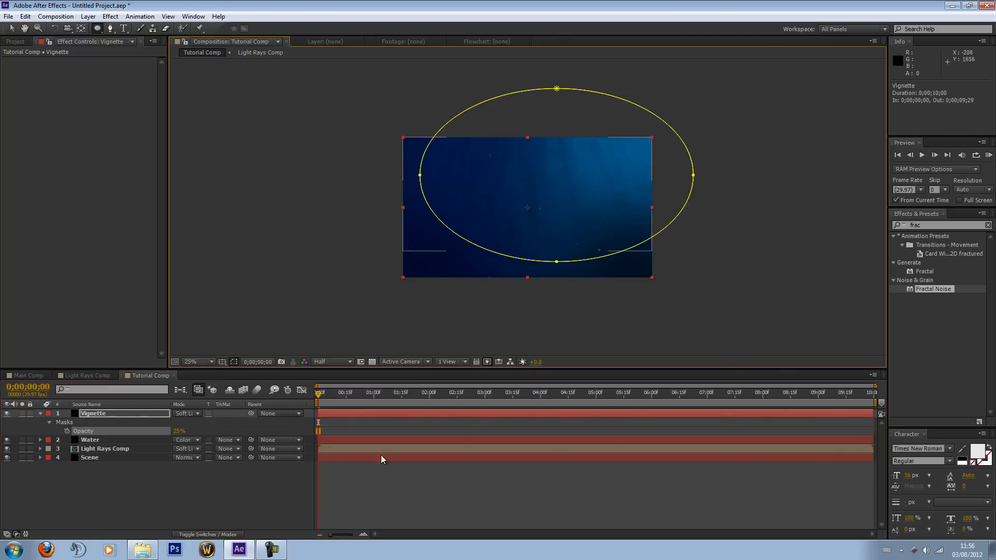
{"action": "left_click", "coordinate": [39, 414]}
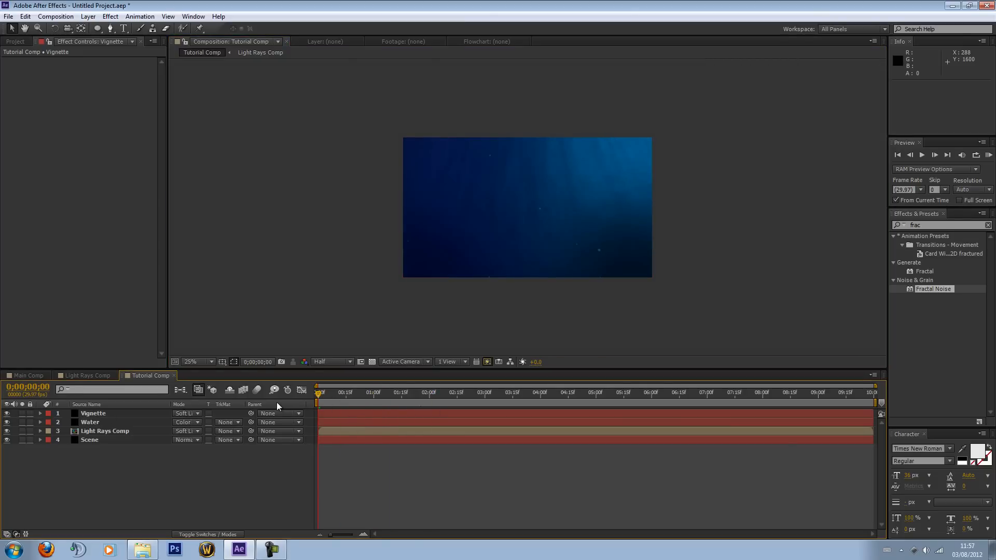
{"action": "left_click", "coordinate": [191, 362]}
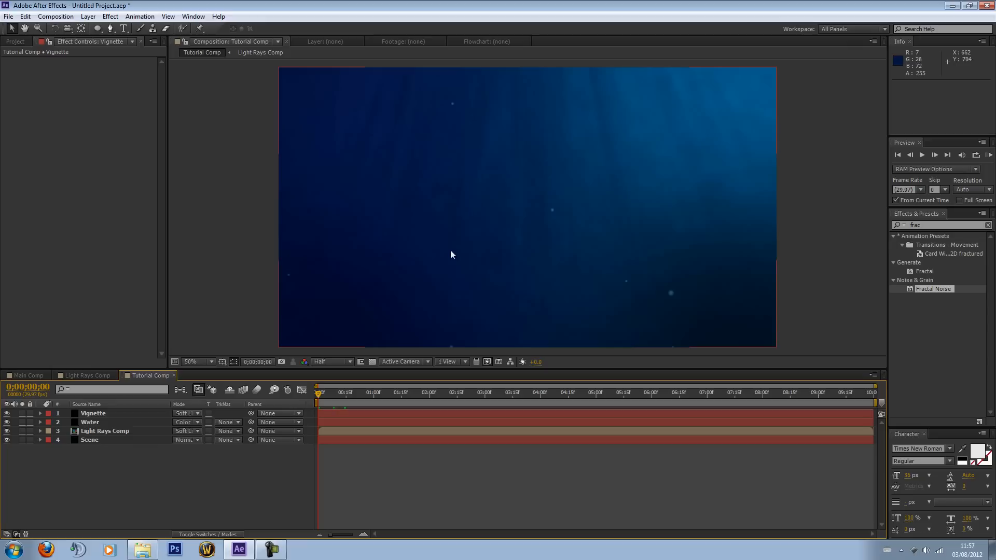
{"action": "left_click", "coordinate": [15, 41]}
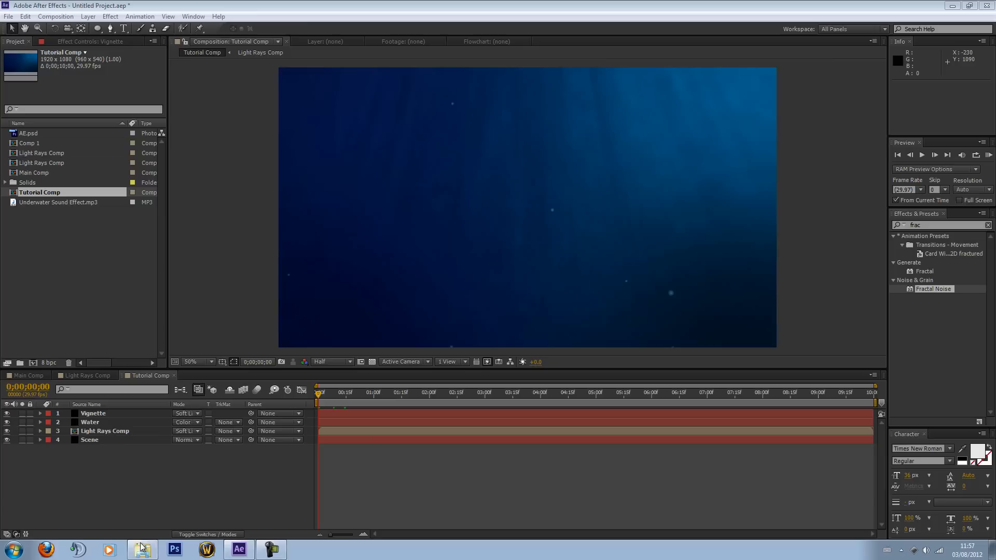
In Underwater Intro Tutorial Files, right-click AE.psd, then minimize Explorer
{"action": "left_click", "coordinate": [142, 550]}
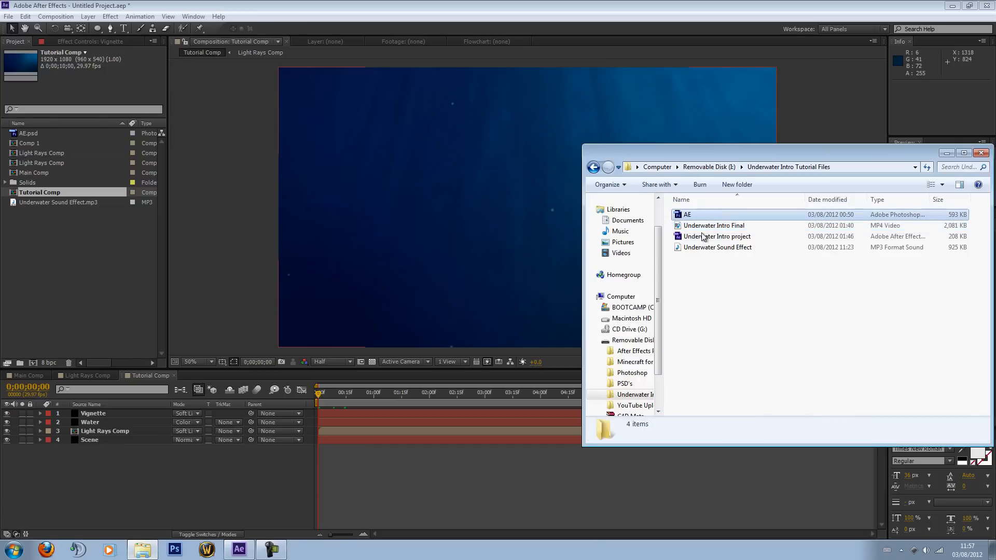
{"action": "right_click", "coordinate": [686, 214]}
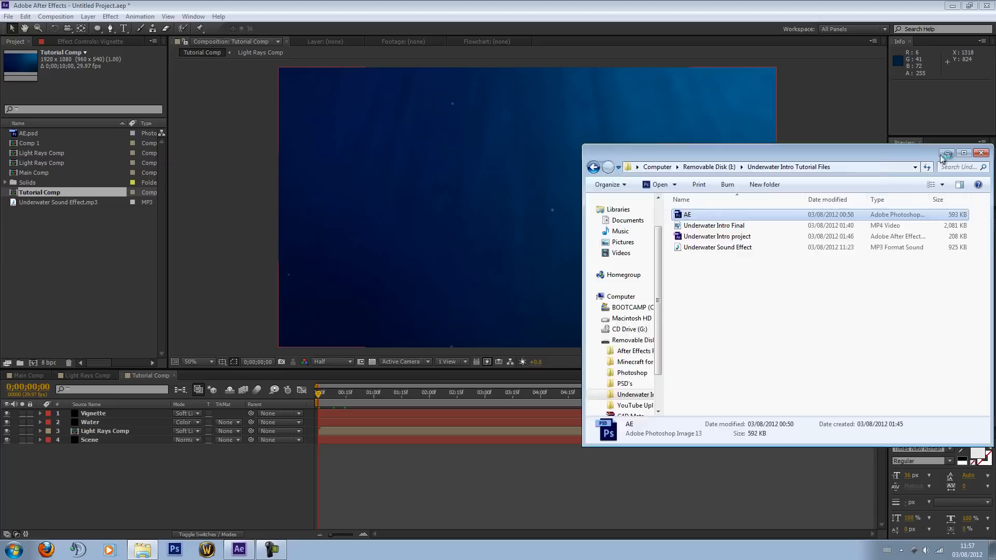
{"action": "left_click", "coordinate": [982, 153]}
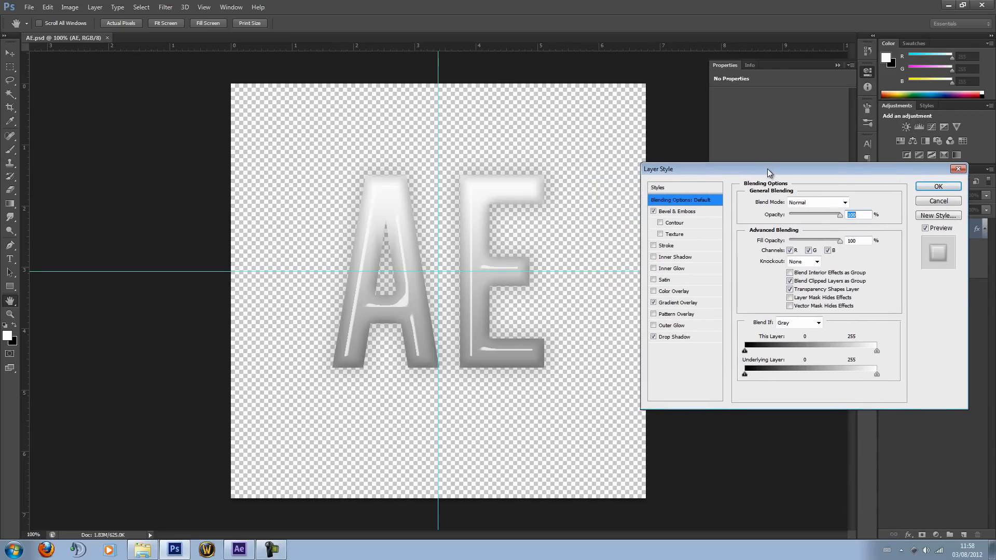
Review the AE logo's Bevel & Emboss depth, size and shading, then Gradient Overlay
{"action": "left_click", "coordinate": [678, 211]}
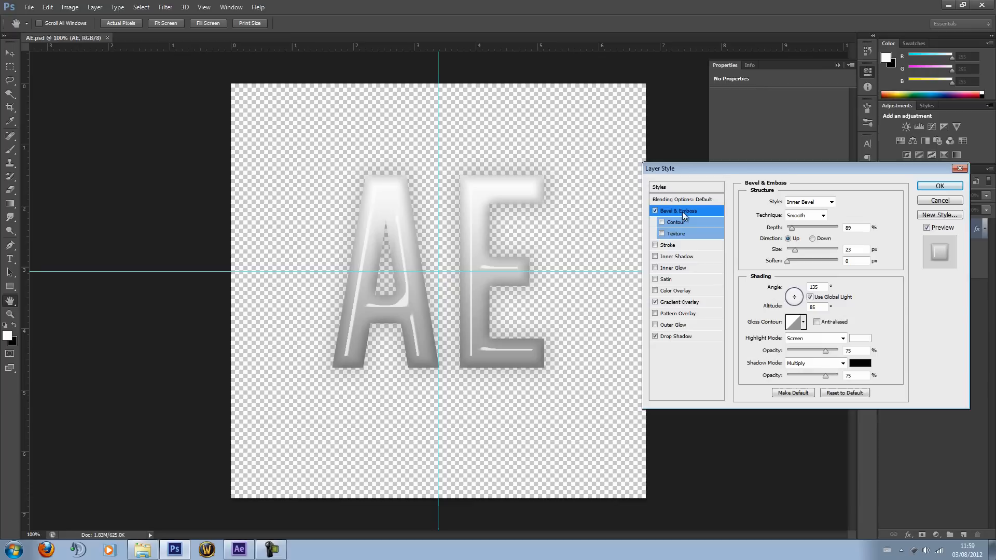
{"action": "mouse_move", "coordinate": [862, 232]}
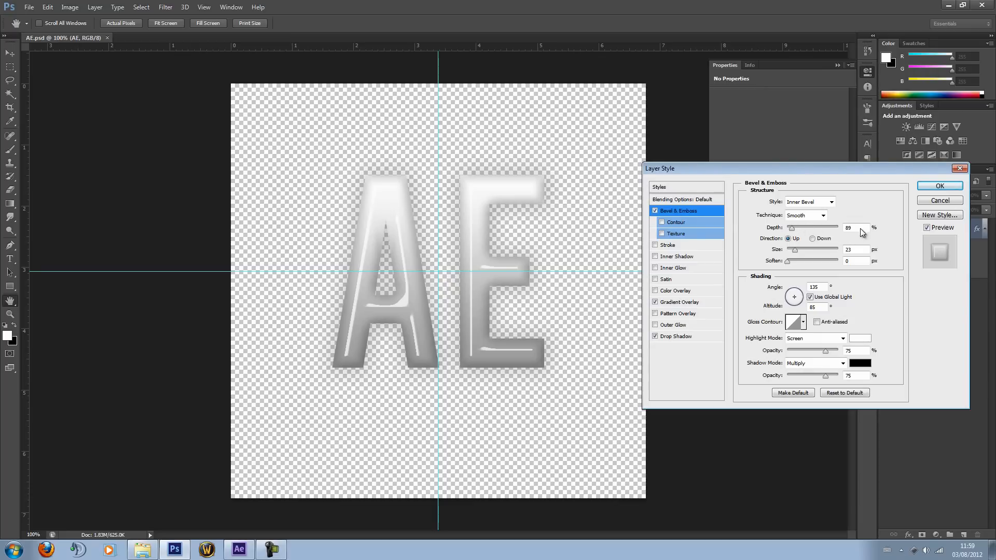
{"action": "mouse_move", "coordinate": [816, 216]}
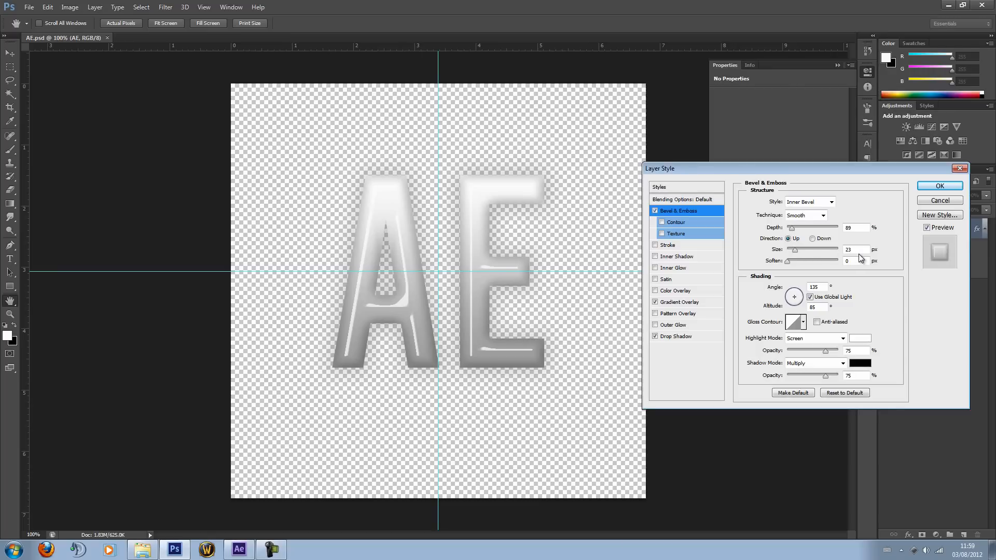
{"action": "mouse_move", "coordinate": [783, 300]}
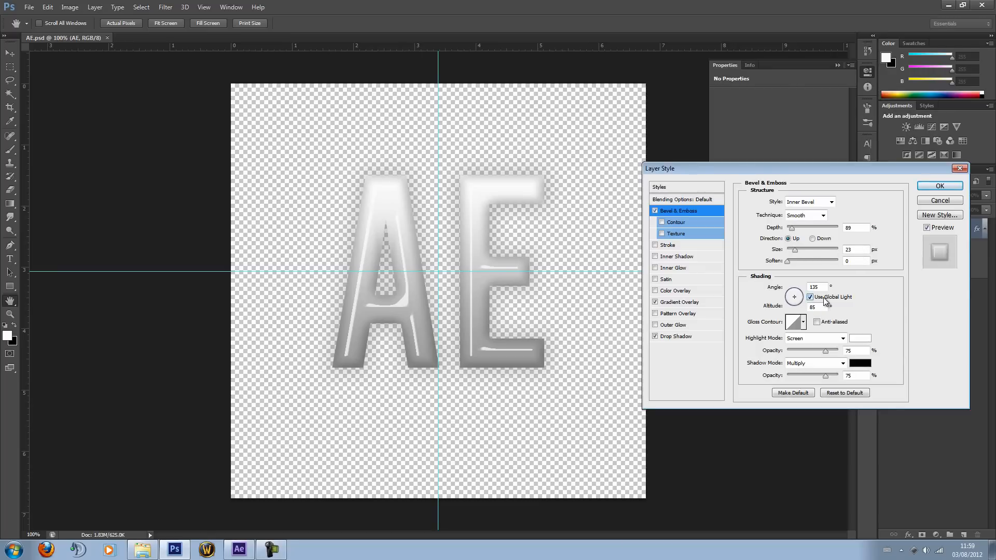
{"action": "mouse_move", "coordinate": [837, 306]}
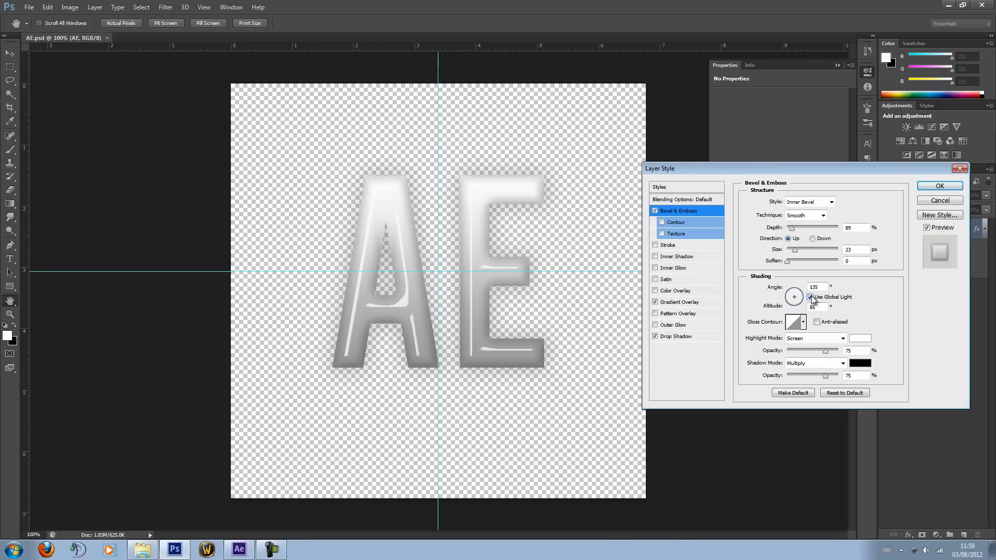
{"action": "left_click", "coordinate": [655, 302]}
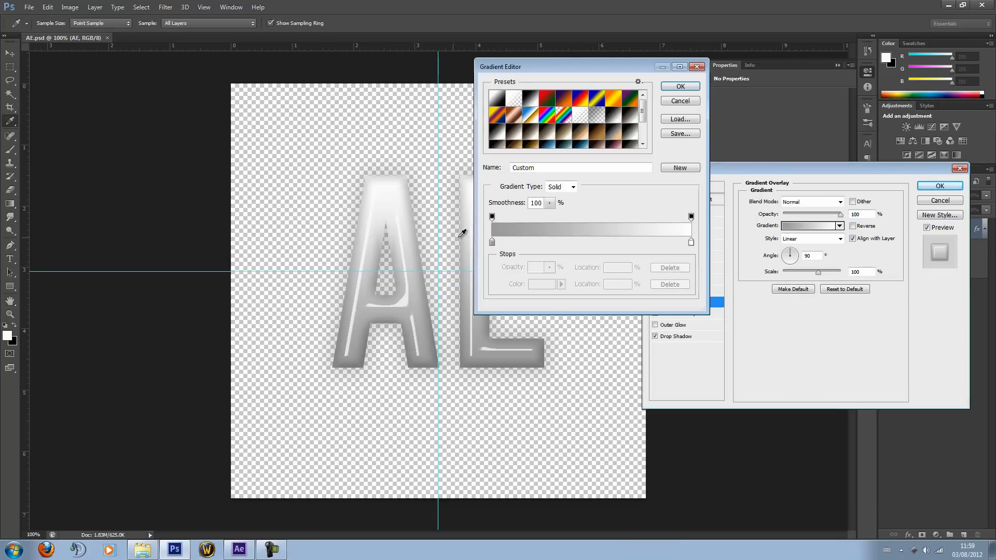
Inspect the gradient's left grey stop (a3a3a3), closing Color Picker and Gradient Editor unchanged
{"action": "left_click", "coordinate": [493, 242]}
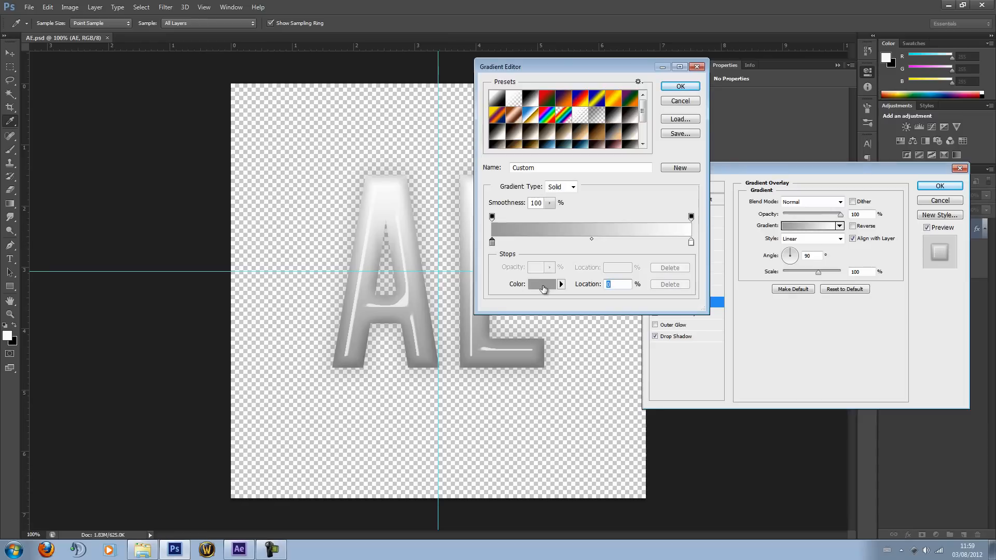
{"action": "mouse_move", "coordinate": [717, 240]}
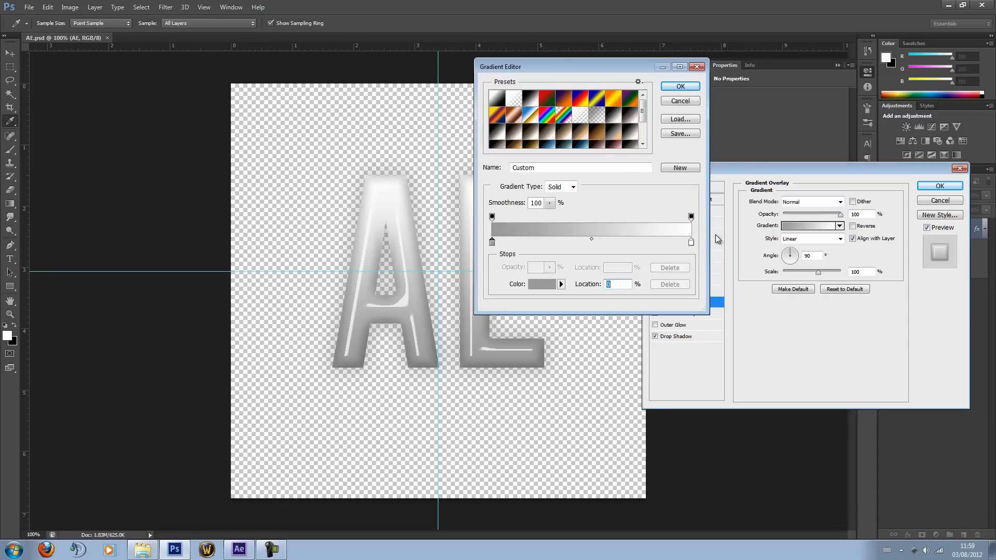
{"action": "left_click", "coordinate": [541, 284]}
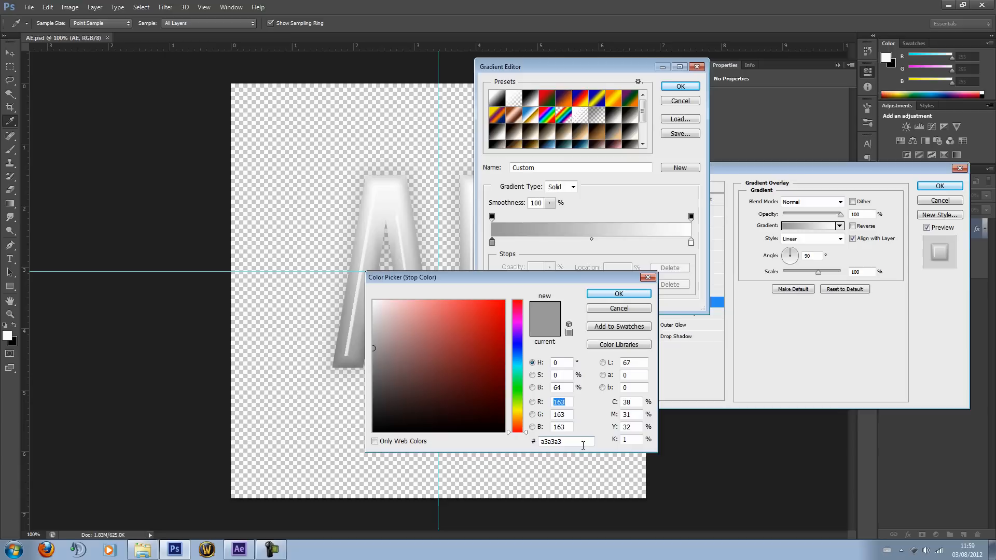
{"action": "left_click", "coordinate": [617, 293]}
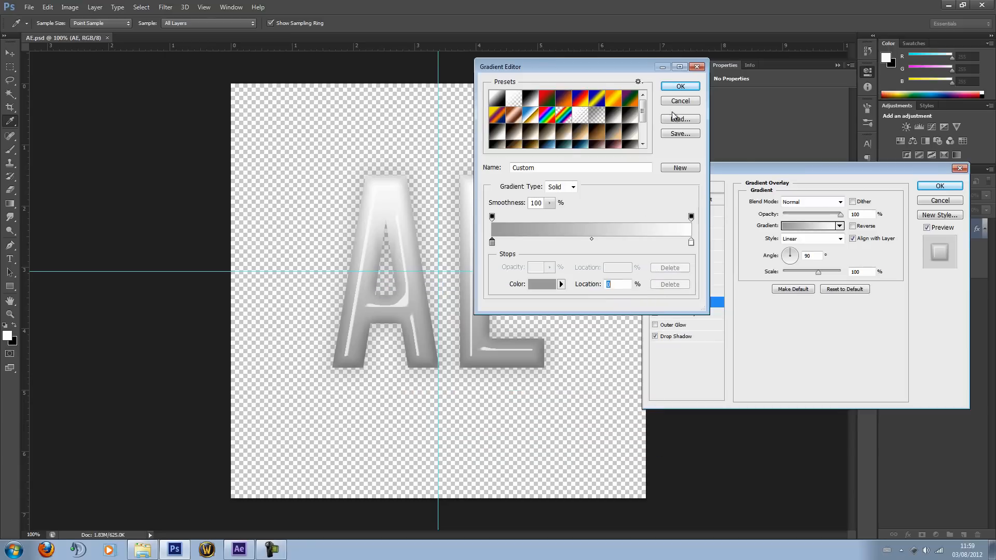
{"action": "left_click", "coordinate": [679, 86]}
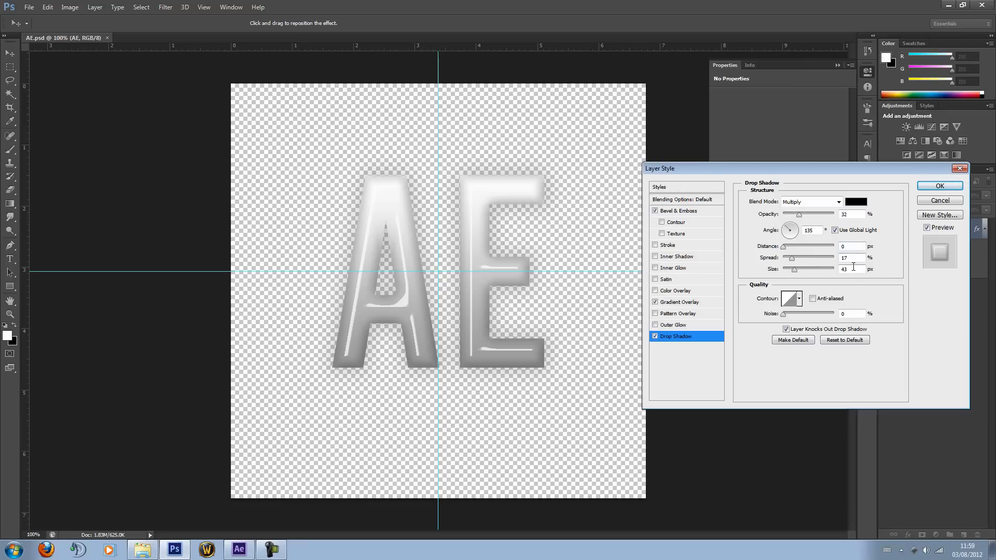
Close Layer Style and quit Photoshop, declining to save the AE document
{"action": "left_click", "coordinate": [939, 186]}
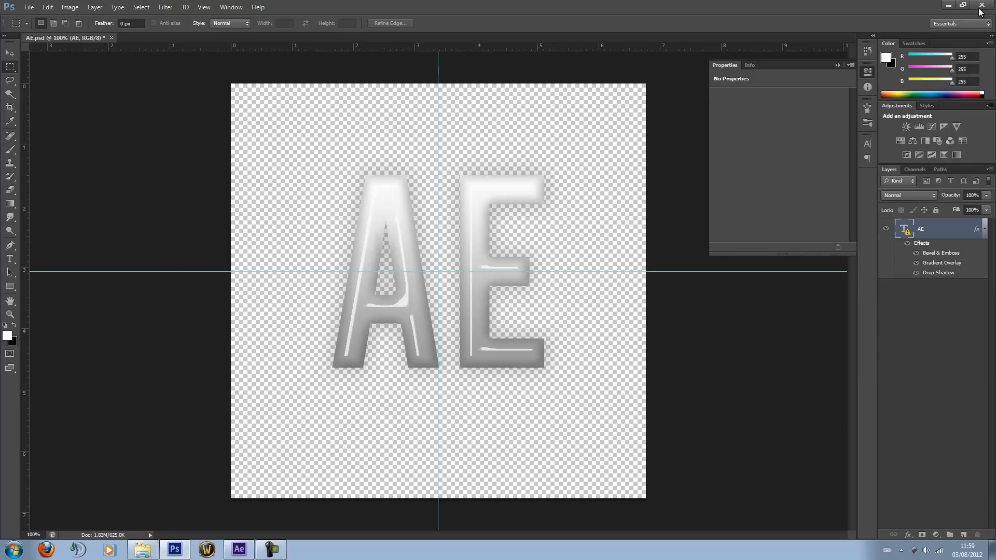
{"action": "left_click", "coordinate": [987, 5]}
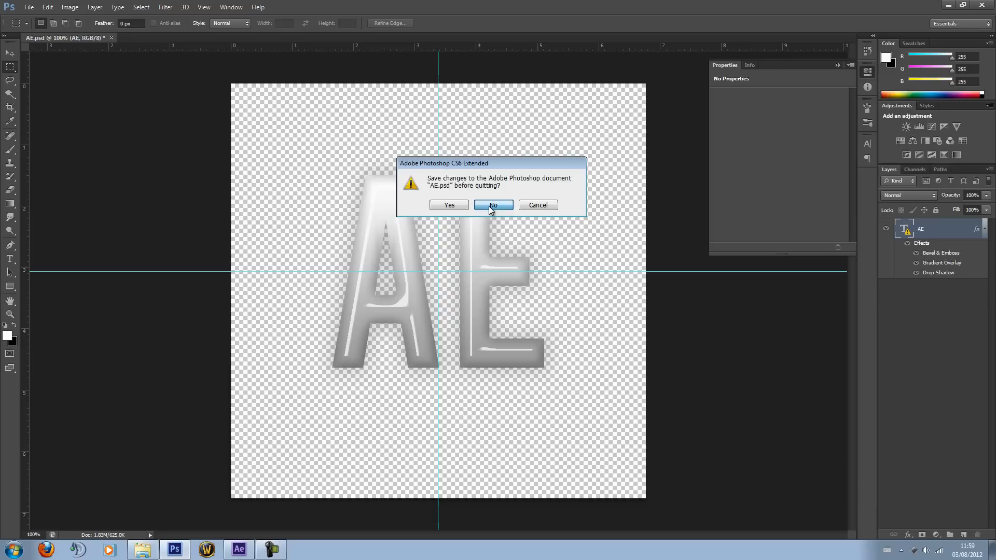
{"action": "mouse_move", "coordinate": [329, 449]}
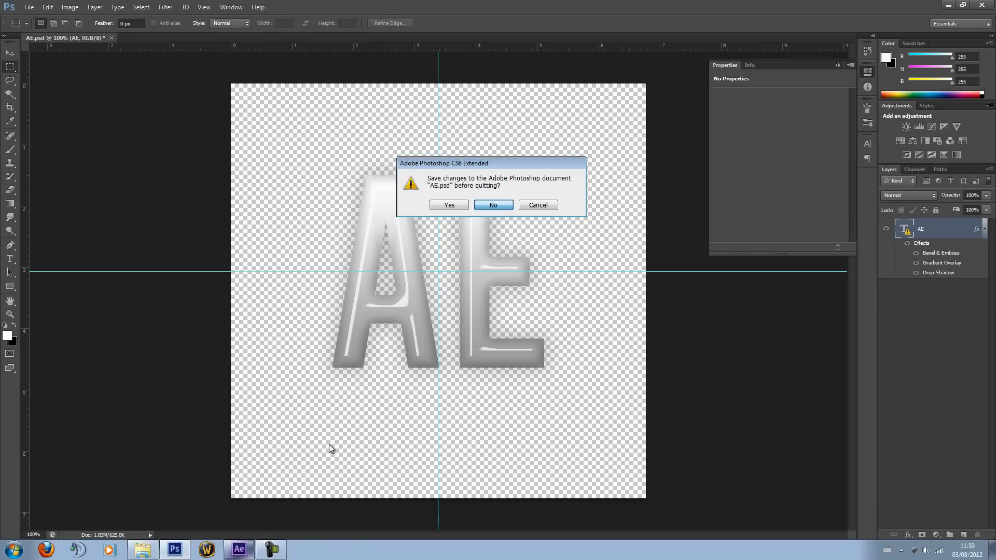
{"action": "left_click", "coordinate": [493, 204]}
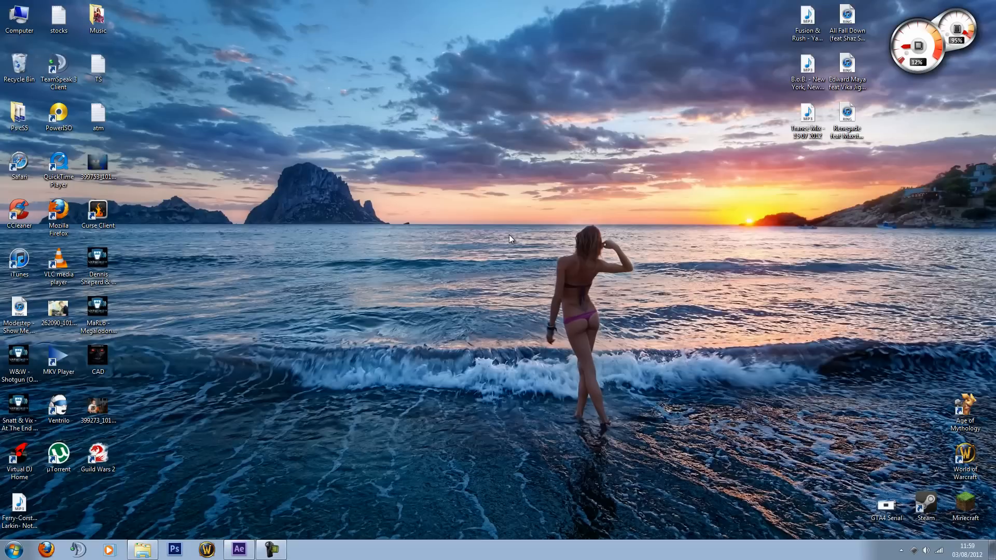
Back in After Effects, set the AE.psd layer's blend mode to Overlay
{"action": "left_click", "coordinate": [238, 549]}
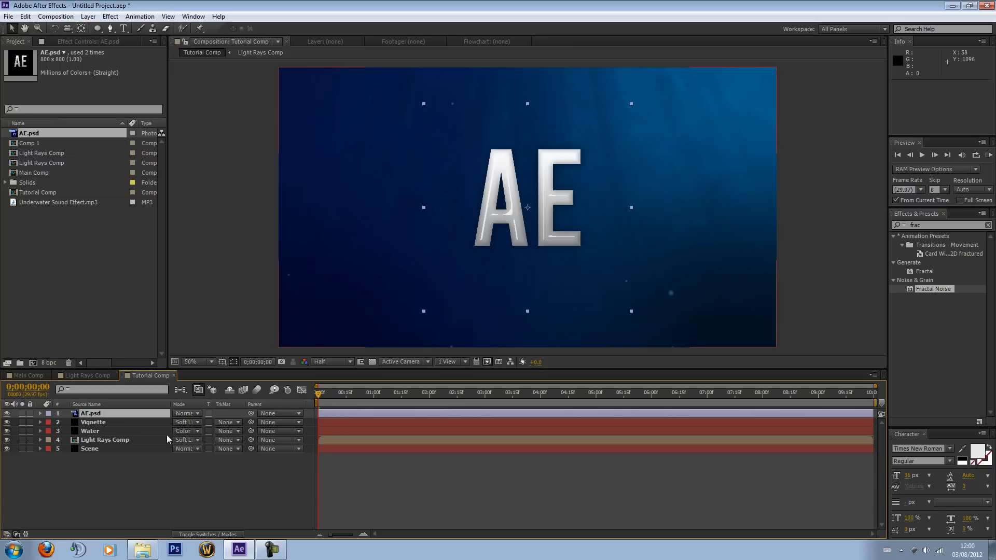
{"action": "left_click", "coordinate": [187, 414]}
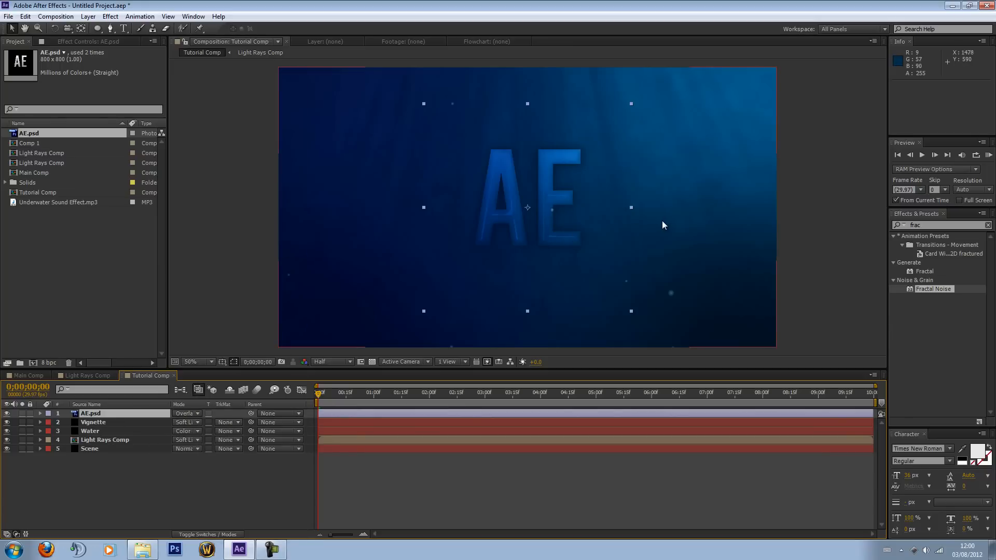
{"action": "mouse_move", "coordinate": [742, 286]}
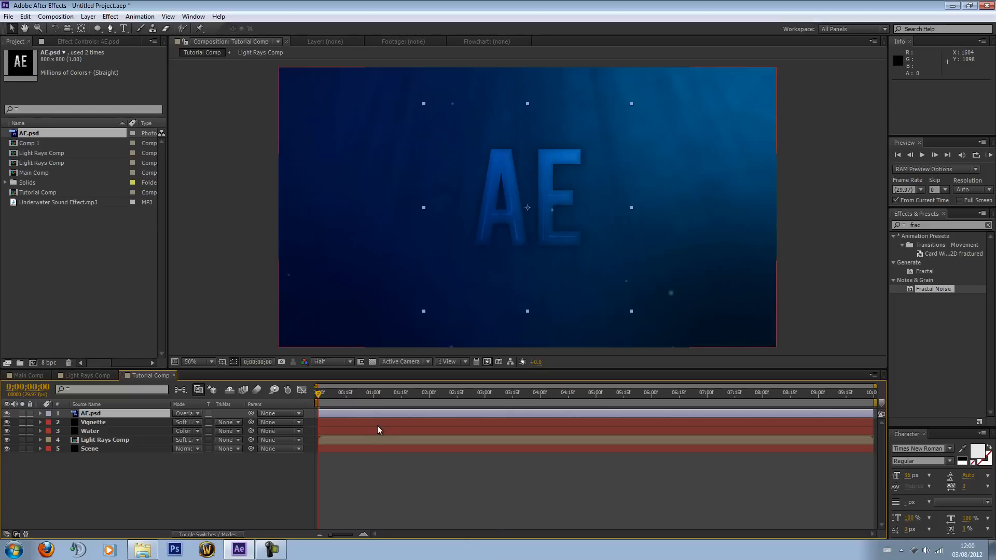
Keyframe AE.psd Scale at 50% on frame 0 and 145% on the last frame
{"action": "left_click", "coordinate": [40, 413]}
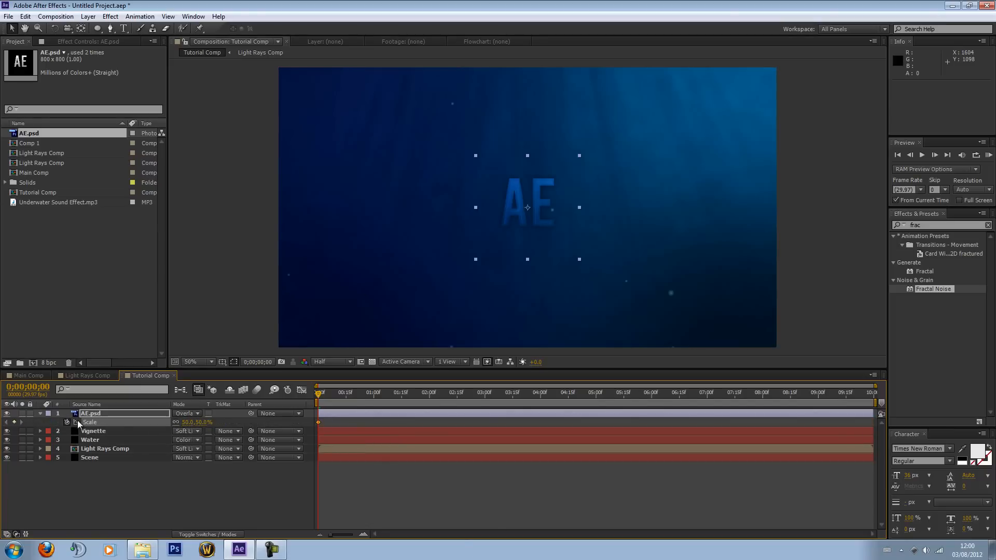
{"action": "left_click", "coordinate": [419, 393]}
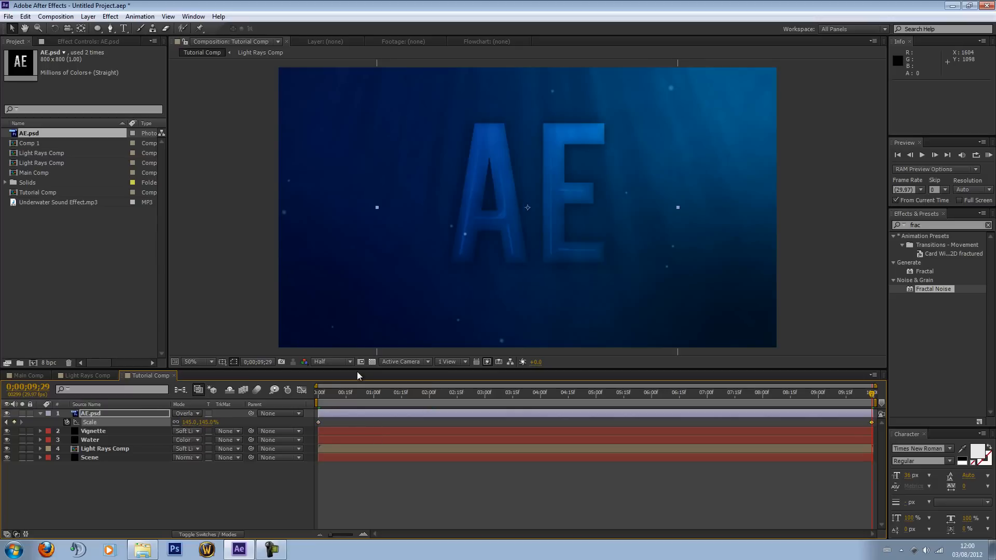
{"action": "mouse_move", "coordinate": [356, 257]}
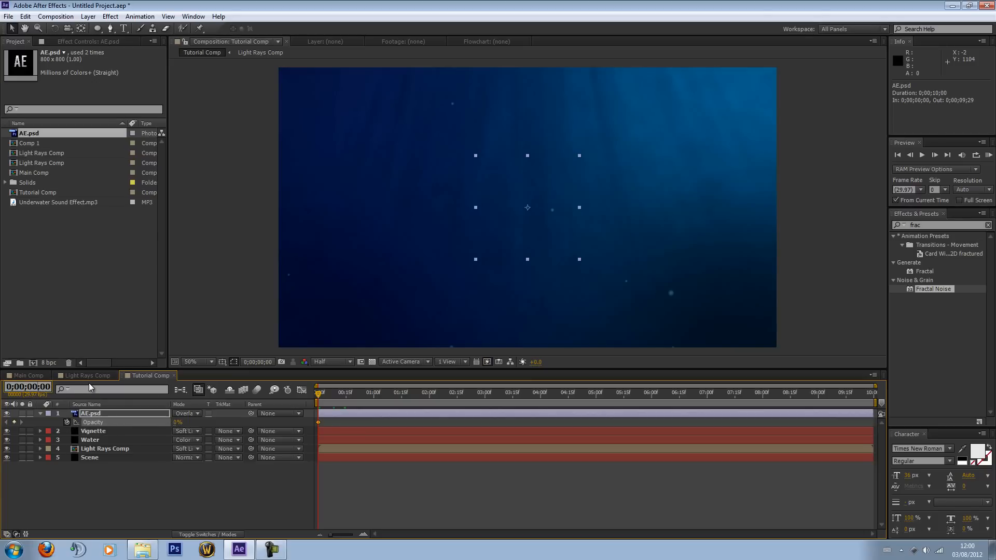
Keyframe AE.psd Opacity 0% at start, 100% near 2s and 7s, 0% at end
{"action": "left_click", "coordinate": [429, 393]}
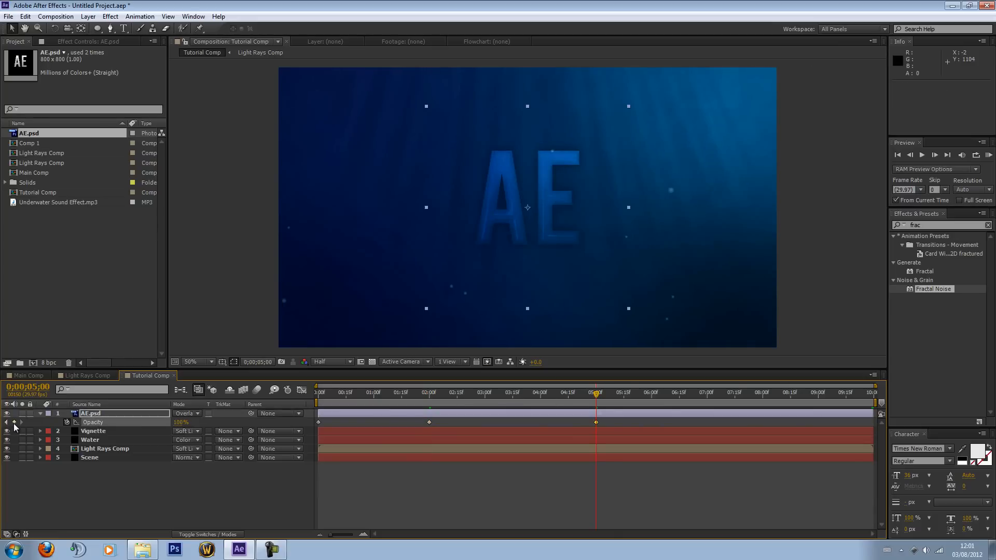
{"action": "mouse_move", "coordinate": [655, 410]}
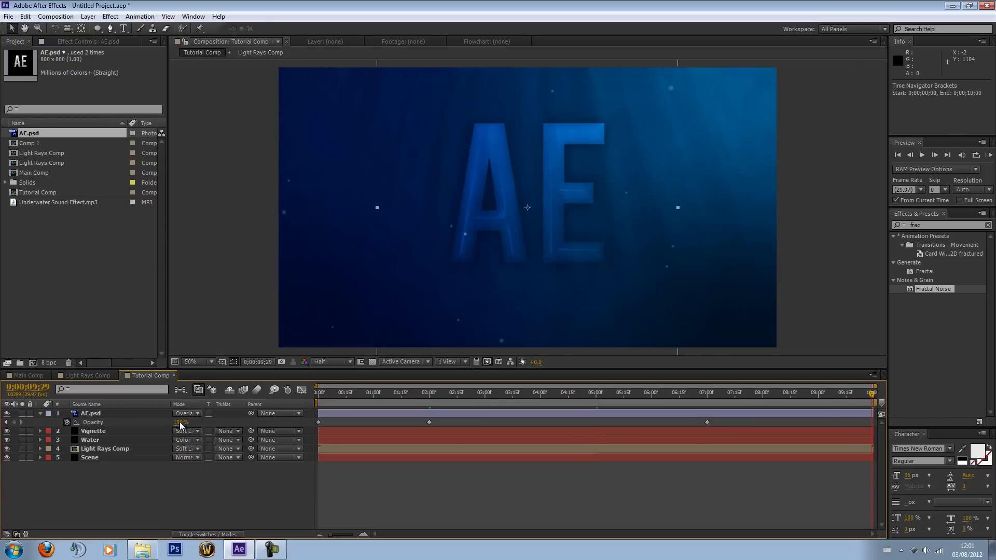
{"action": "left_click", "coordinate": [40, 413]}
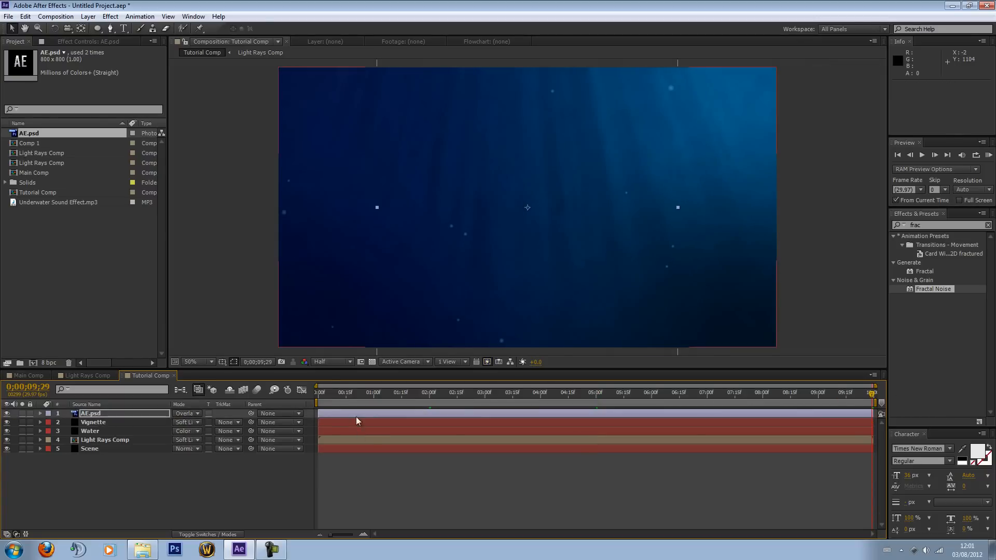
{"action": "left_click", "coordinate": [631, 393]}
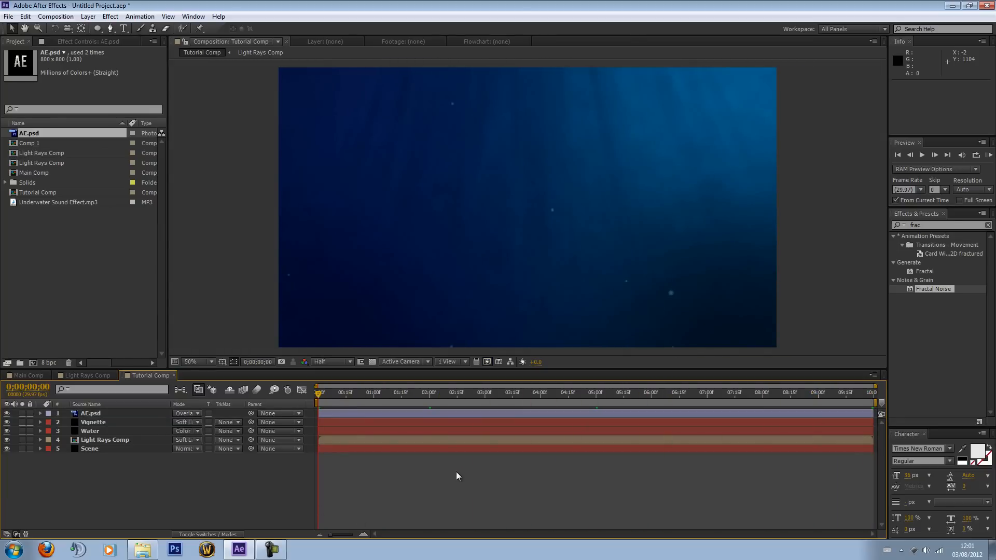
Apply Turbulent Displace to AE.psd, keyframing Amount 18 at start and 59 at end
{"action": "left_click", "coordinate": [90, 413]}
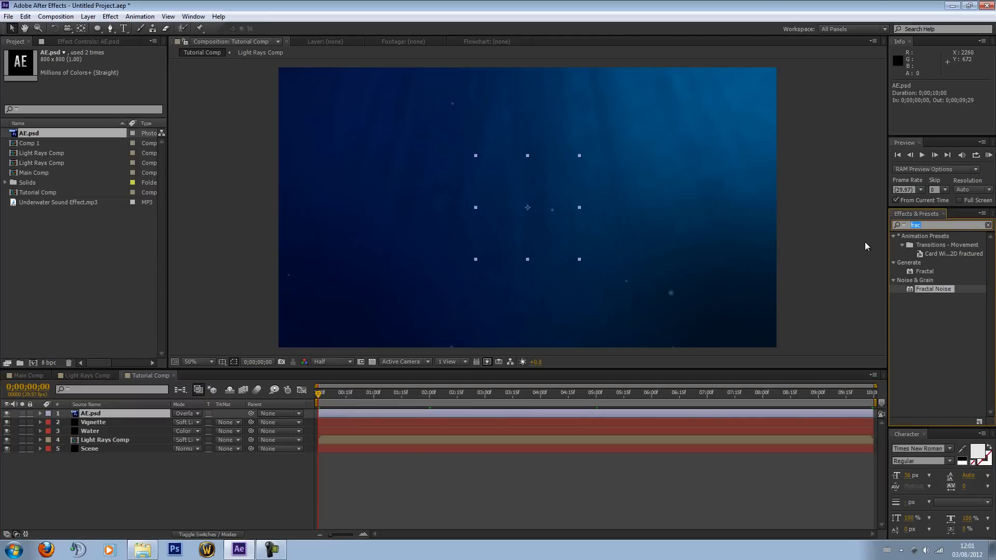
{"action": "left_click", "coordinate": [990, 224]}
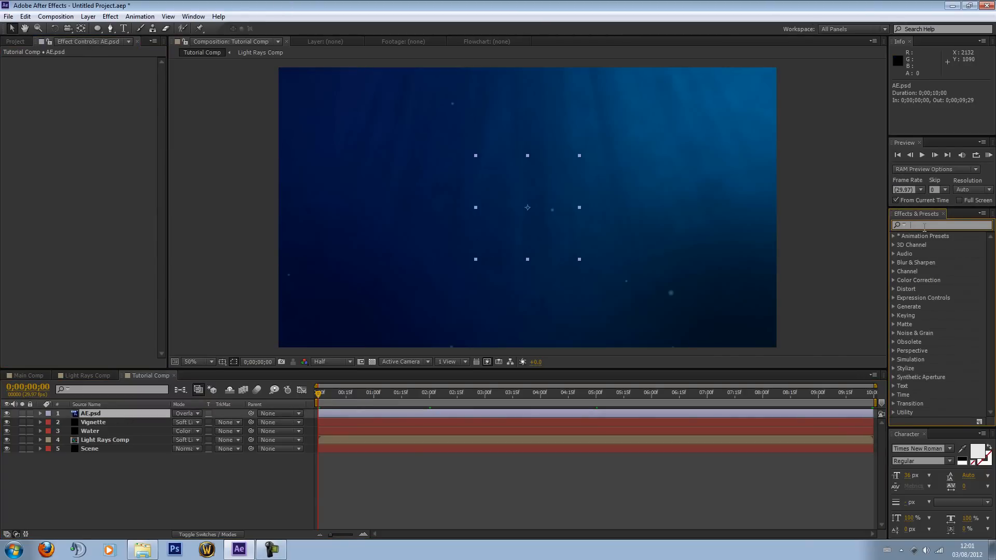
{"action": "type", "text": "turb"}
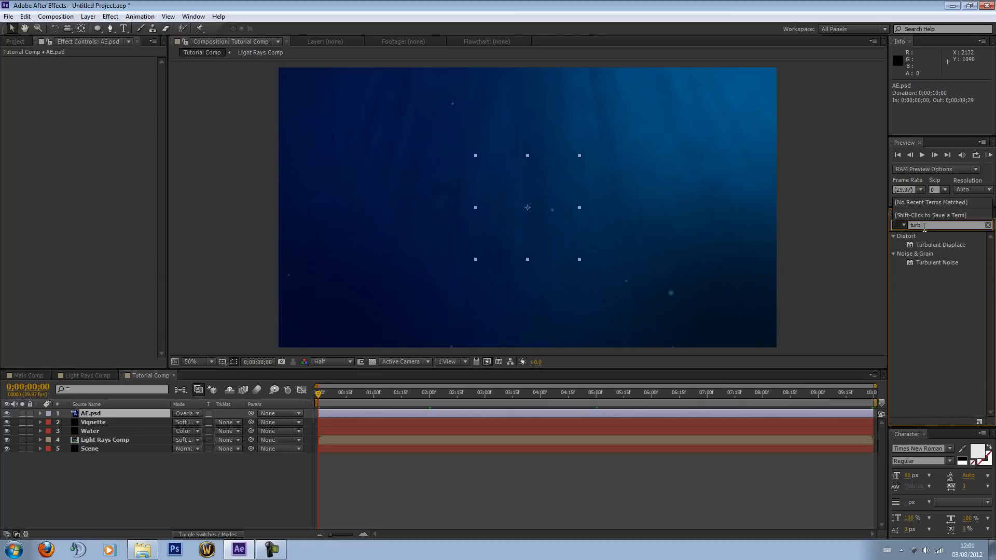
{"action": "mouse_move", "coordinate": [920, 247]}
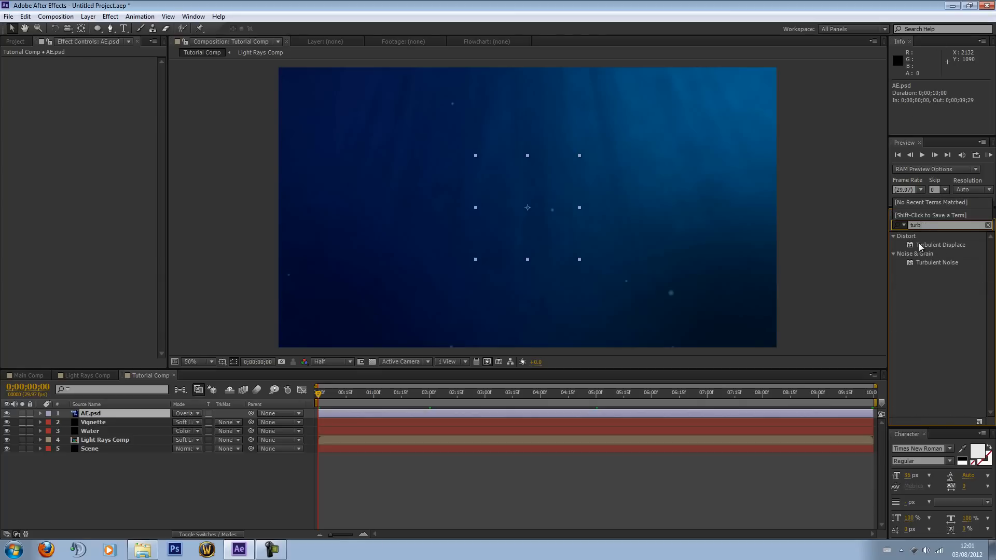
{"action": "double_click", "coordinate": [941, 245]}
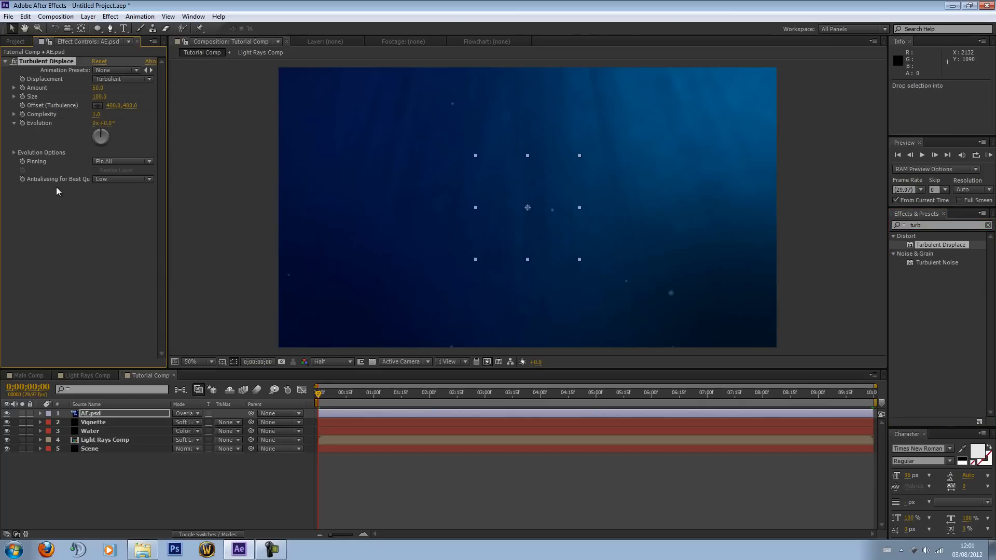
{"action": "mouse_move", "coordinate": [188, 294]}
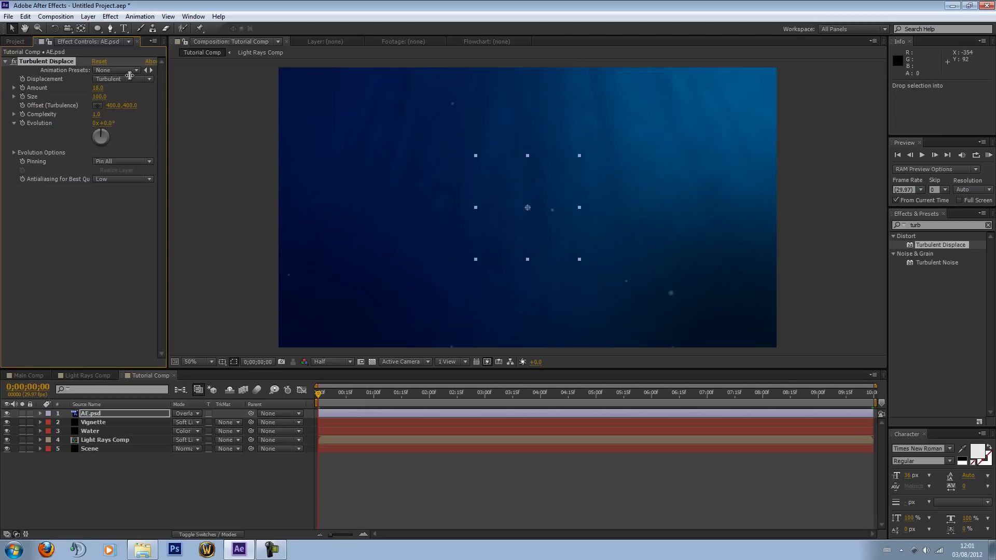
{"action": "mouse_move", "coordinate": [444, 412]}
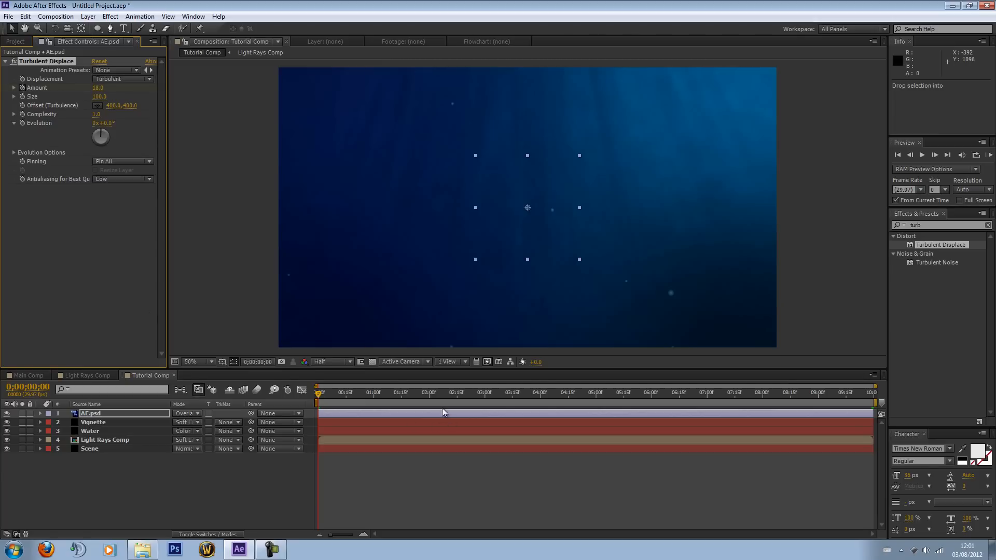
{"action": "left_click", "coordinate": [484, 393]}
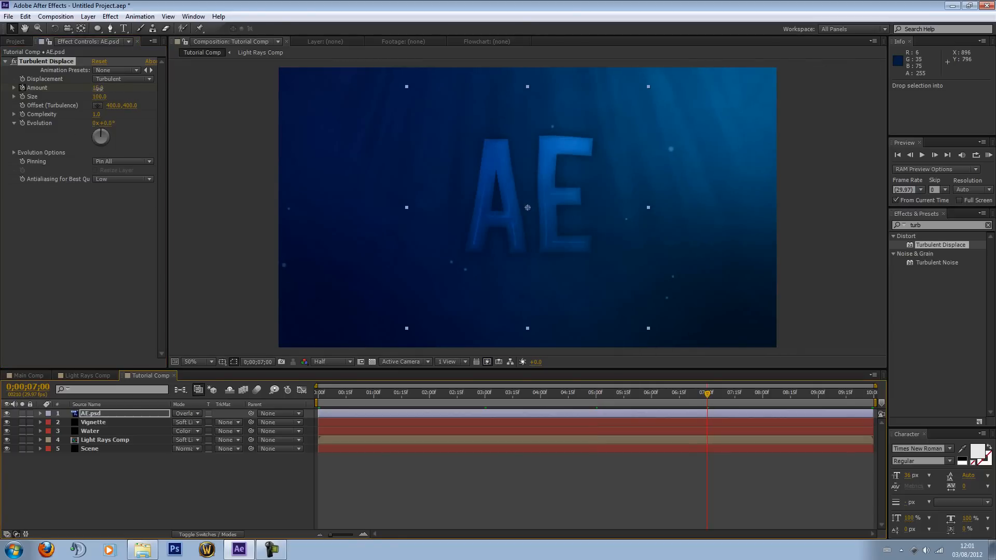
{"action": "left_click", "coordinate": [856, 393]}
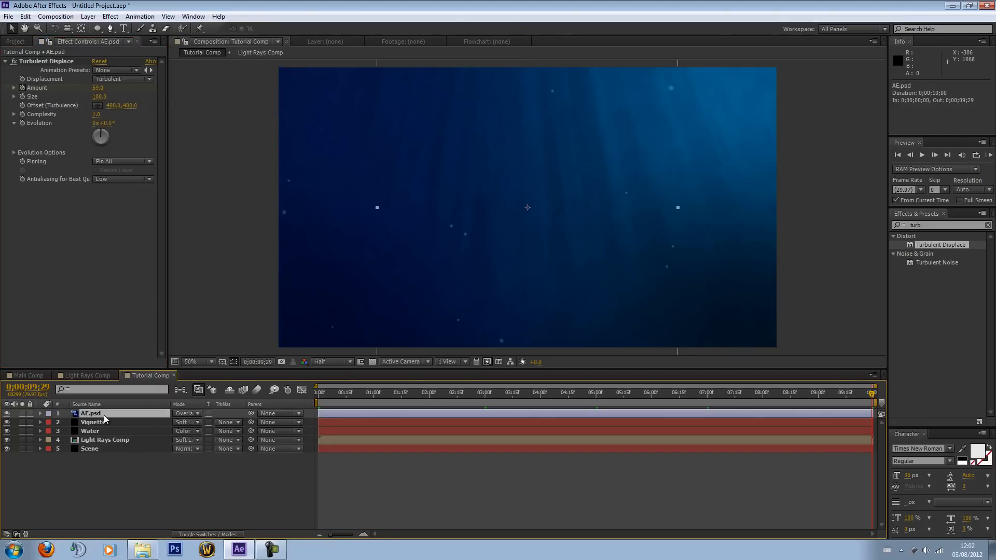
Return the playhead to 0:00 and start a RAM Preview of Tutorial Comp
{"action": "left_click", "coordinate": [416, 392]}
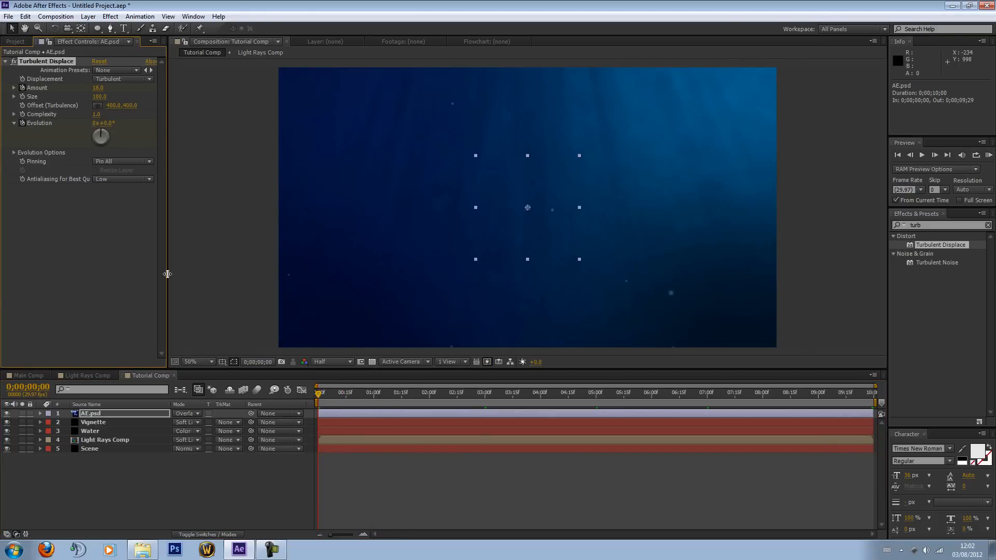
{"action": "mouse_move", "coordinate": [453, 395]}
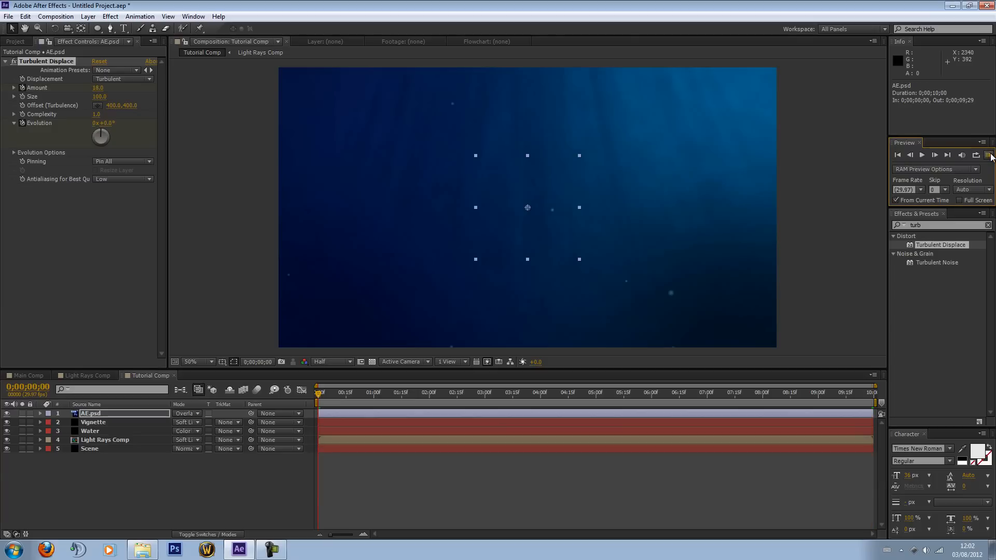
{"action": "left_click", "coordinate": [989, 155]}
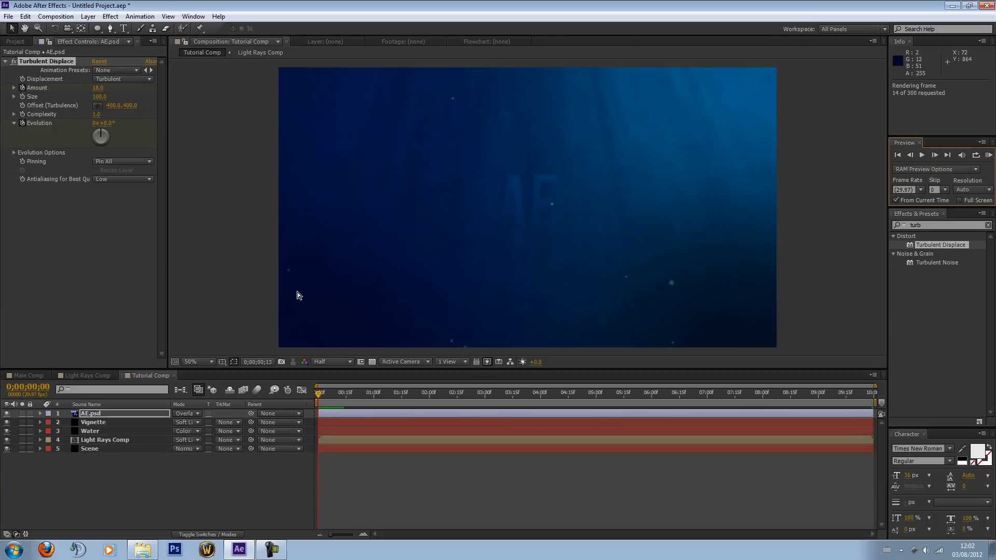